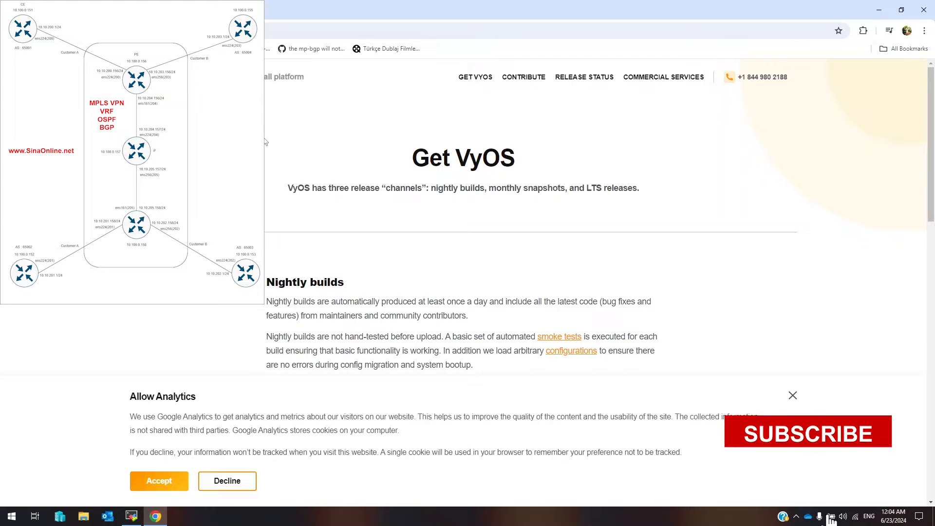
# Decline the Allow Analytics banner so the Get VyOS page is unobstructed.
pyautogui.click(808, 432)
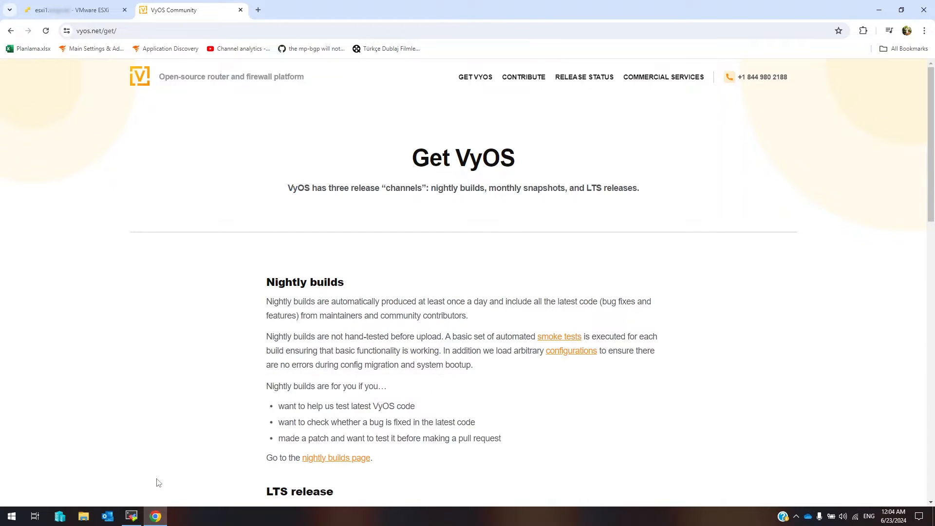
pyautogui.scroll(-3)
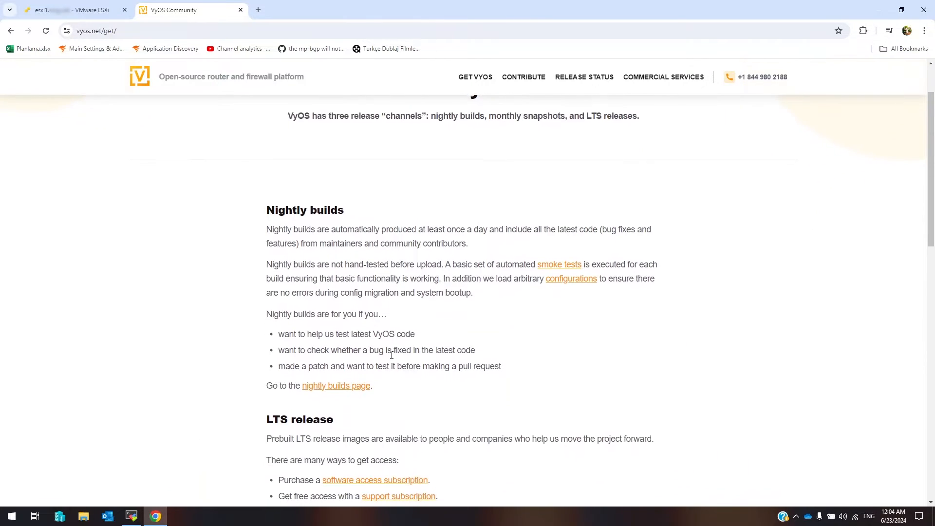
pyautogui.scroll(-3)
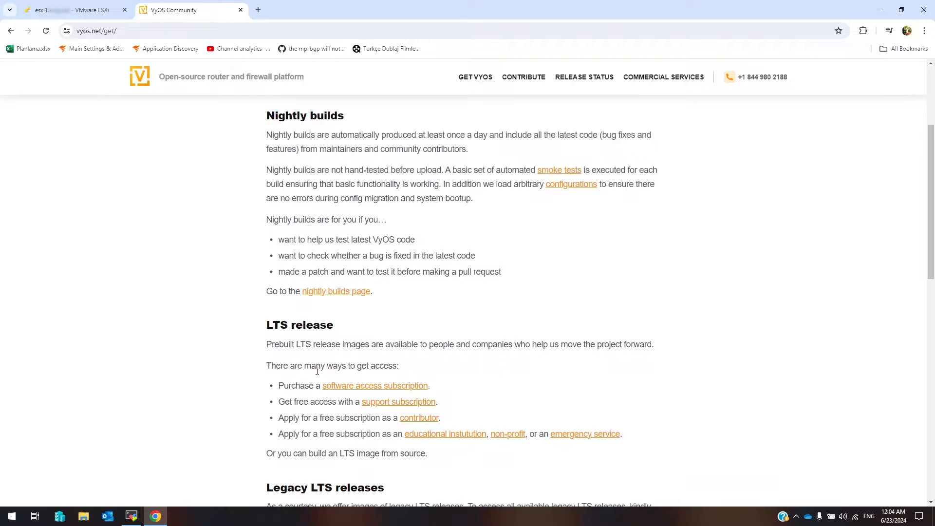
pyautogui.scroll(-3)
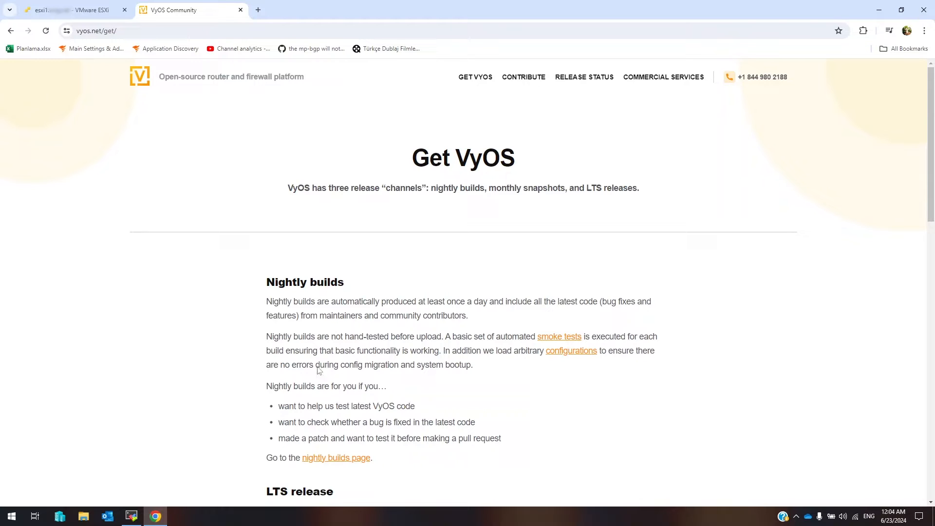
pyautogui.scroll(-3)
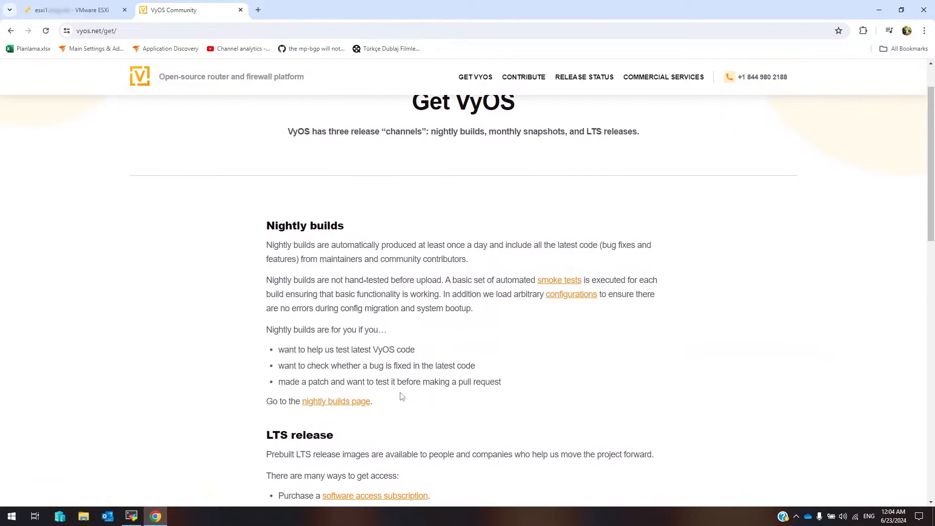
pyautogui.scroll(-3)
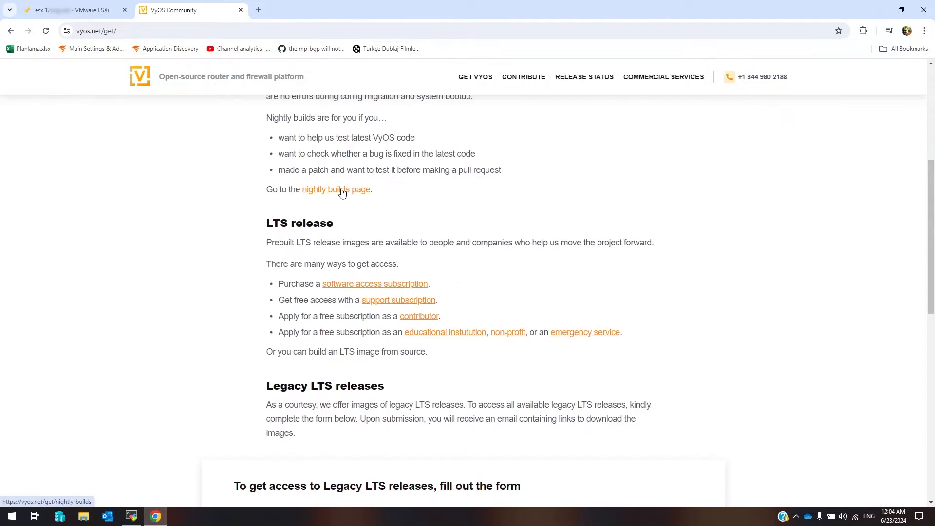
pyautogui.click(336, 189)
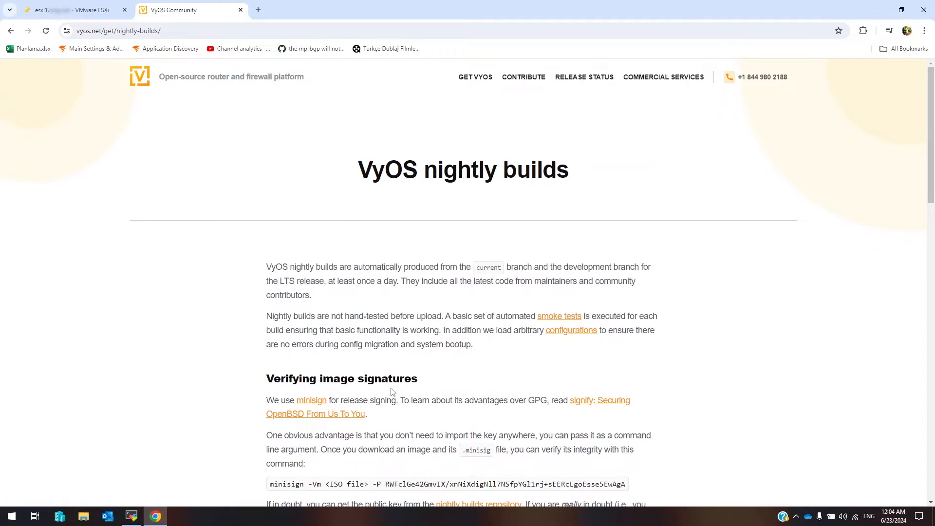
pyautogui.scroll(-3)
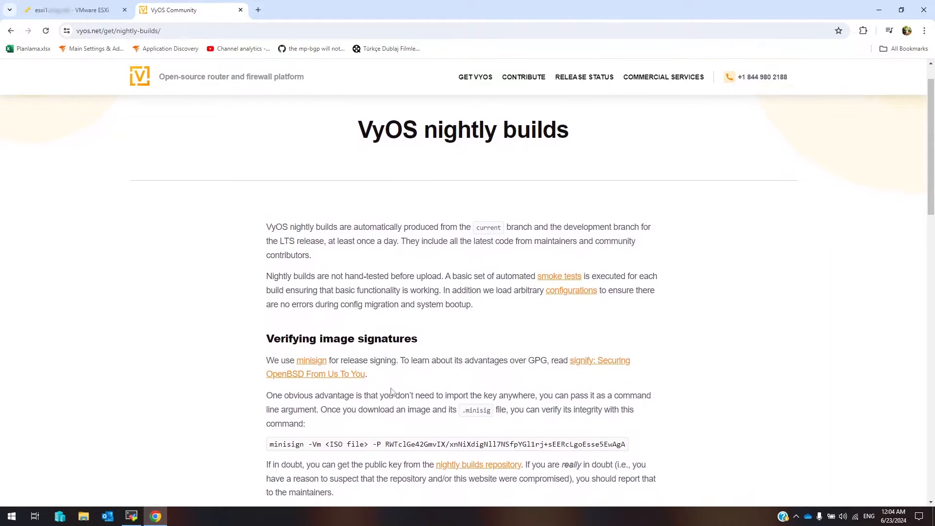
pyautogui.scroll(-3)
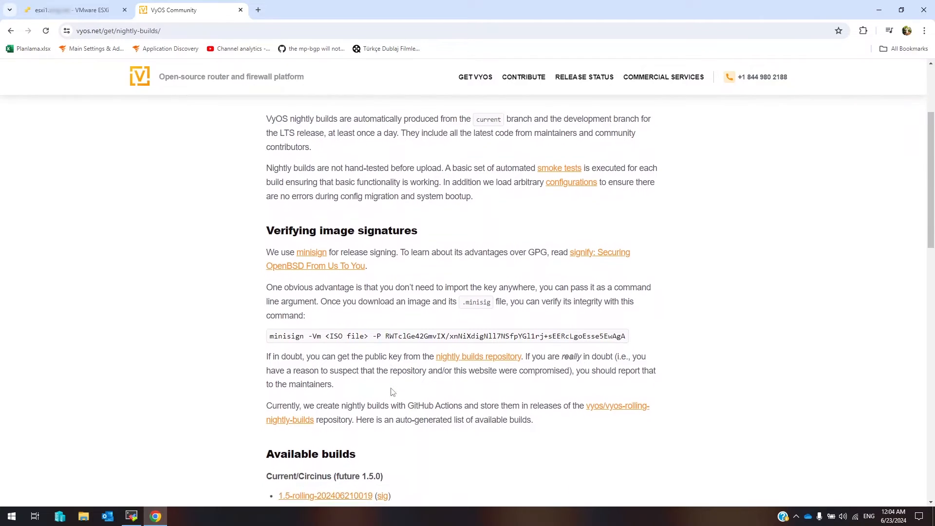
pyautogui.scroll(-3)
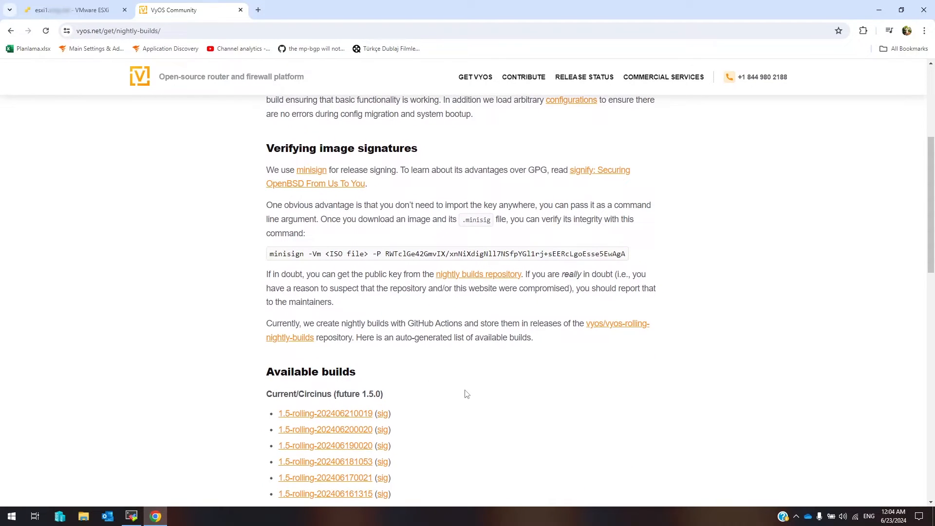
pyautogui.scroll(-3)
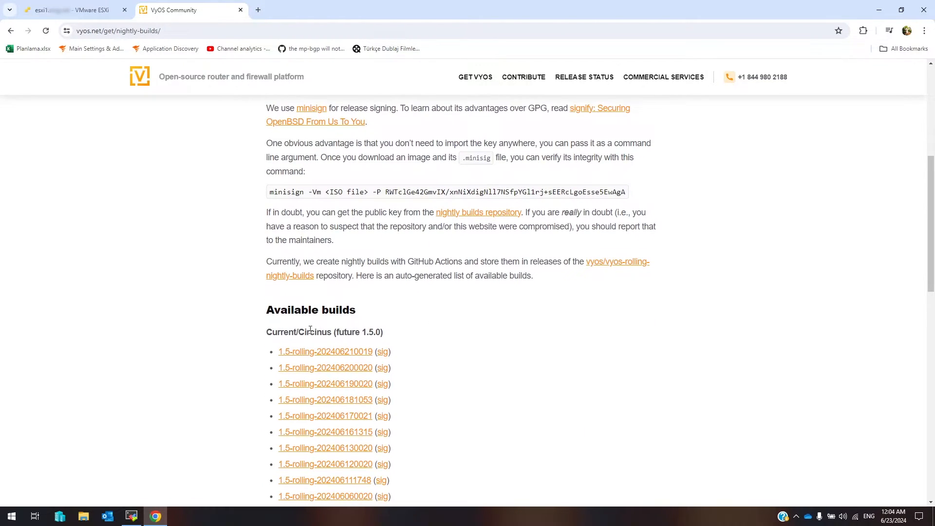
pyautogui.moveTo(317, 351)
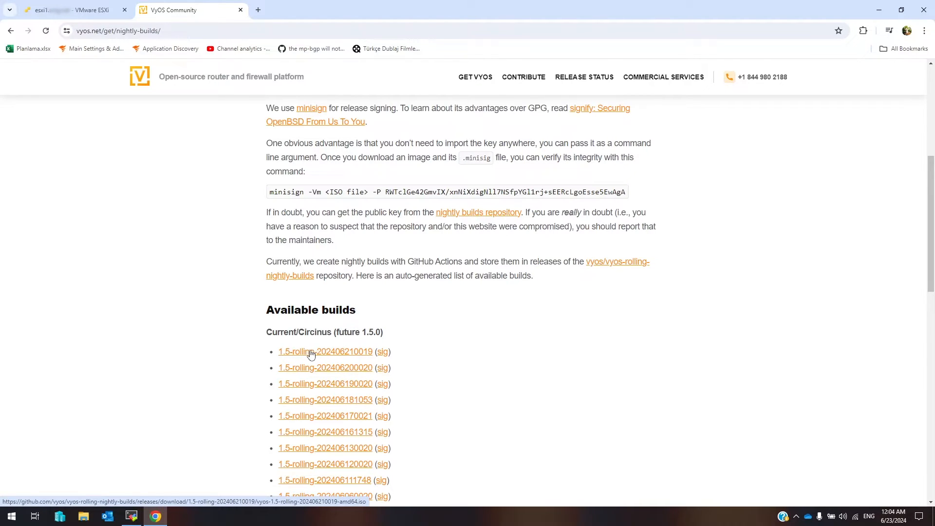
pyautogui.scroll(-3)
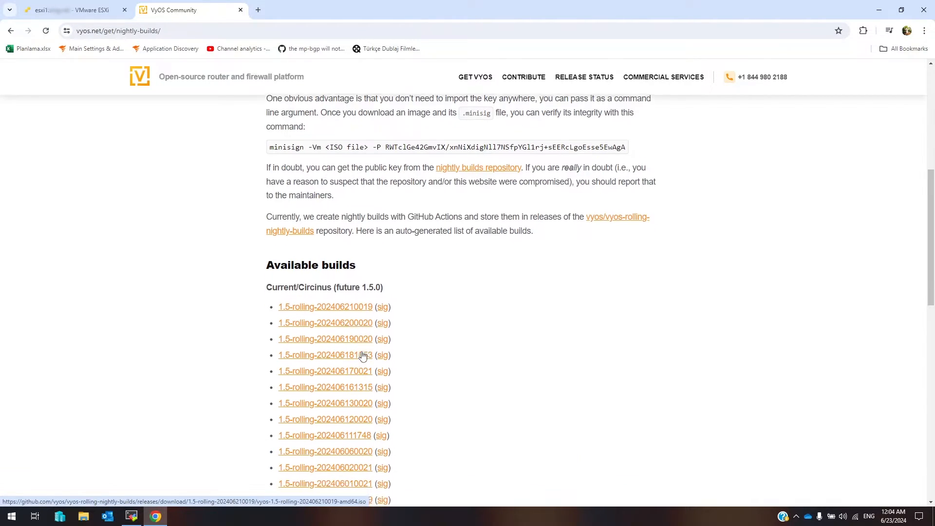
pyautogui.scroll(-3)
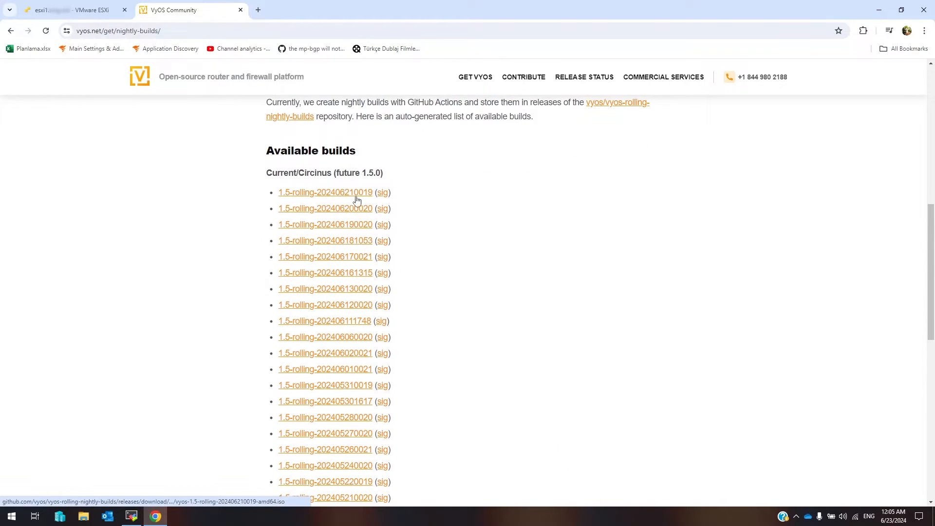
pyautogui.click(325, 192)
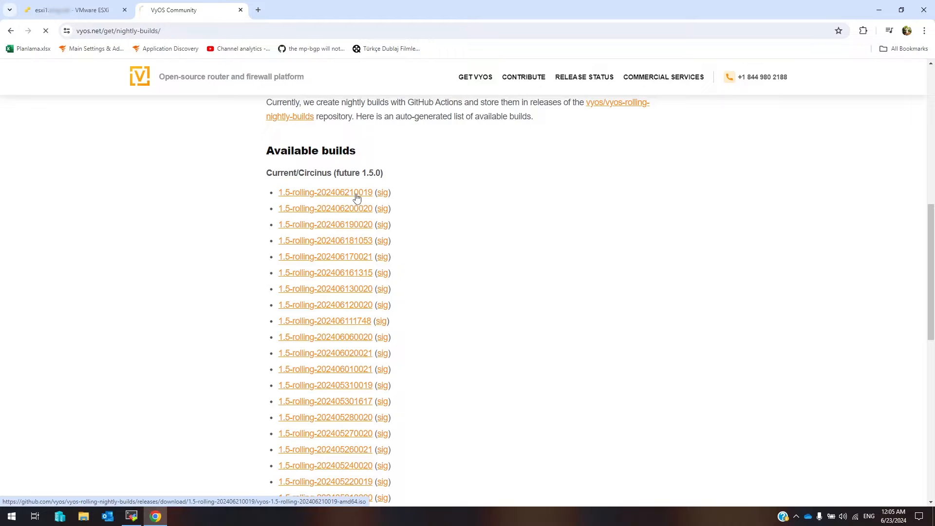
pyautogui.click(325, 192)
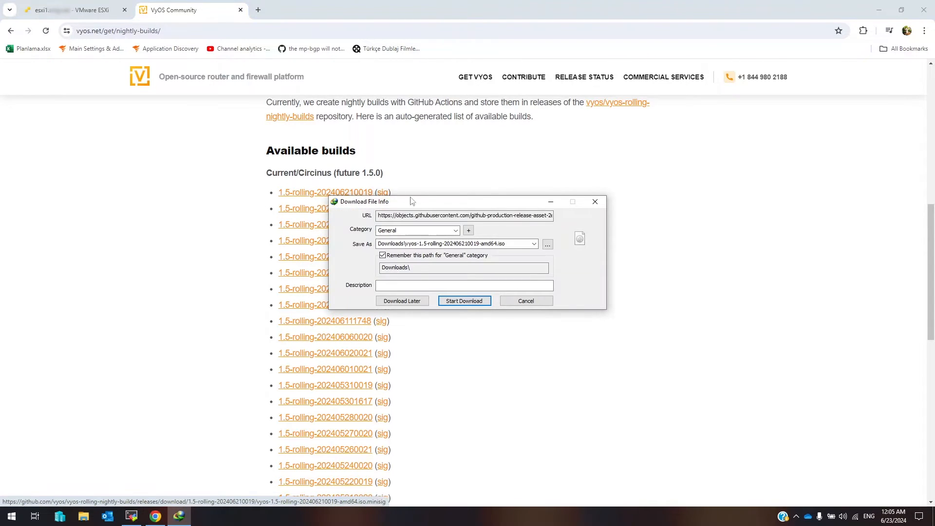
pyautogui.click(464, 301)
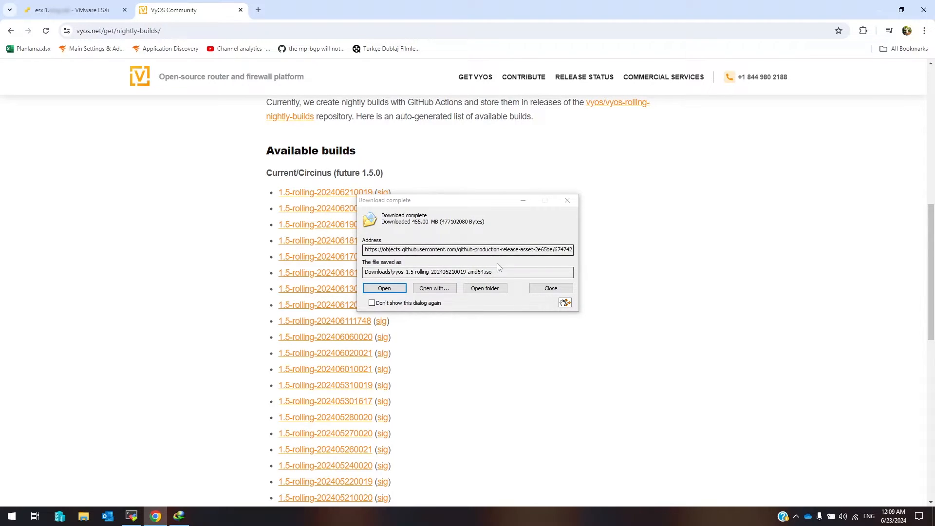
pyautogui.doubleClick(430, 271)
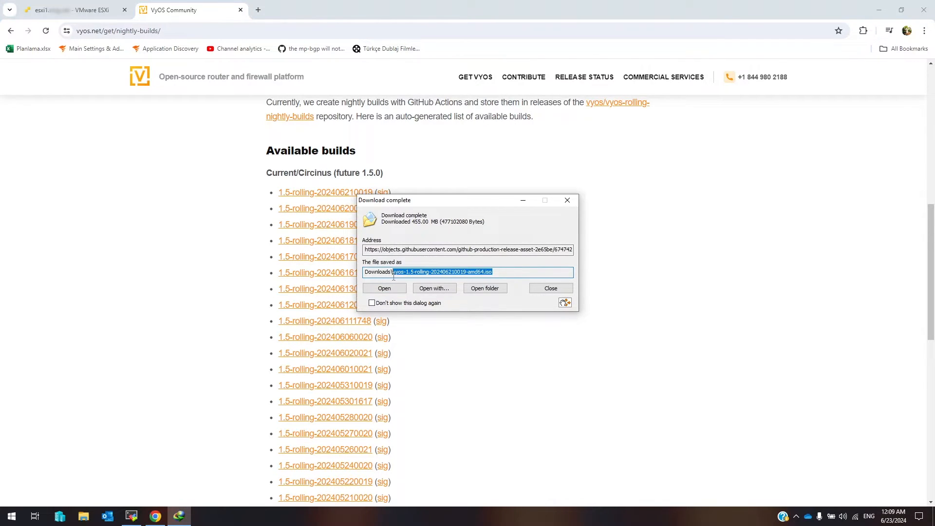
pyautogui.click(550, 288)
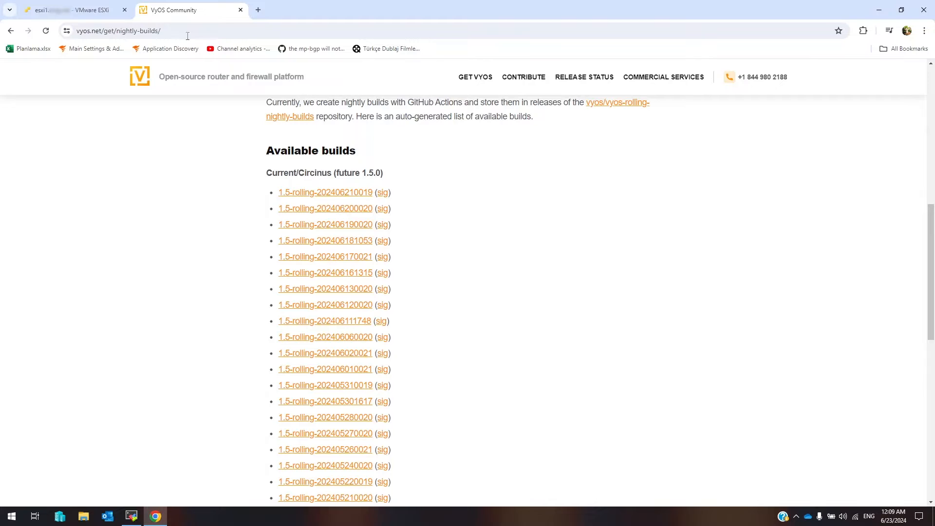
# In the ESXi host's Virtual Machines view, start the Create / Register VM wizard.
pyautogui.click(71, 9)
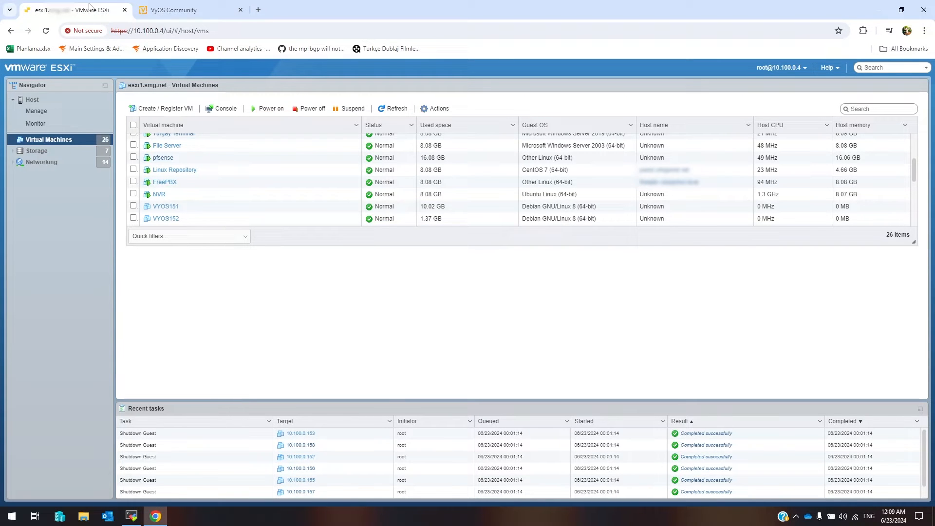
pyautogui.moveTo(85, 21)
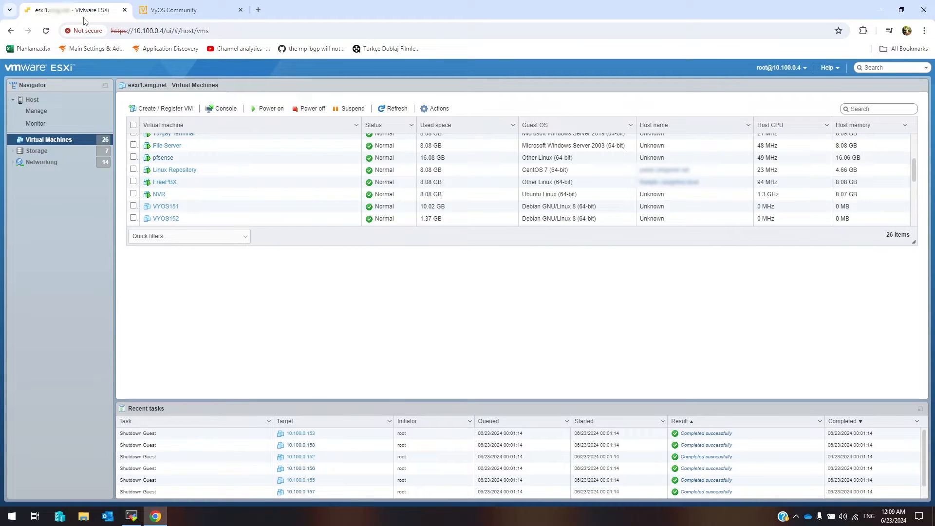
pyautogui.moveTo(81, 33)
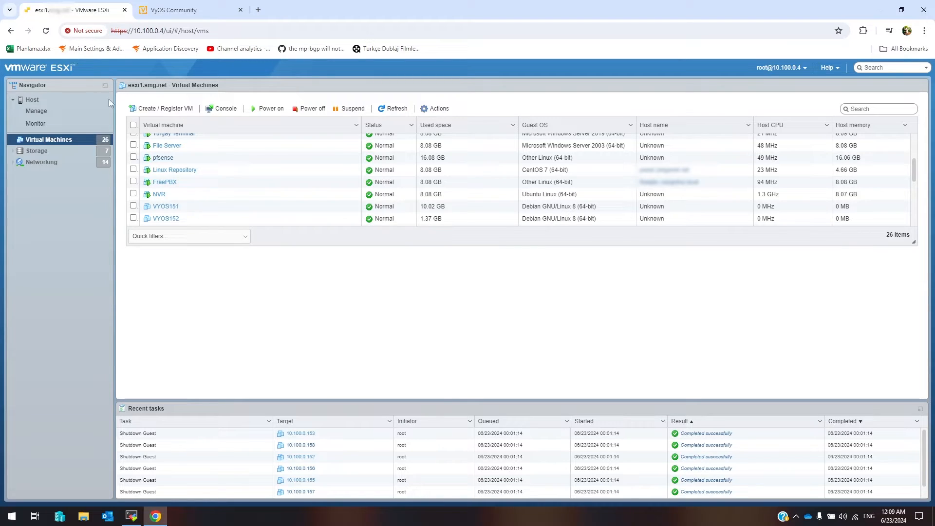
pyautogui.click(164, 108)
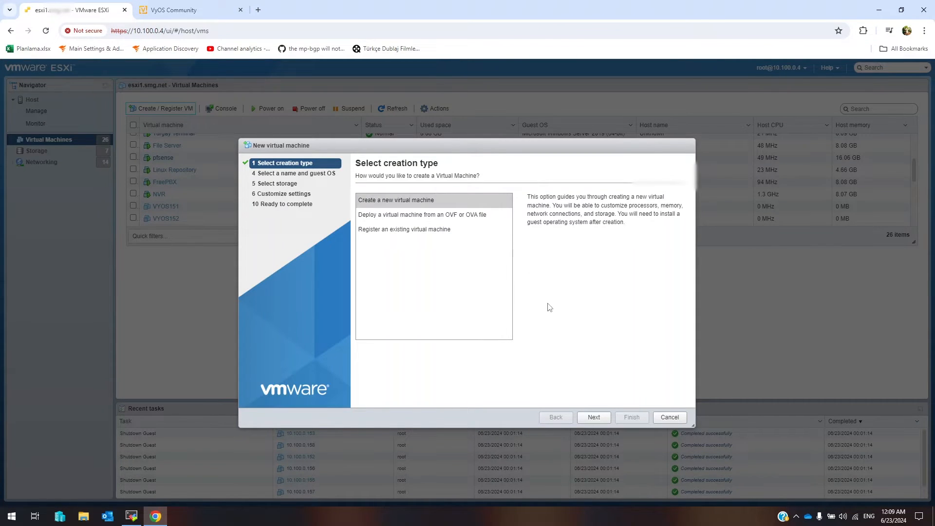
# Advance the wizard to the name and guest OS step and bring up File Explorer.
pyautogui.click(593, 417)
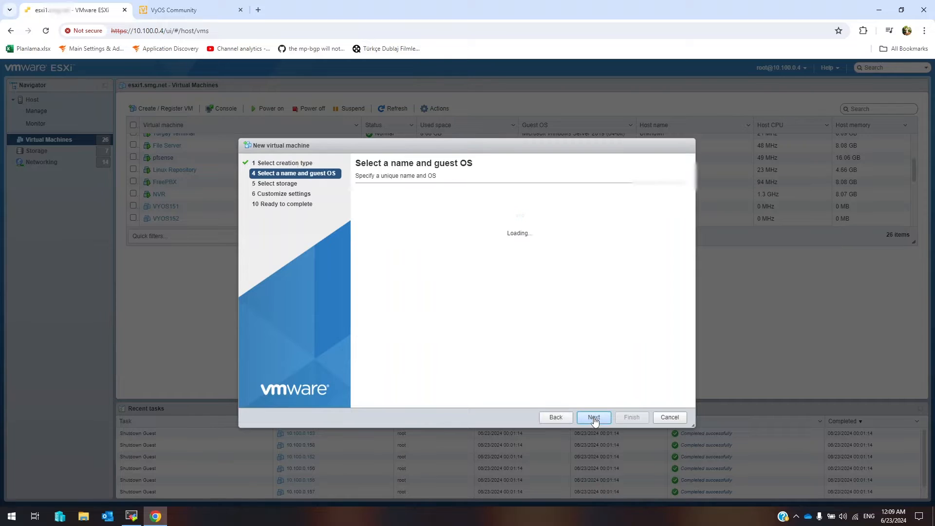
pyautogui.click(594, 417)
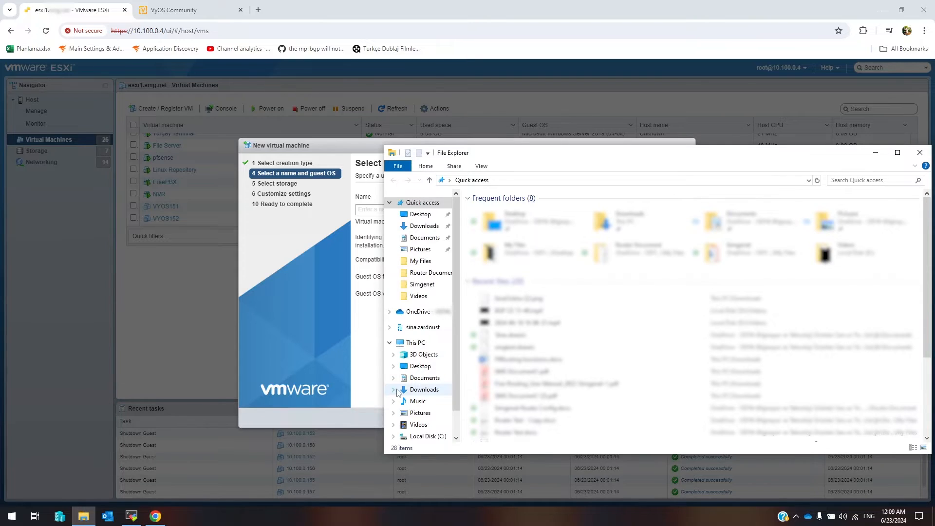
# Mount the downloaded VyOS ISO from Downloads as DVD Drive (E:), review its files, then close Explorer.
pyautogui.click(424, 390)
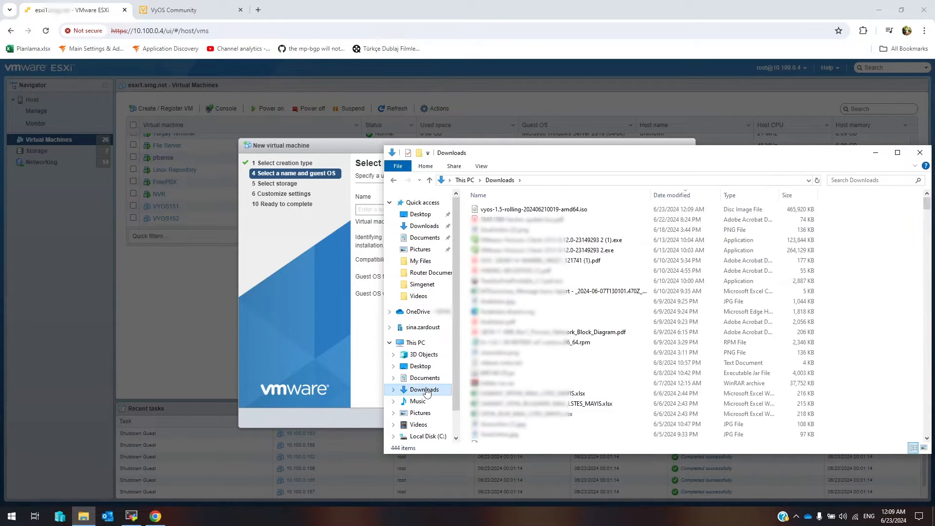
pyautogui.click(533, 208)
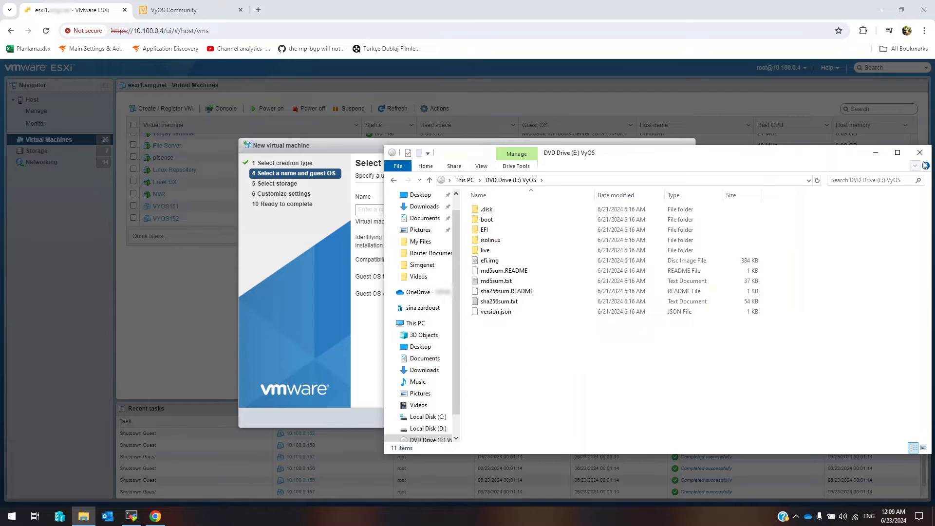
pyautogui.click(919, 153)
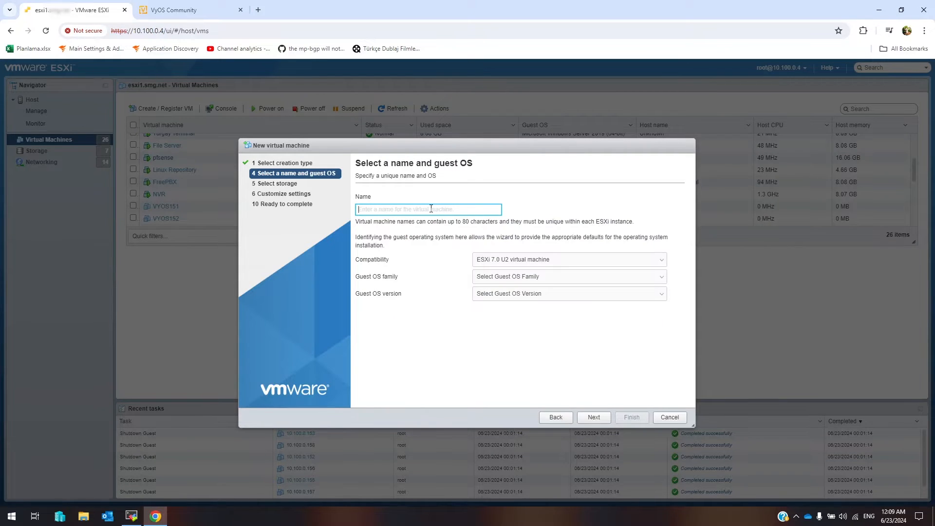
# Name the VM VYOSSINAONLINE1 and set its guest OS family to Linux with a version chosen.
pyautogui.write('VYOSSINA')
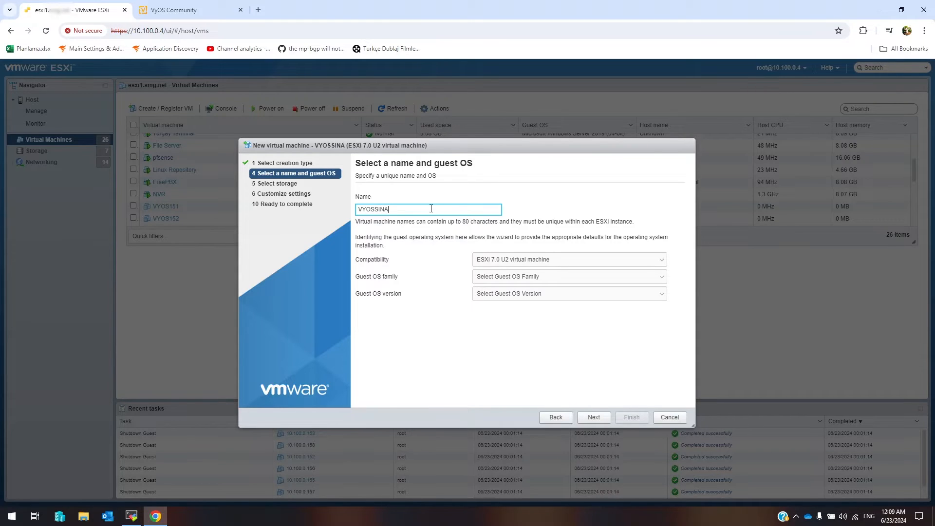
pyautogui.write('ONL')
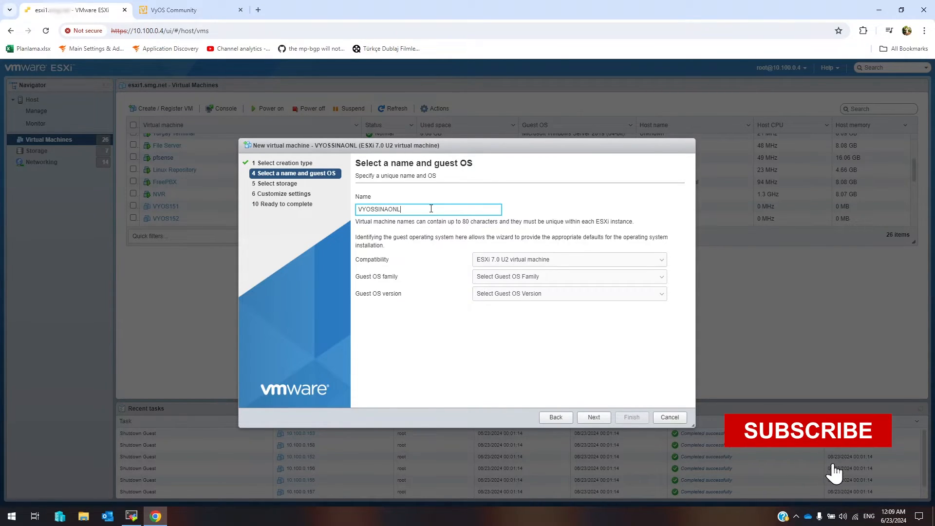
pyautogui.write('INE1')
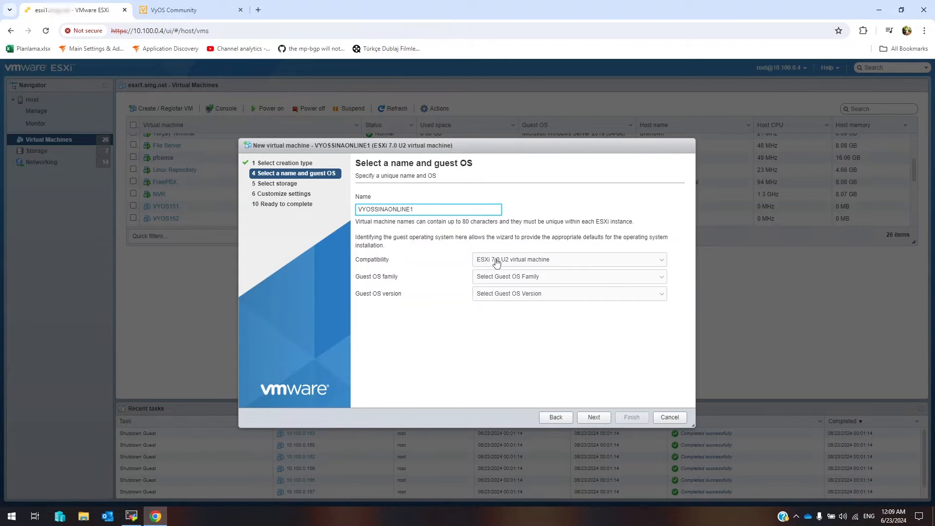
pyautogui.moveTo(509, 280)
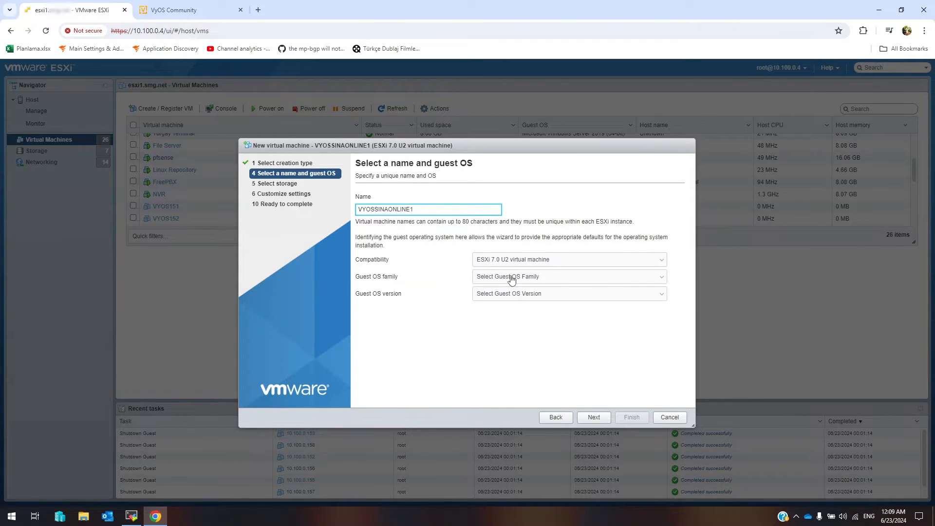
pyautogui.click(568, 276)
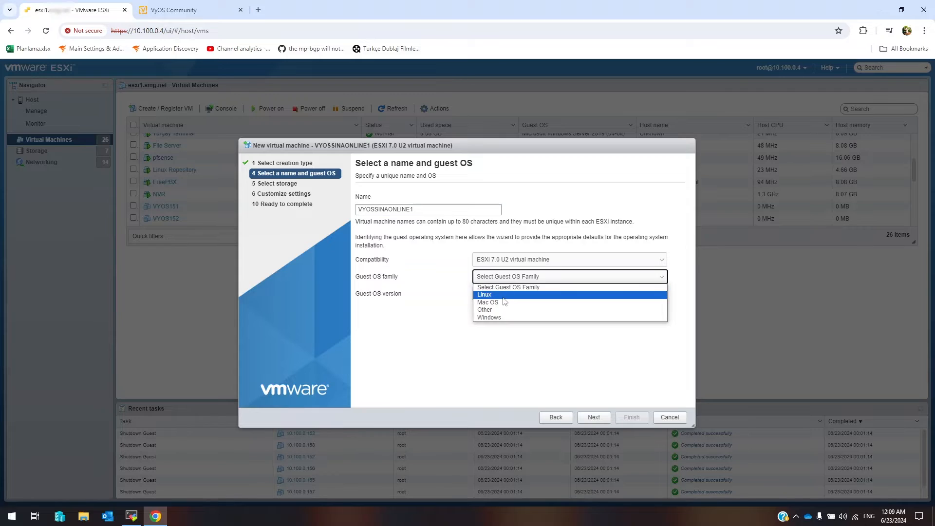
pyautogui.click(485, 295)
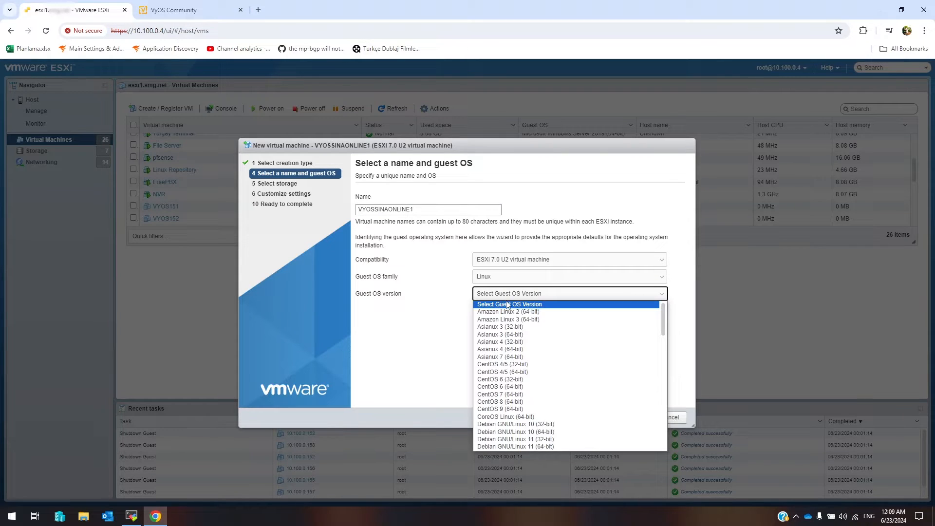
pyautogui.scroll(-3)
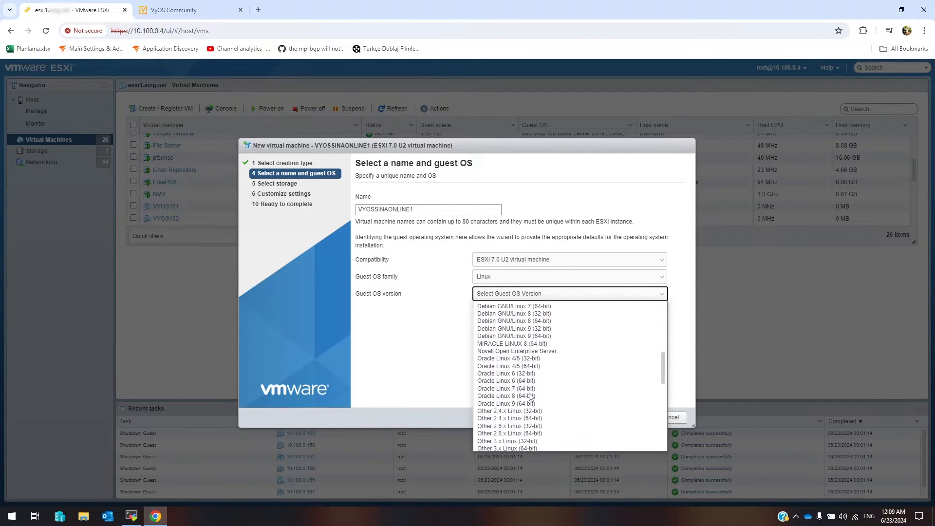
pyautogui.scroll(-3)
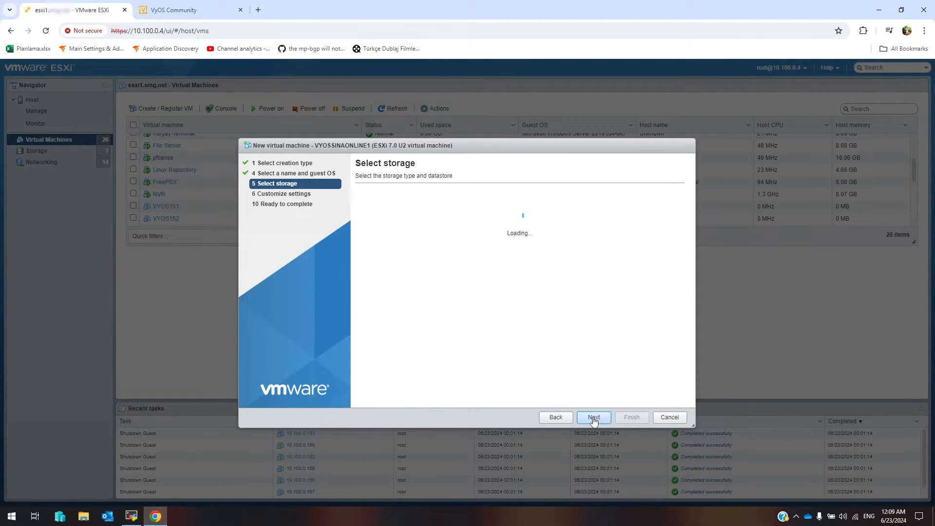
# Keep the NVM1Samsung2TB datastore and continue to hardware customization.
pyautogui.click(593, 417)
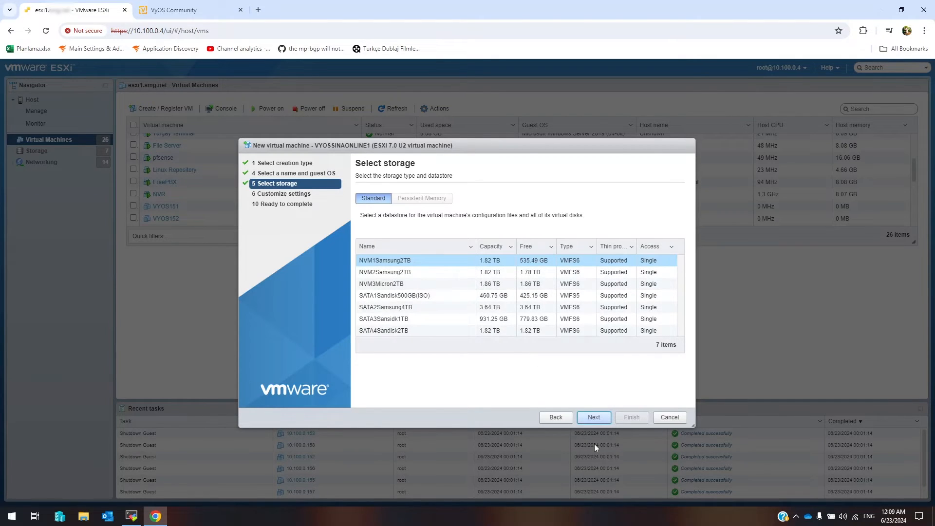
pyautogui.click(593, 417)
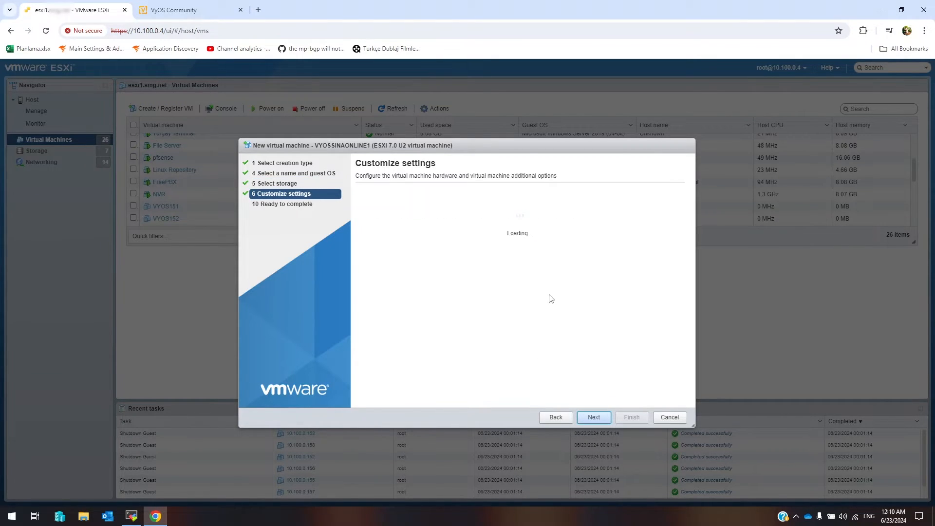
# Give the VM 4 CPUs, 8 GB memory and a 30 GB Hard disk 1, expanding the disk details.
pyautogui.click(485, 232)
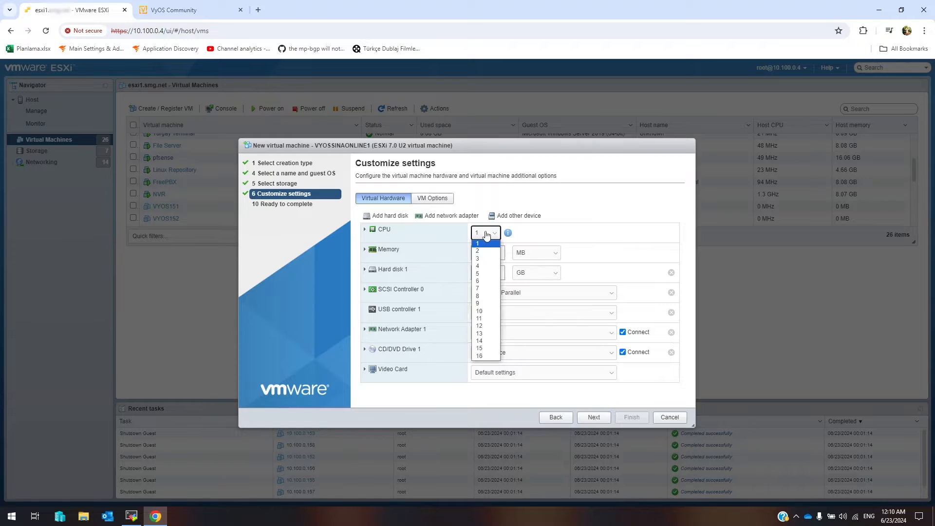
pyautogui.click(477, 266)
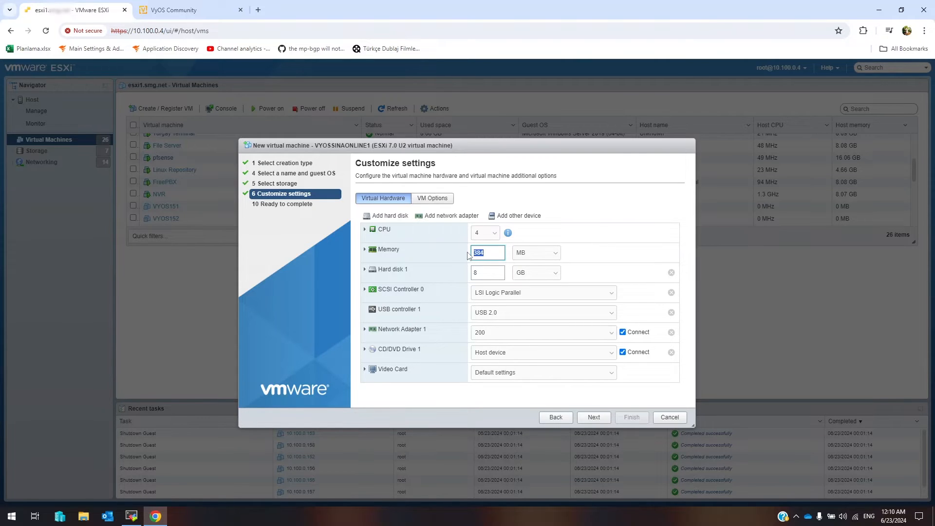
pyautogui.write('8')
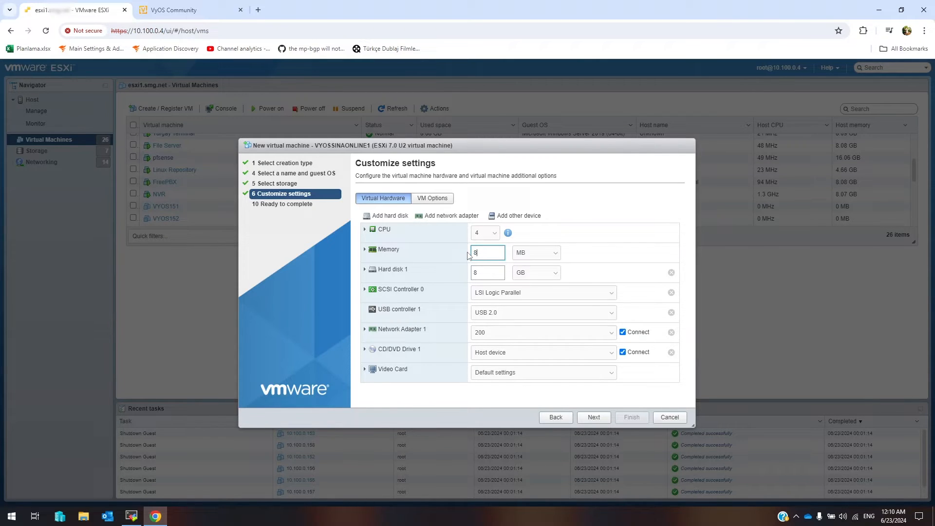
pyautogui.click(535, 252)
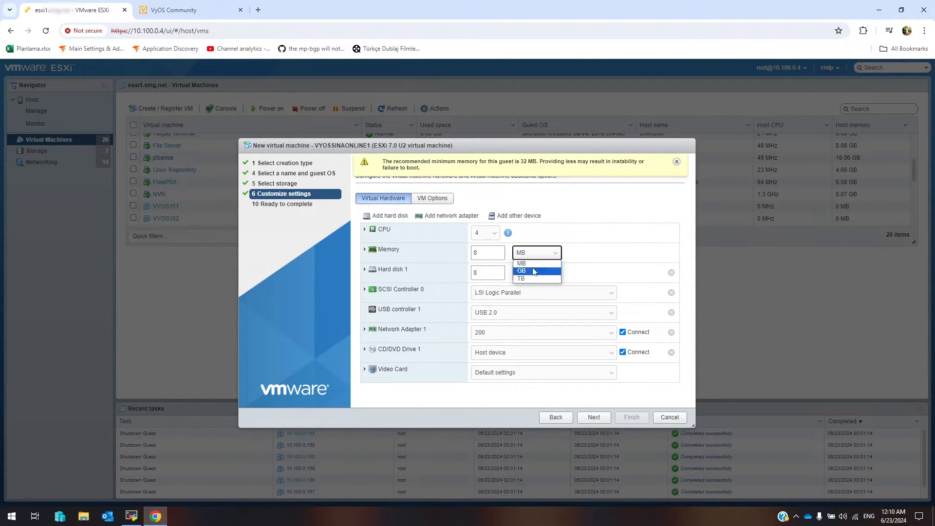
pyautogui.click(522, 270)
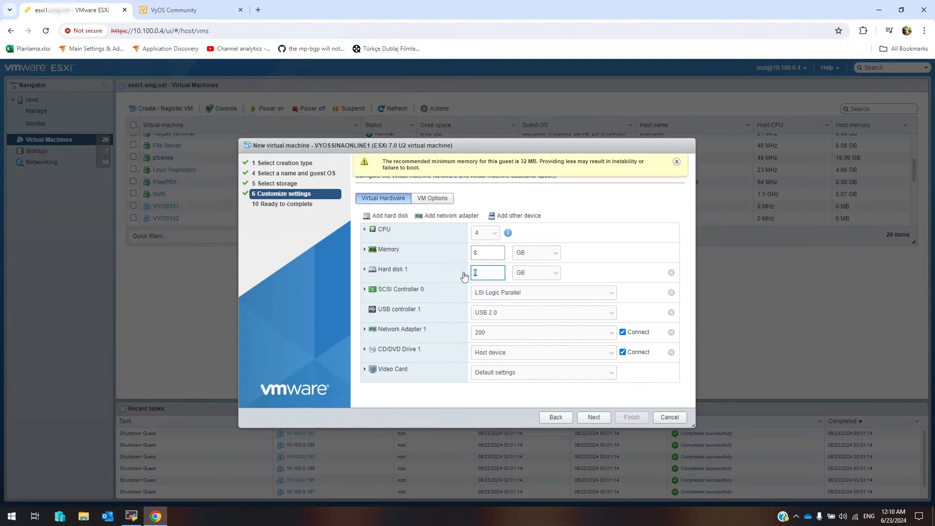
pyautogui.write('30')
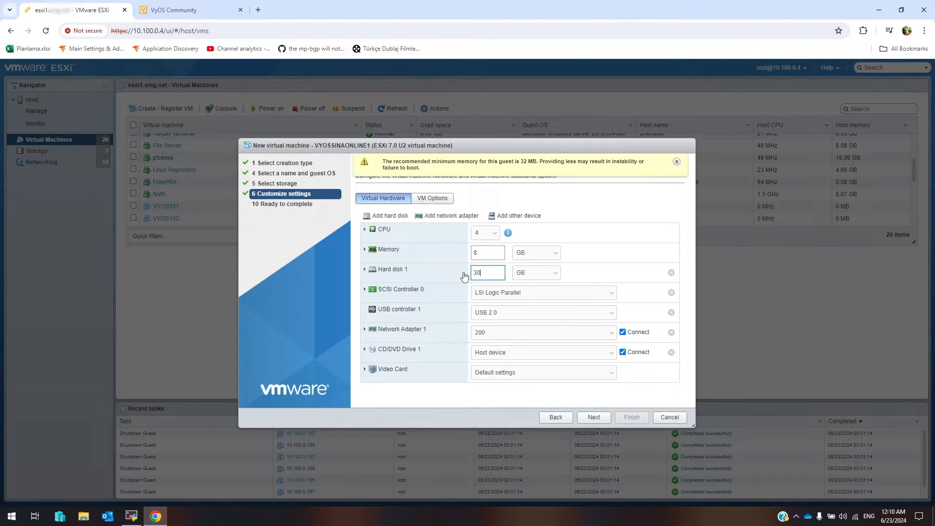
pyautogui.click(364, 273)
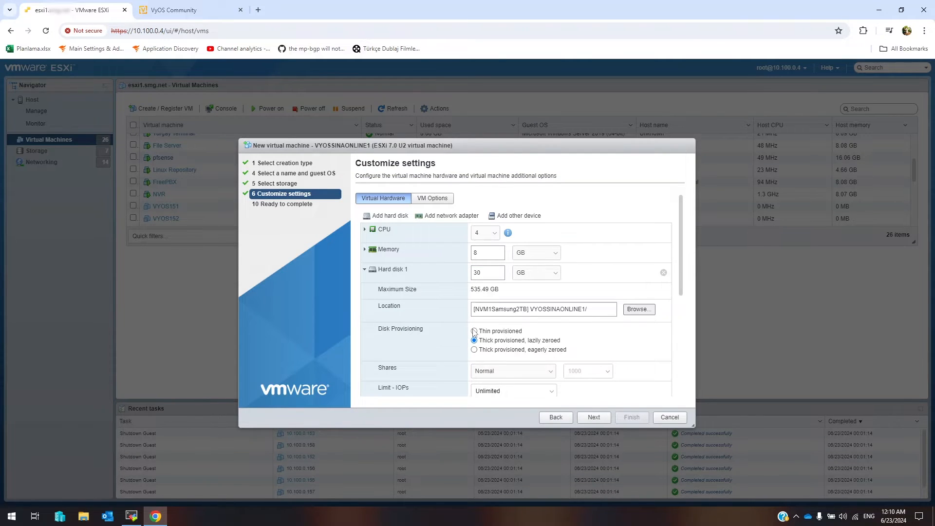
pyautogui.scroll(-3)
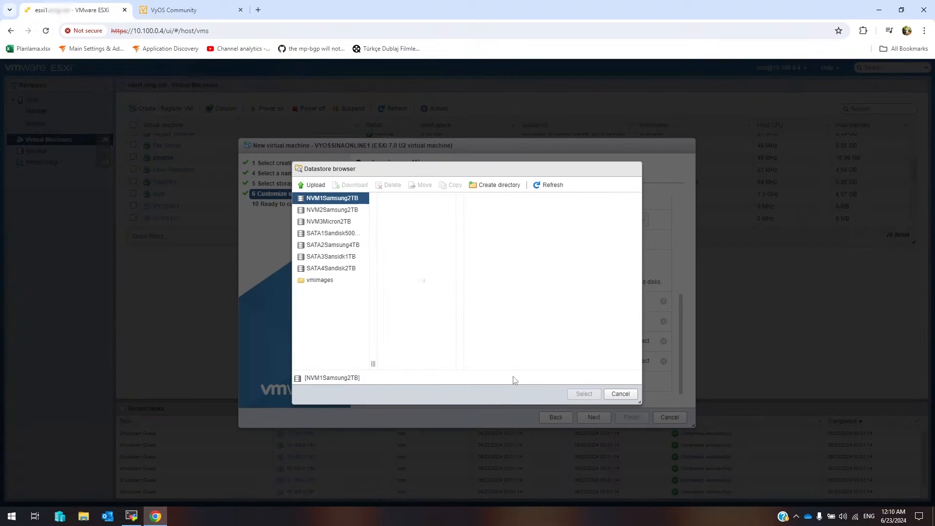
# Upload the VyOS rolling ISO into the SATA1Sandisk500GB(ISO) datastore.
pyautogui.click(332, 198)
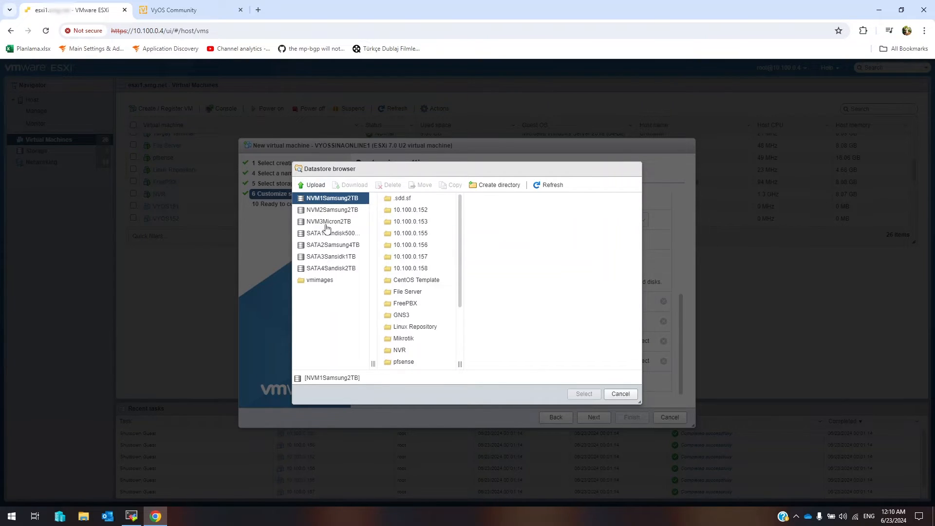
pyautogui.click(333, 232)
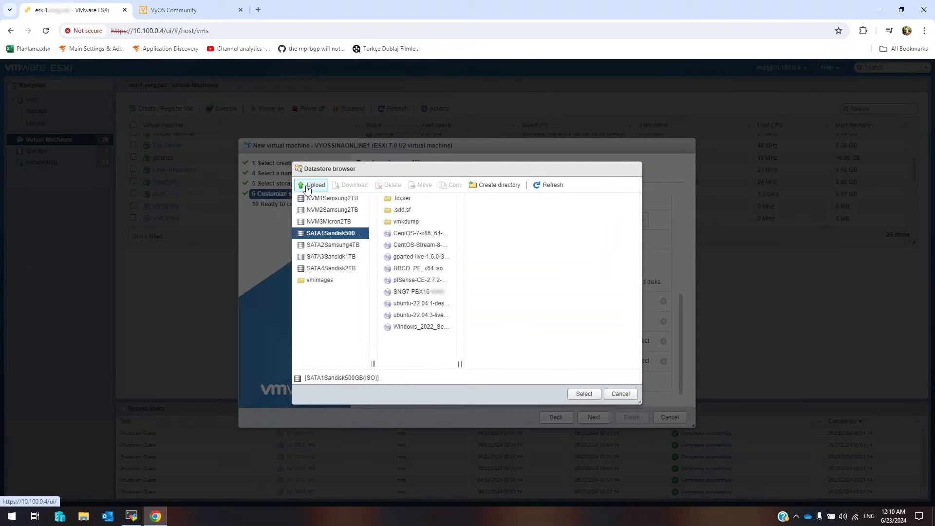
pyautogui.click(316, 185)
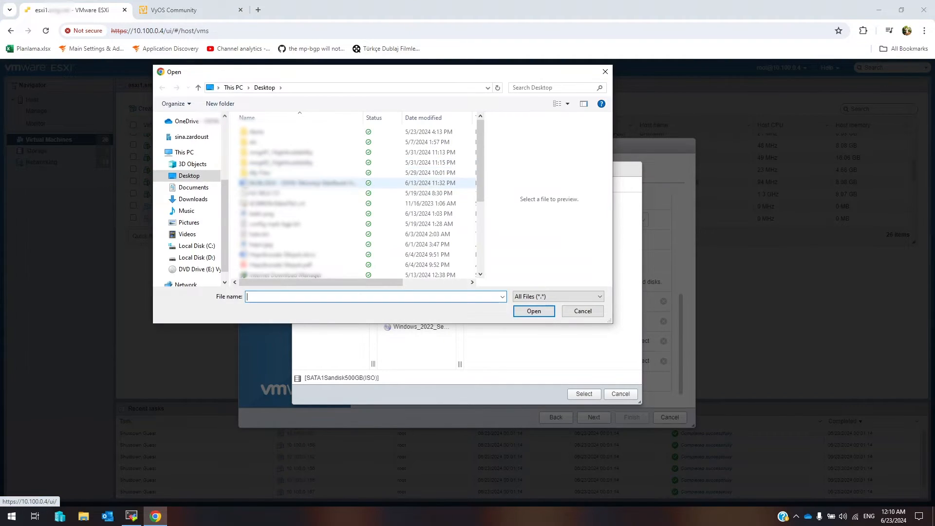
pyautogui.click(193, 199)
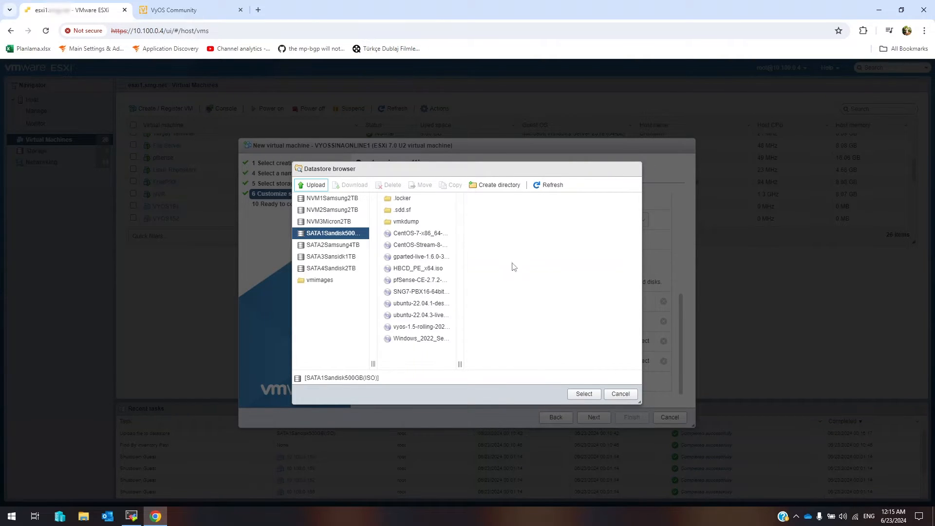
# Select the uploaded VyOS ISO as the VM's CD/DVD drive image.
pyautogui.click(421, 326)
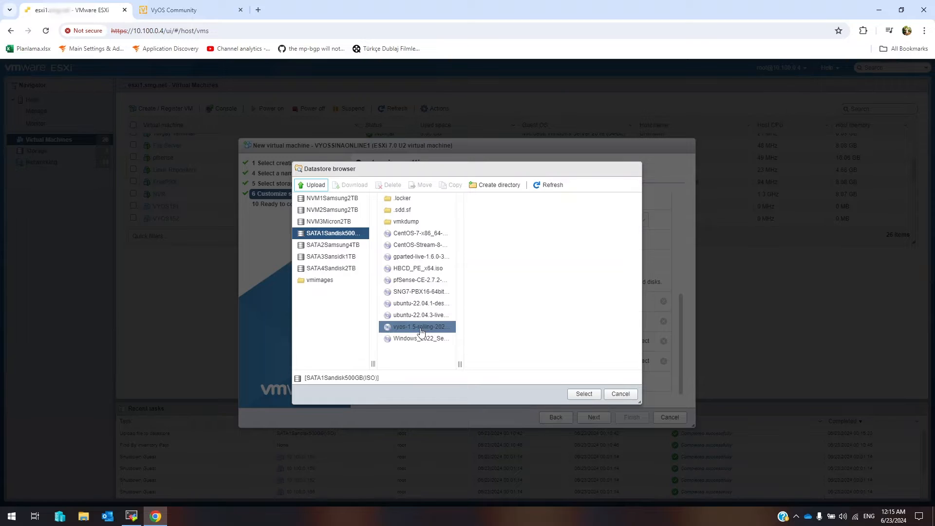
pyautogui.click(421, 327)
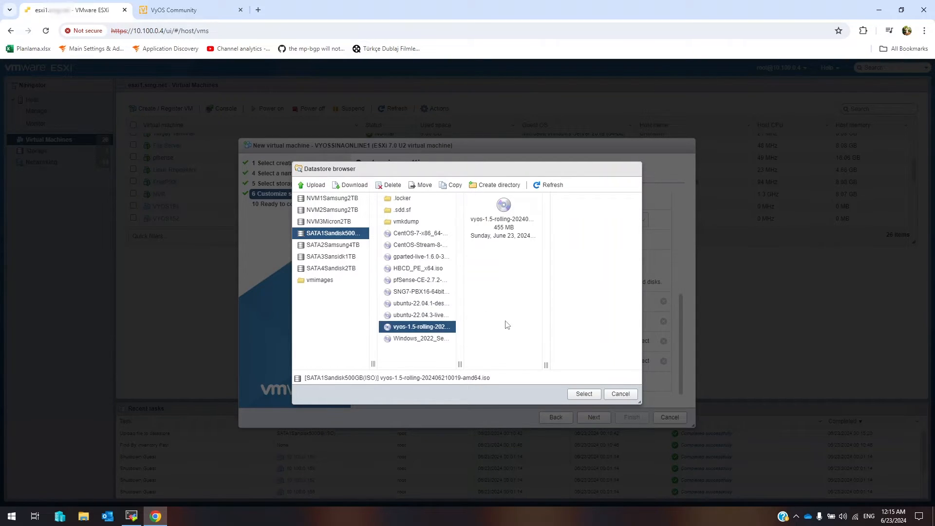
pyautogui.click(583, 394)
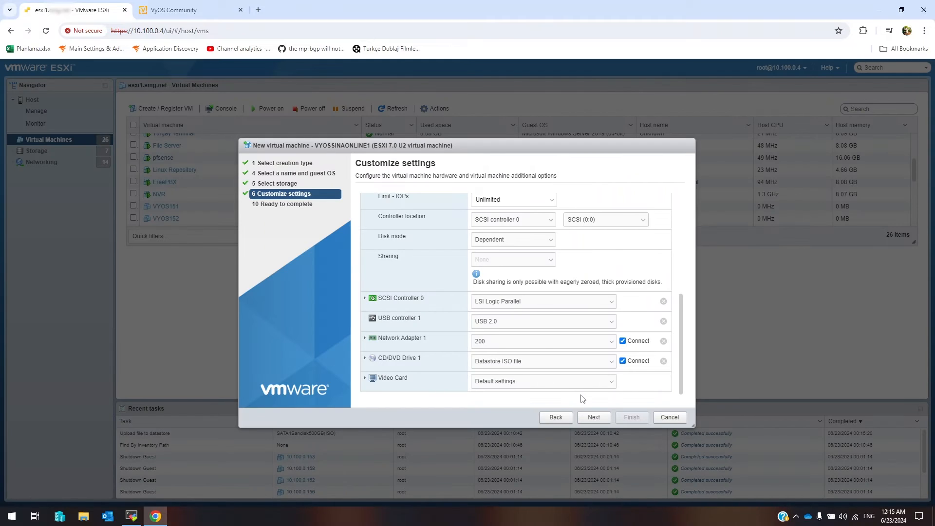
pyautogui.moveTo(555, 370)
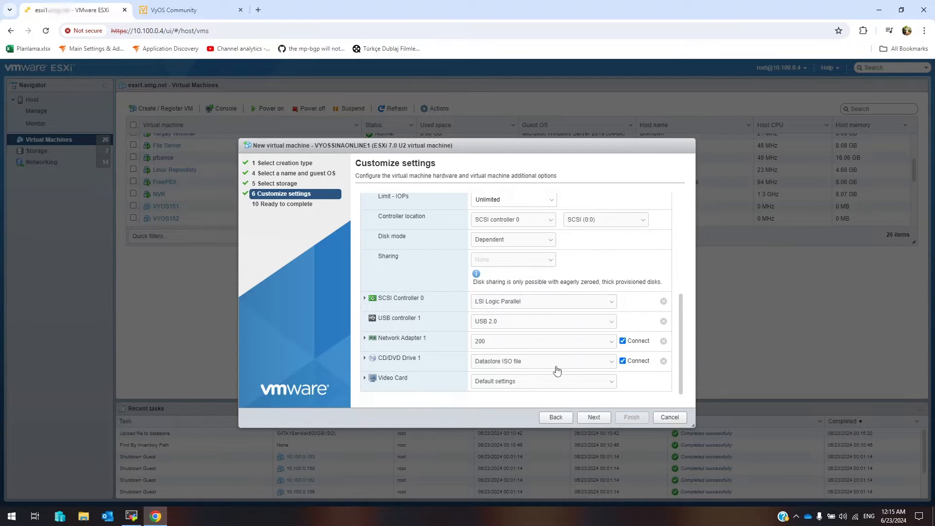
# Connect Network Adapter 1 to System Management, review the summary and finish creating VYOSSINAONLINE1.
pyautogui.click(539, 341)
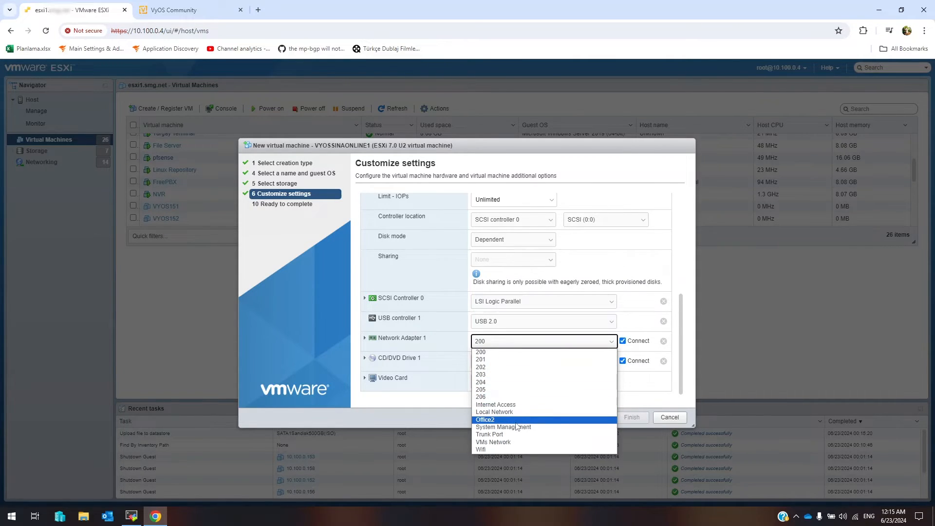
pyautogui.click(502, 427)
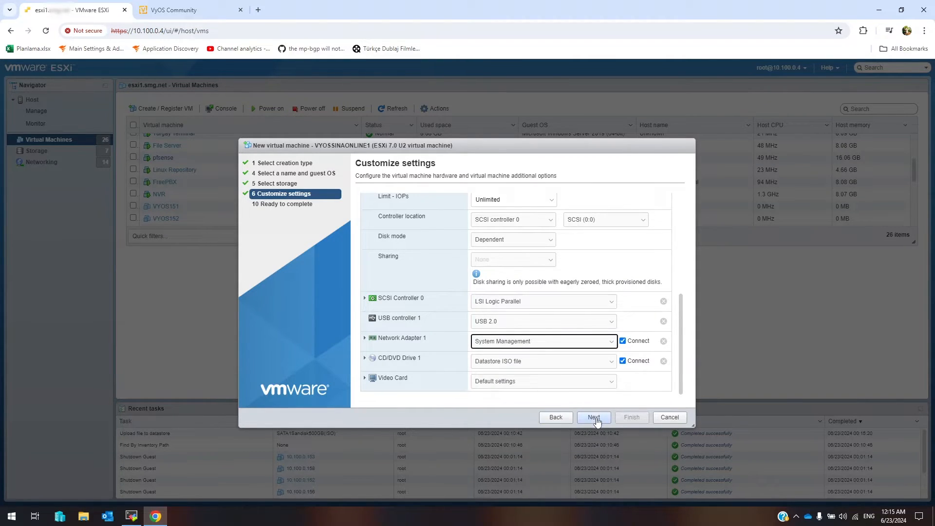
pyautogui.click(594, 417)
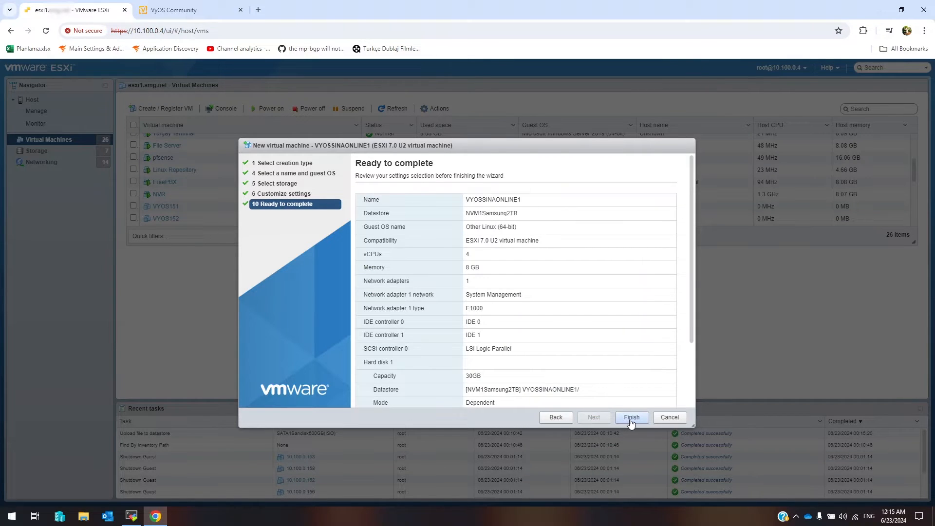
pyautogui.click(631, 417)
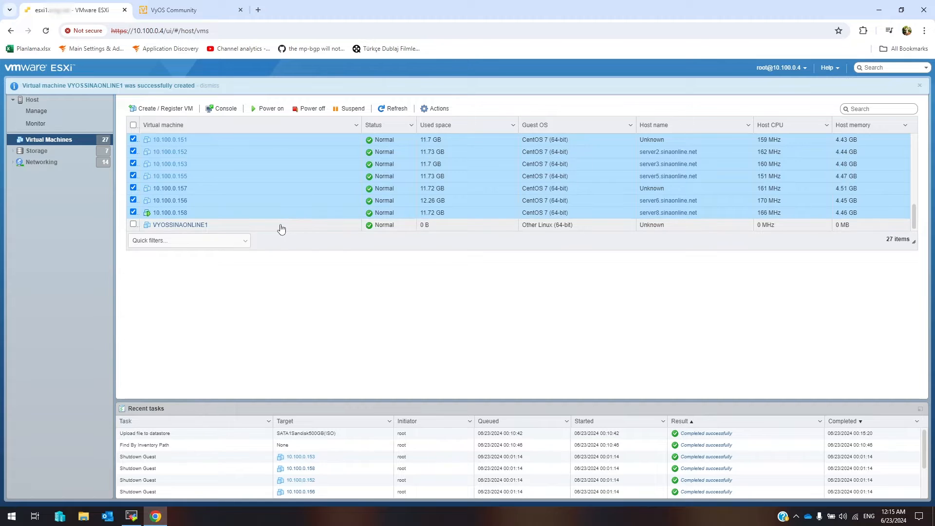
# Select only VYOSSINAONLINE1 and bring up its console at the VyOS boot menu.
pyautogui.click(169, 212)
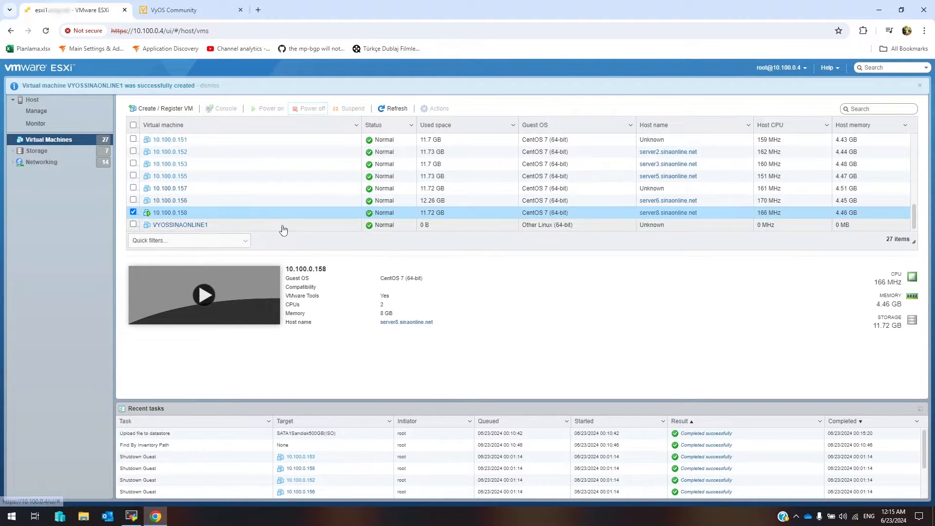
pyautogui.click(181, 225)
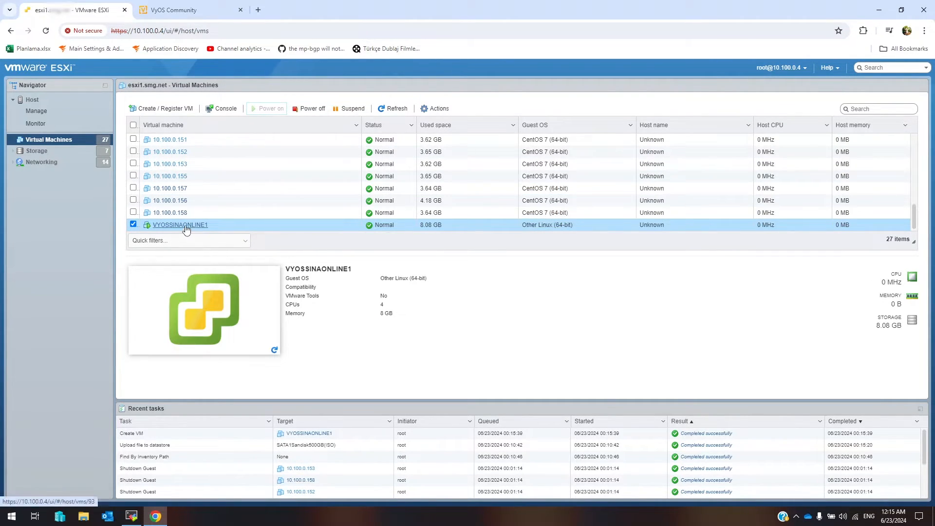
pyautogui.click(179, 225)
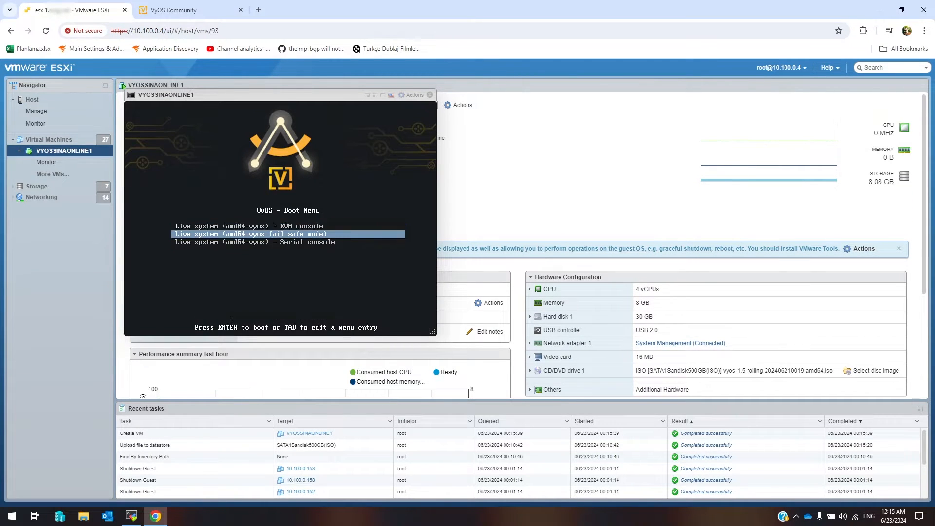
# Boot the live system entry and log in at the console as vyos/vyos.
pyautogui.press('Up')
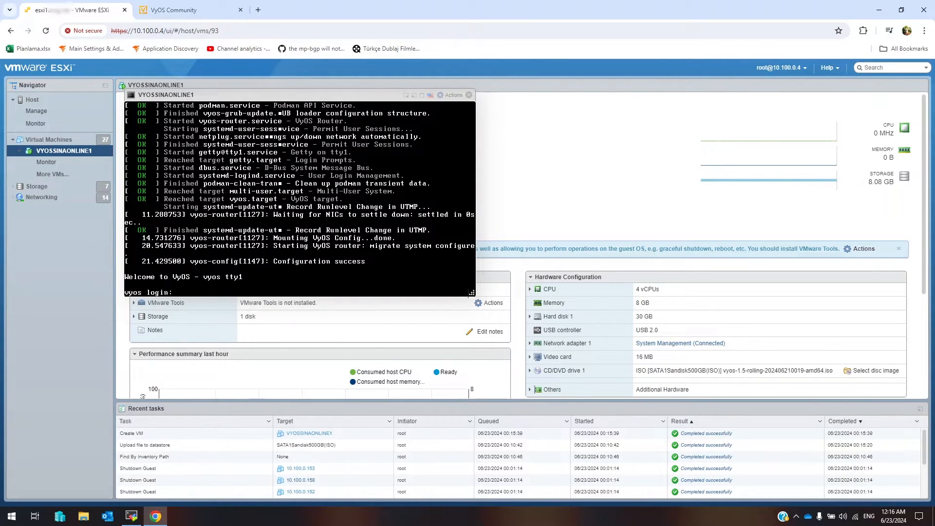
pyautogui.write('vyos')
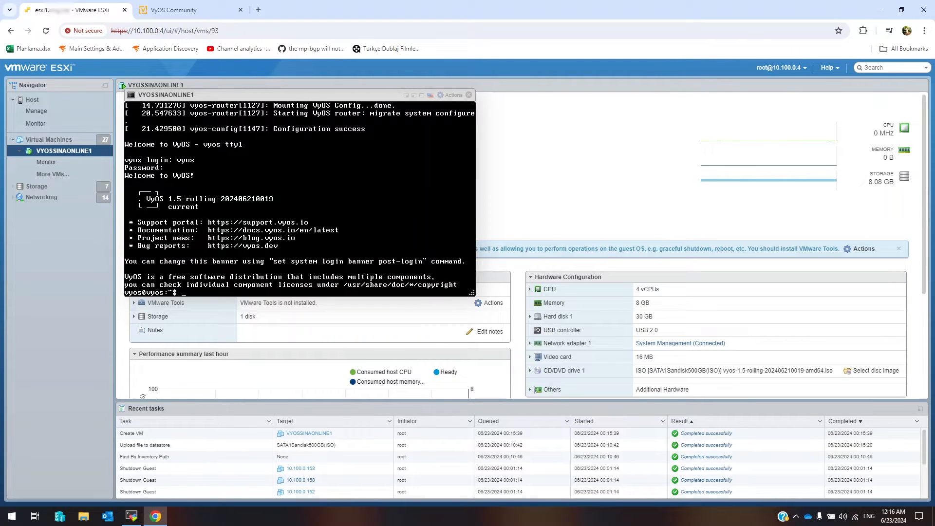
pyautogui.press('Enter')
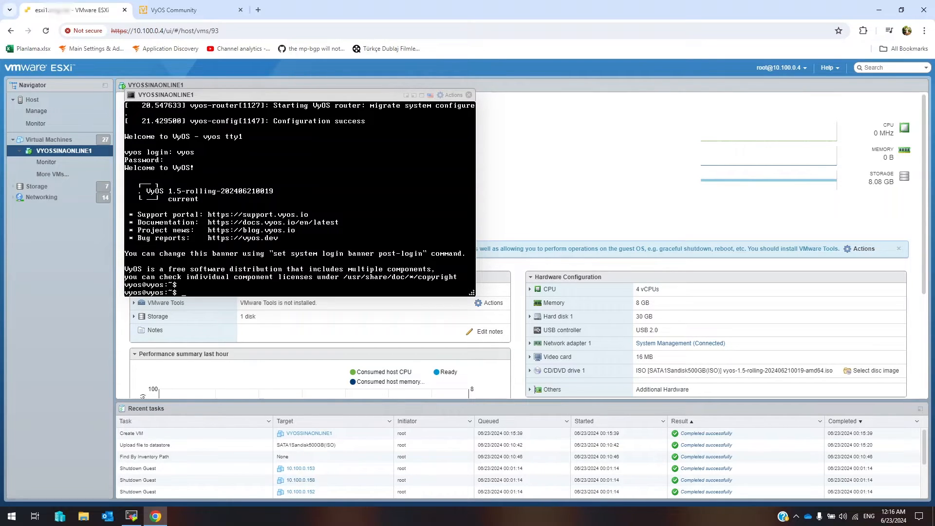
# Run configure then exit, and list the install command's completions.
pyautogui.write('configur')
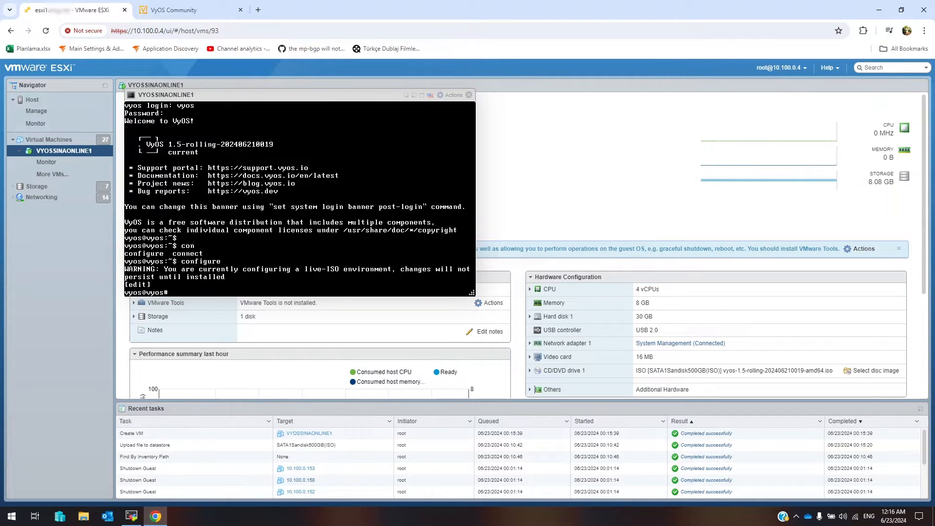
pyautogui.write('exit')
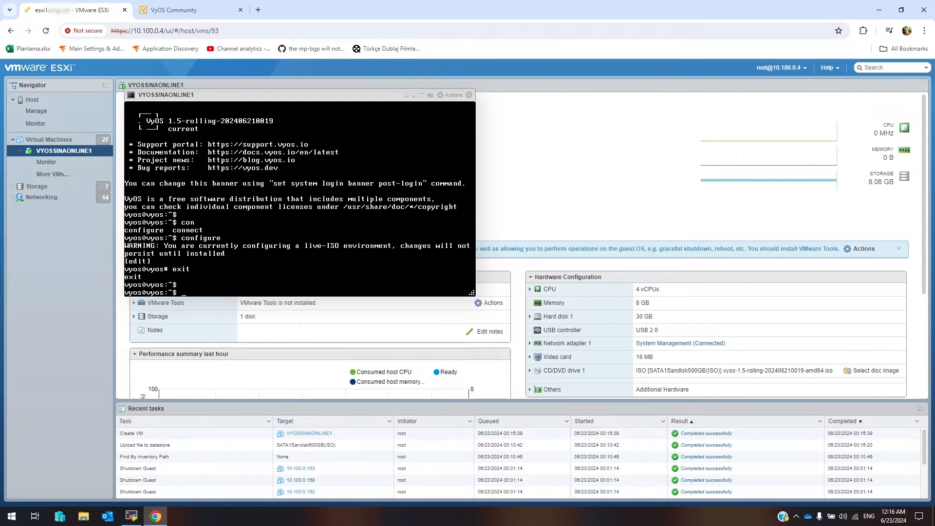
pyautogui.write('install')
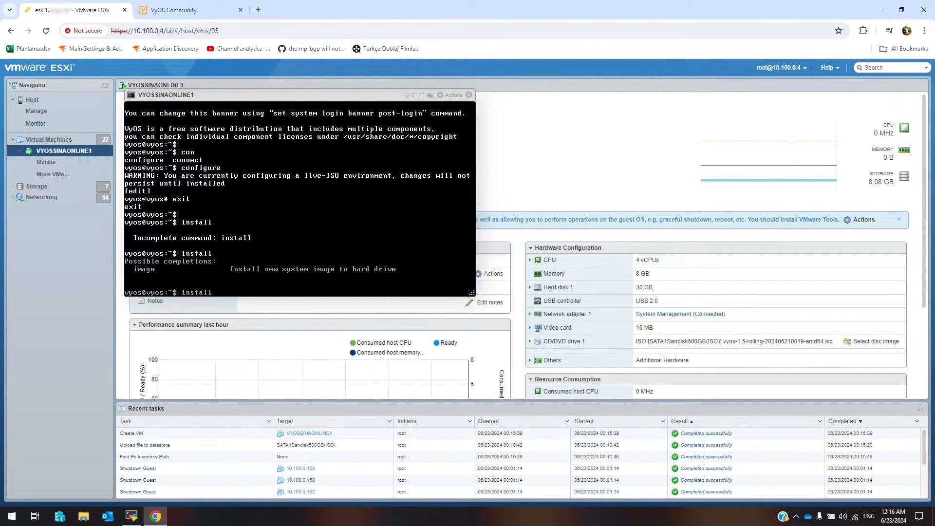
# Run install image, confirming with y and accepting the default /dev/sda disk, then request a reboot.
pyautogui.write('image')
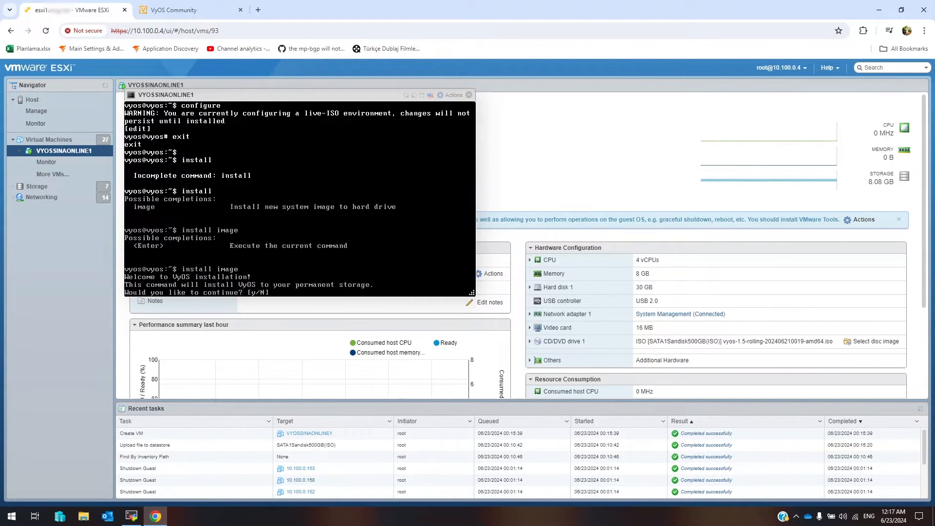
pyautogui.write('y')
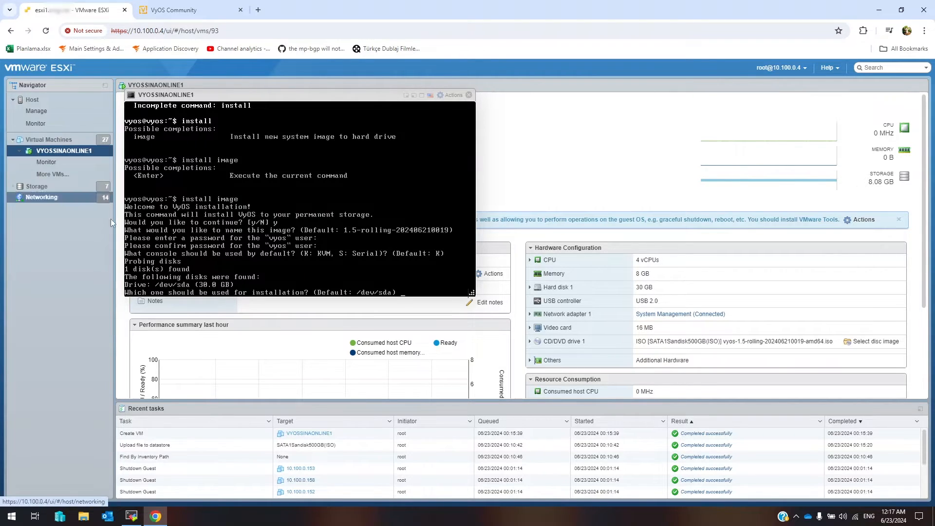
pyautogui.press('enter')
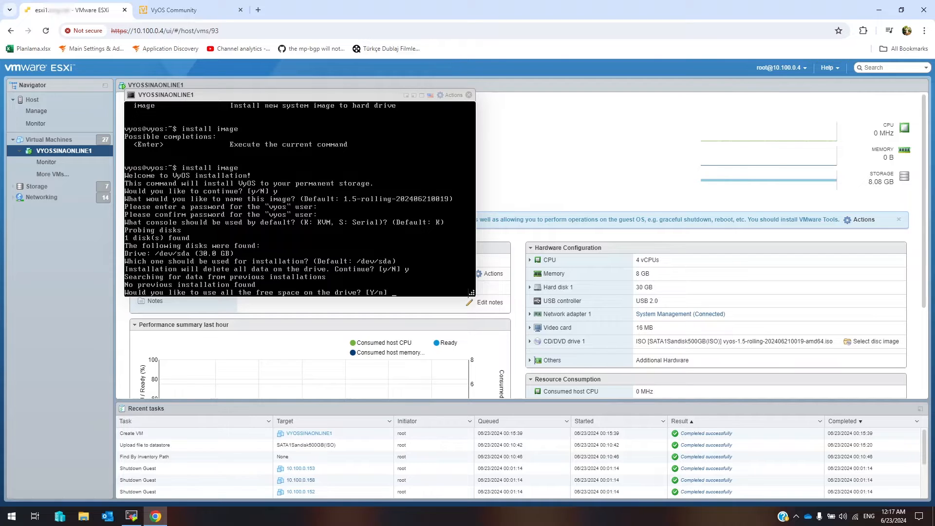
pyautogui.write('y')
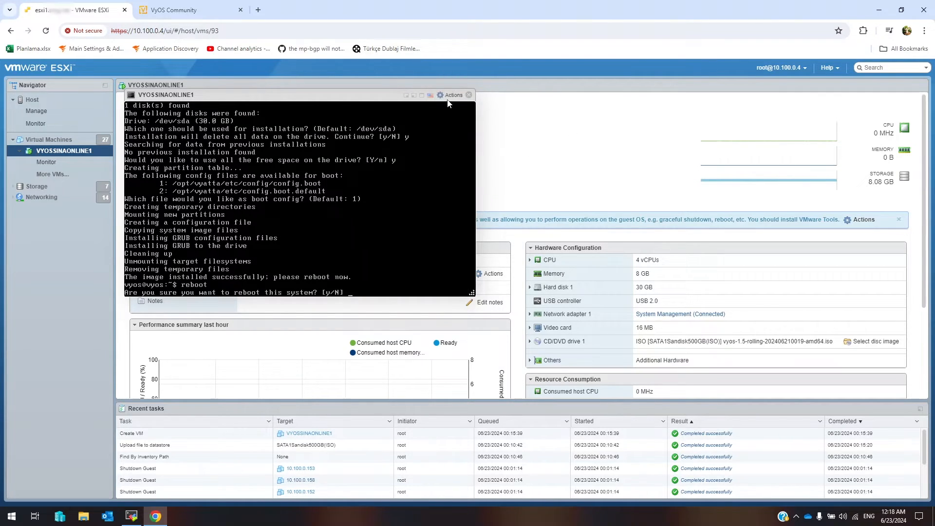
# Confirm the reboot to the GRUB menu and bring up the machine's Actions list.
pyautogui.click(453, 94)
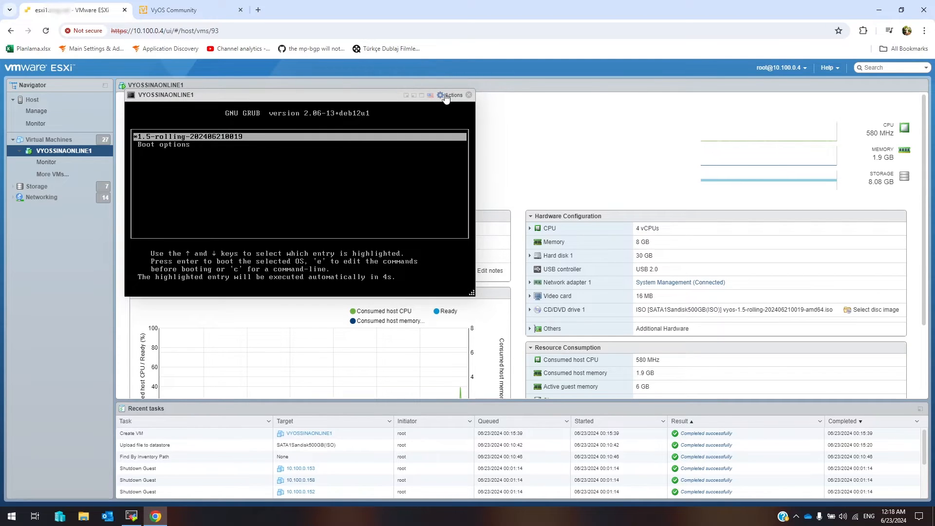
pyautogui.click(450, 95)
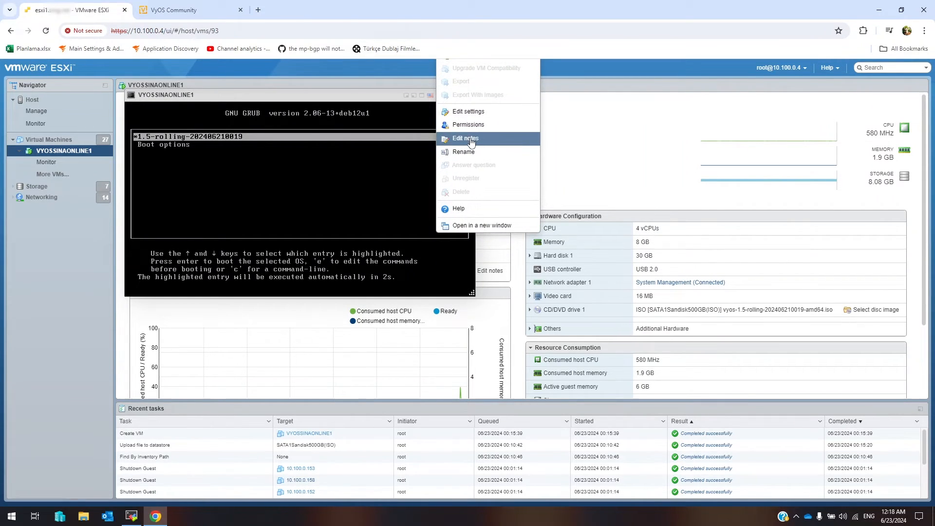
# In Edit settings, disconnect and remove CD/DVD Drive 1; saving fails while powered on.
pyautogui.click(469, 111)
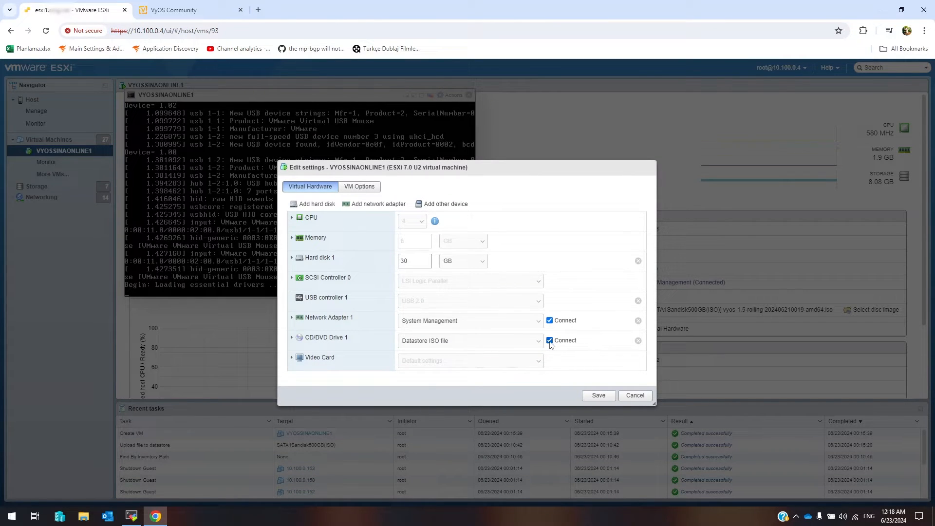
pyautogui.click(549, 340)
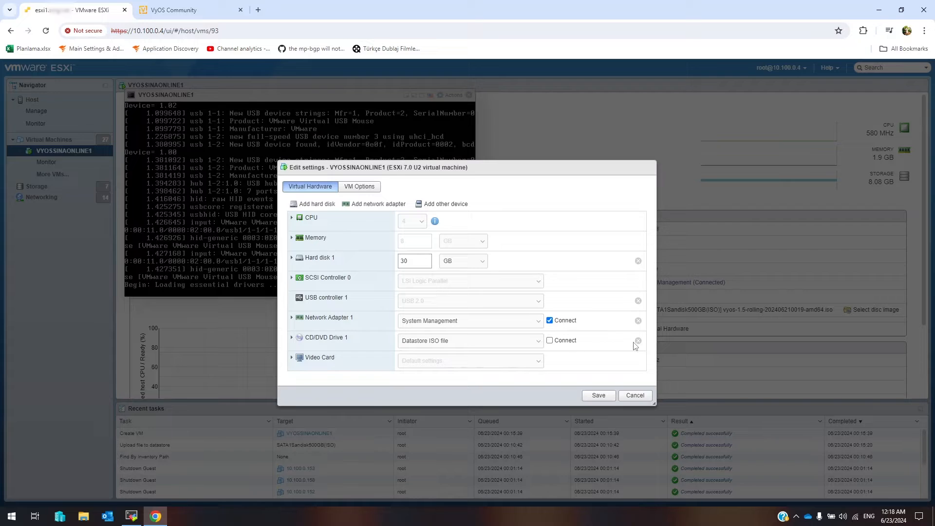
pyautogui.click(598, 395)
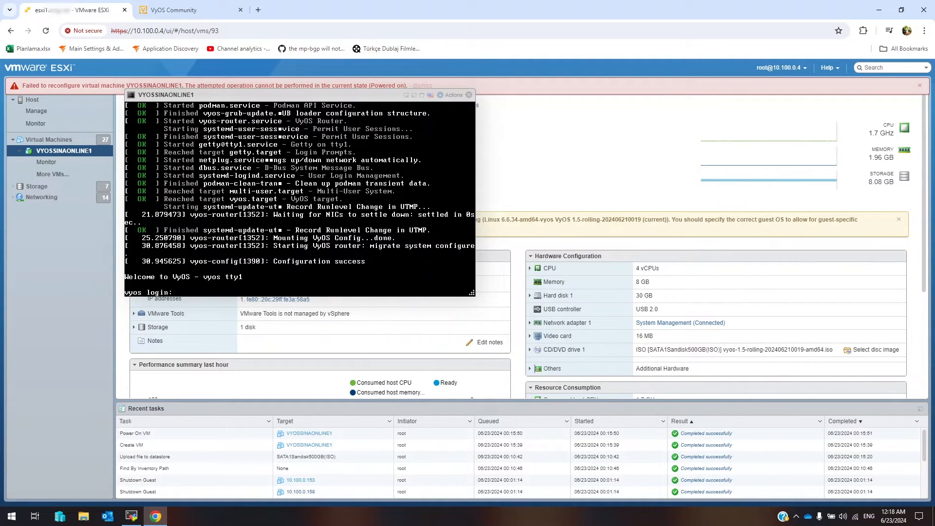
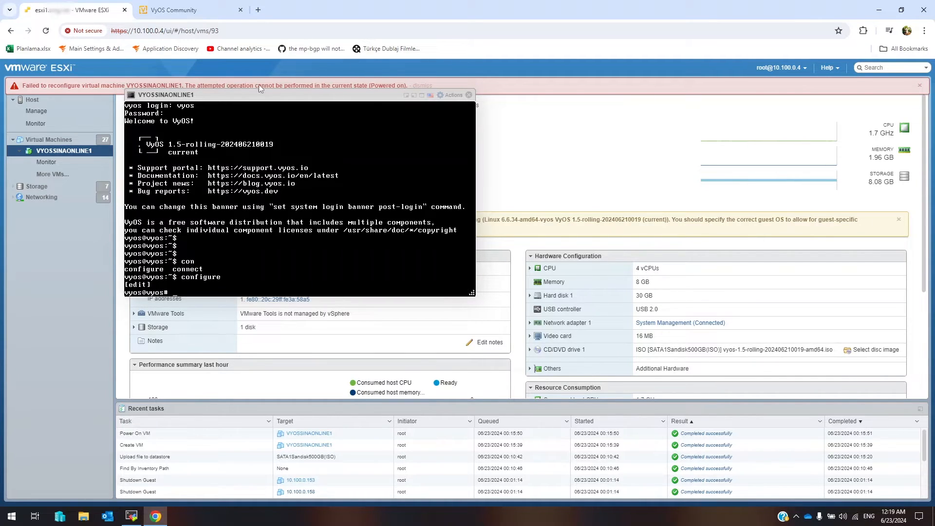
# Dismiss the Actions menu and shut down the VYOSSINAONLINE1 guest from the VM toolbar.
pyautogui.click(452, 94)
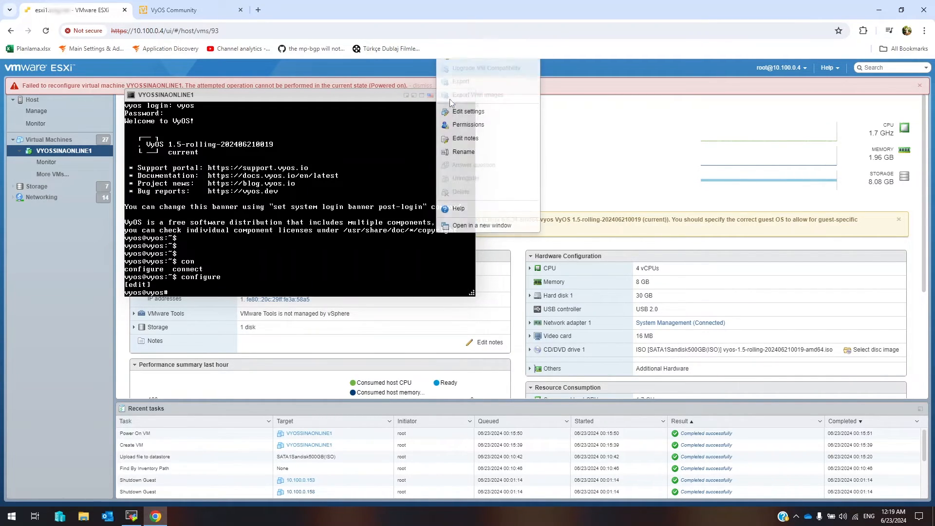
pyautogui.moveTo(321, 100)
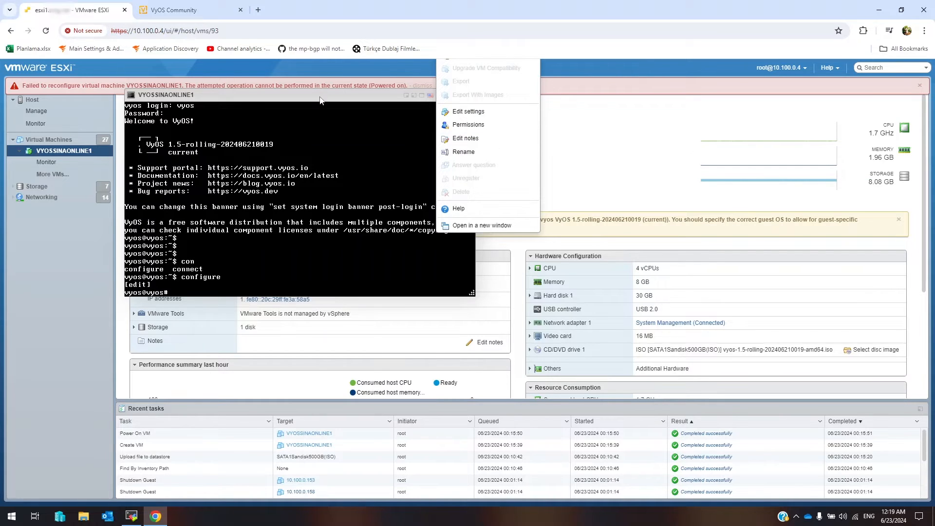
pyautogui.click(482, 226)
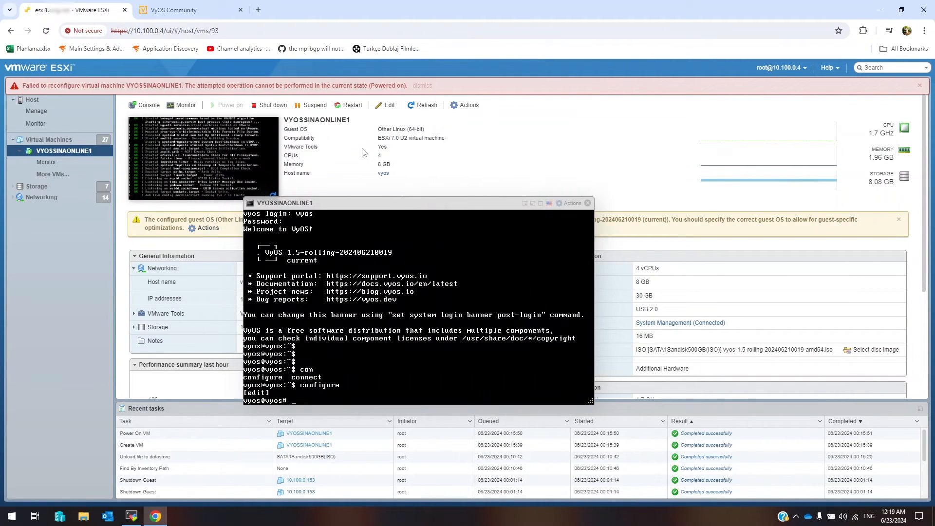
pyautogui.click(274, 106)
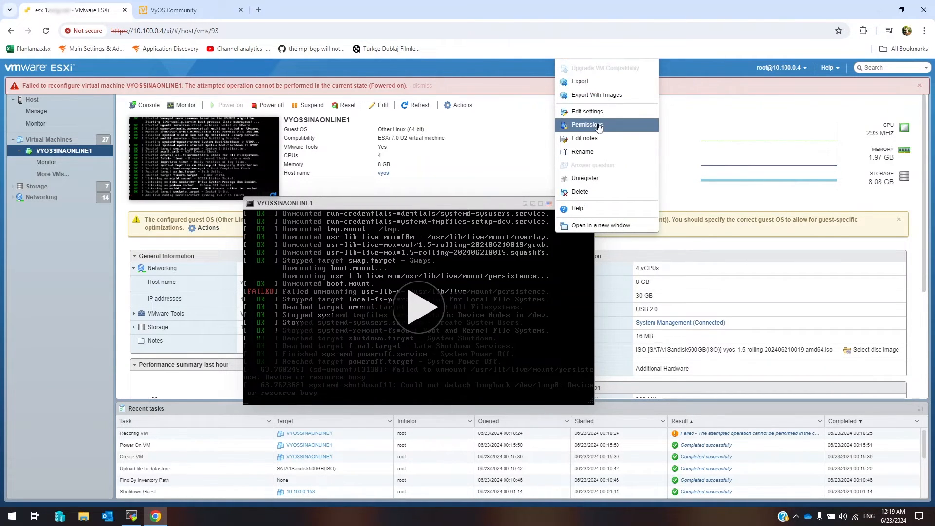
# Remove CD/DVD Drive 1 in Edit settings, save successfully and dismiss the success banner.
pyautogui.click(587, 111)
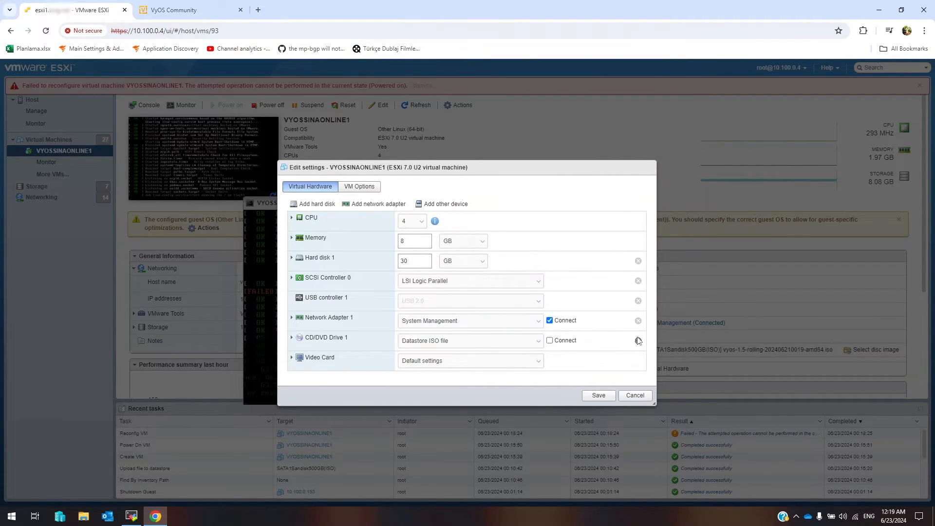
pyautogui.click(598, 394)
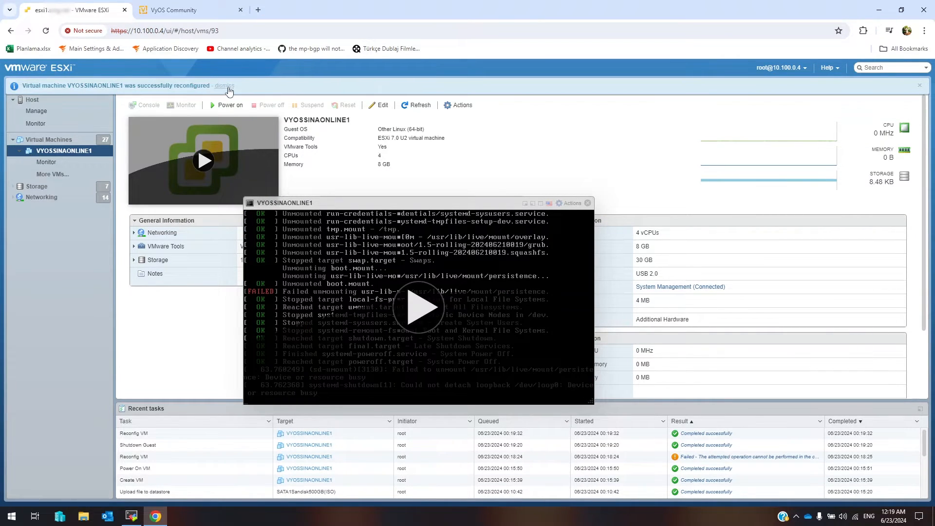
pyautogui.click(225, 86)
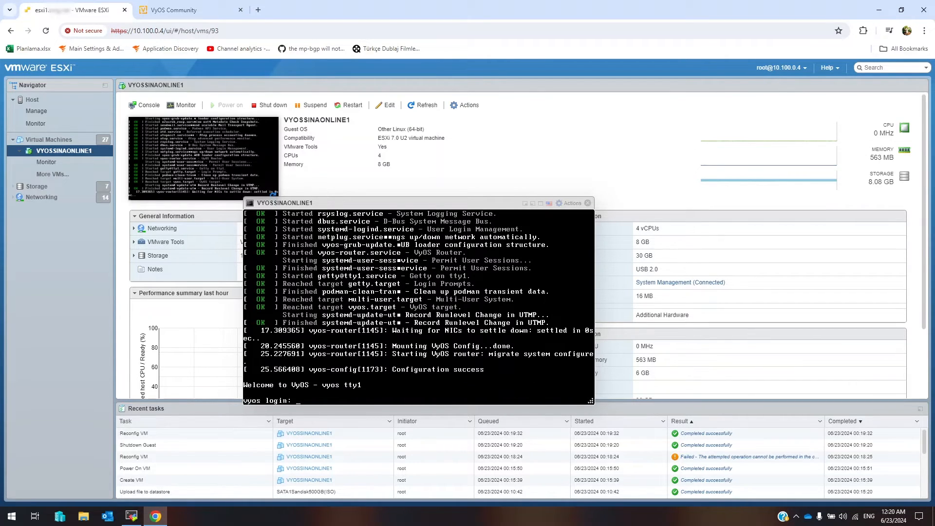
# Power on VYOSSINAONLINE1 and log in at the console as vyos/vyos.
pyautogui.write('vyos')
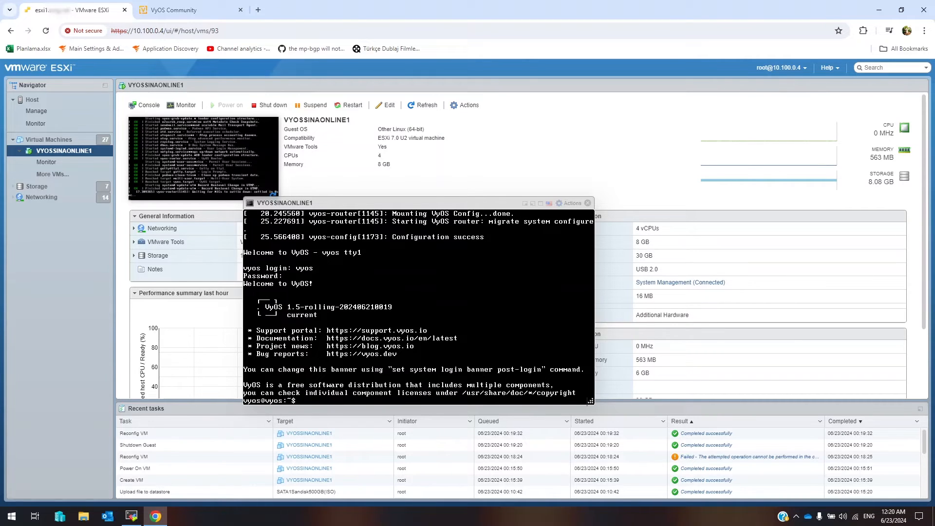
# Enter configure mode and explore the set / set service options with Tab completion.
pyautogui.write('configure')
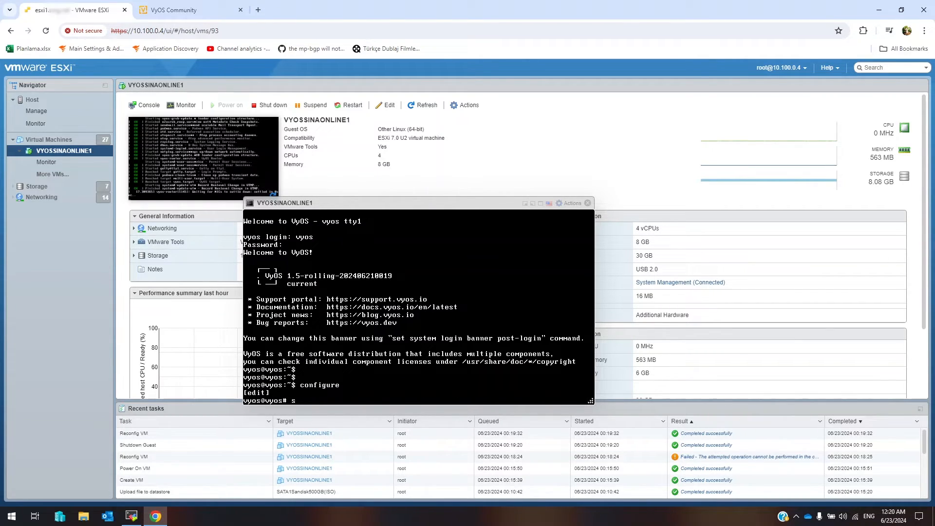
pyautogui.press('Tab')
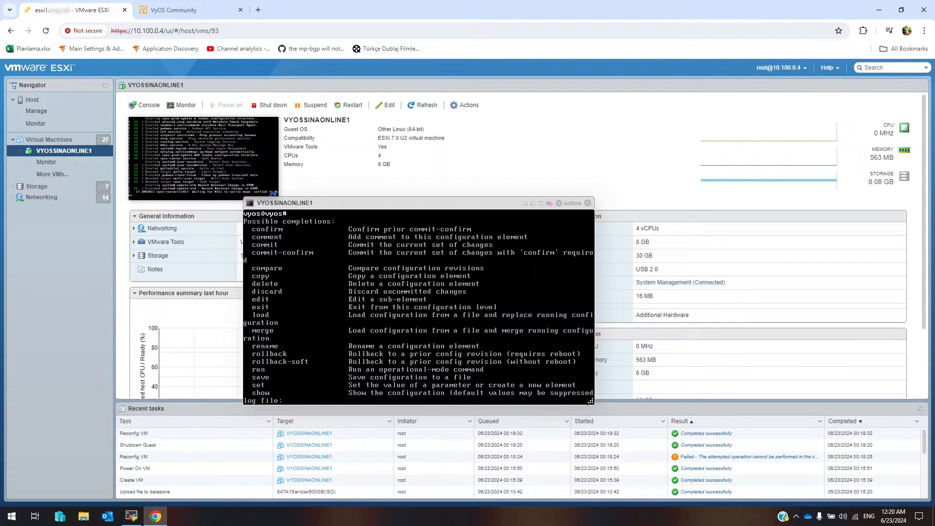
pyautogui.write('ss')
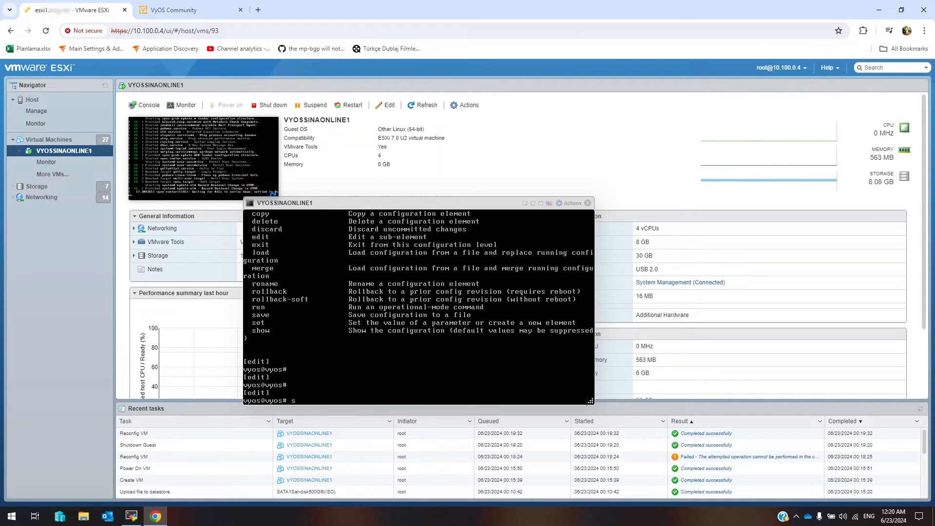
pyautogui.write('et')
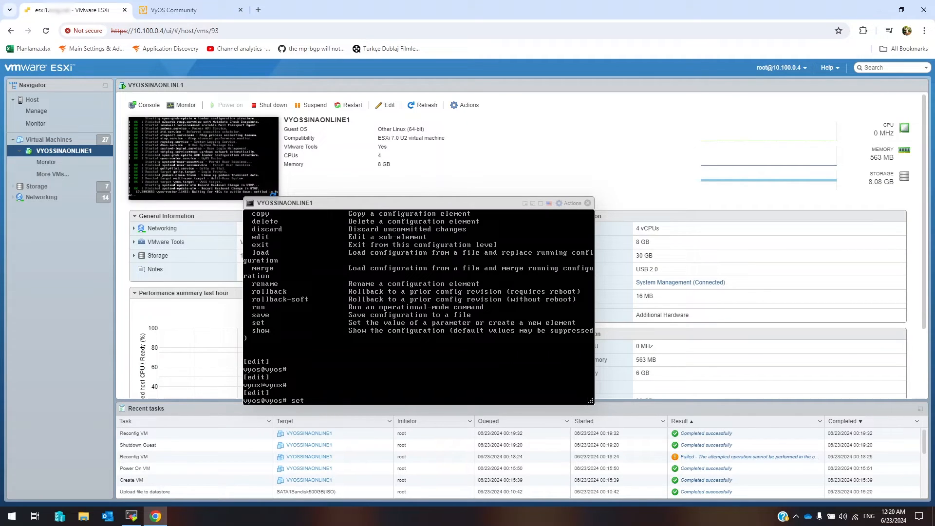
pyautogui.press('Tab')
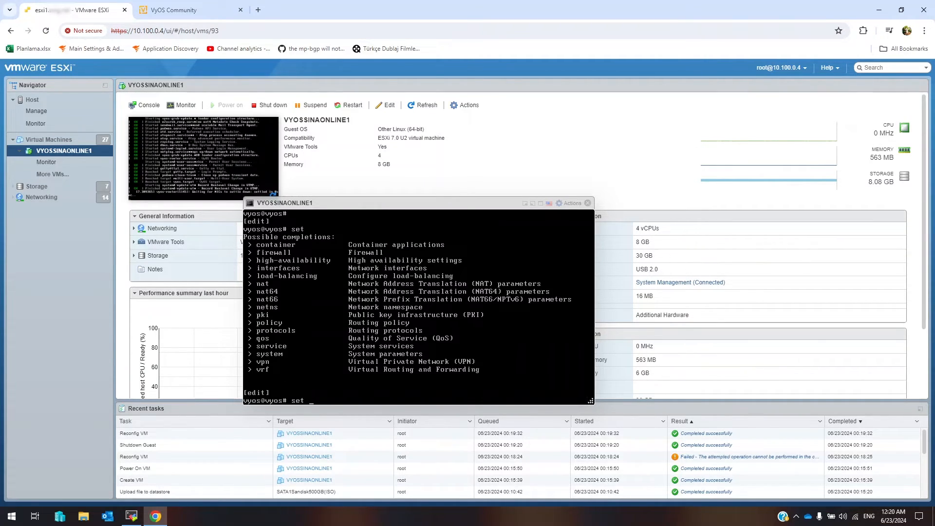
pyautogui.write('s')
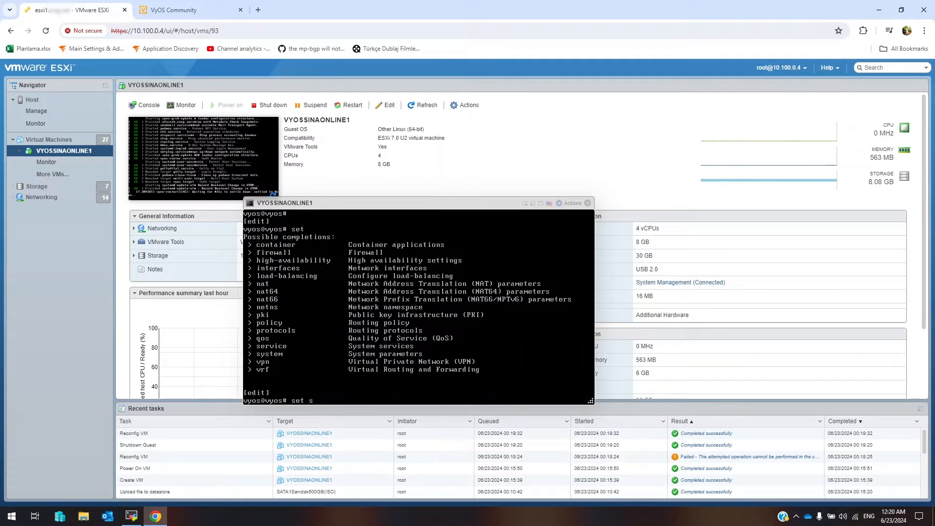
pyautogui.write('ervice')
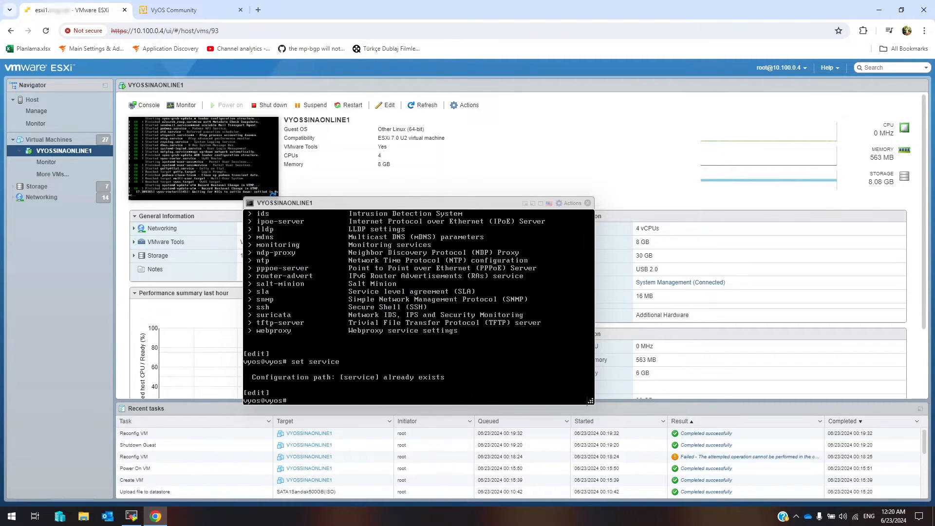
# Enable the SSH service with 'set service ssh' and commit the change.
pyautogui.write('set service ssh')
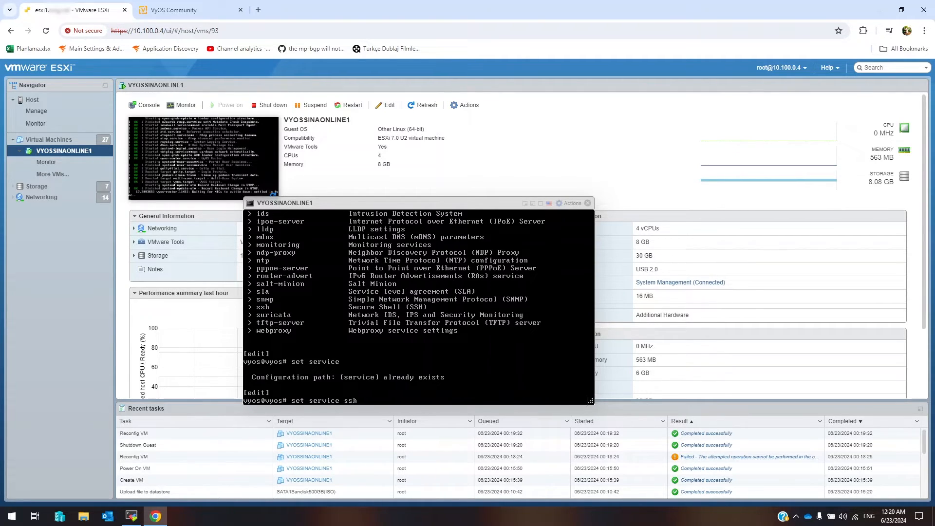
pyautogui.press('tab')
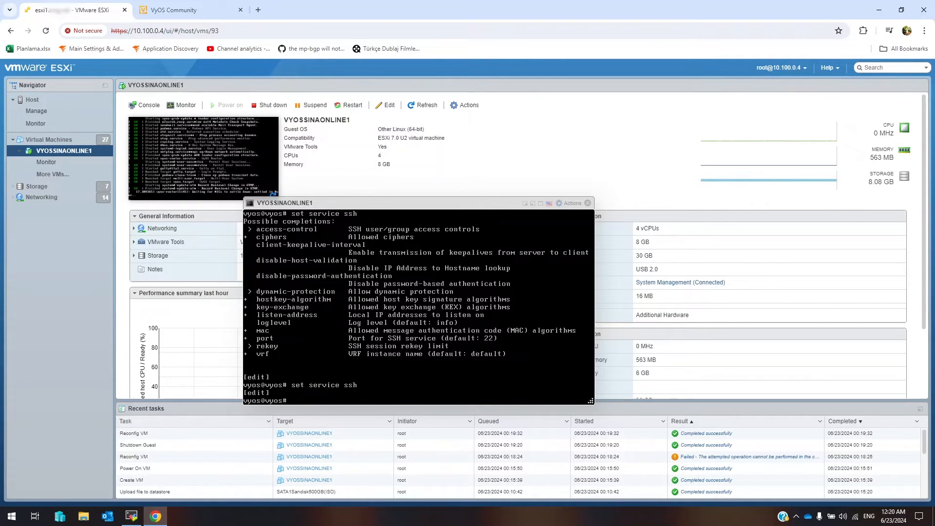
pyautogui.write('commit')
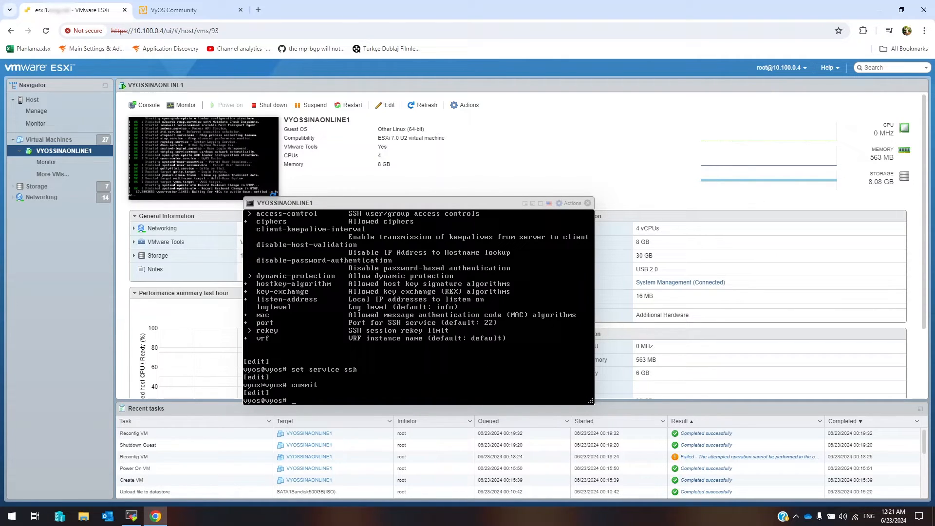
# Assign eth0 the address 10.100.0.151/24 with 'set interfaces ethernet eth0 address' and commit.
pyautogui.write('set')
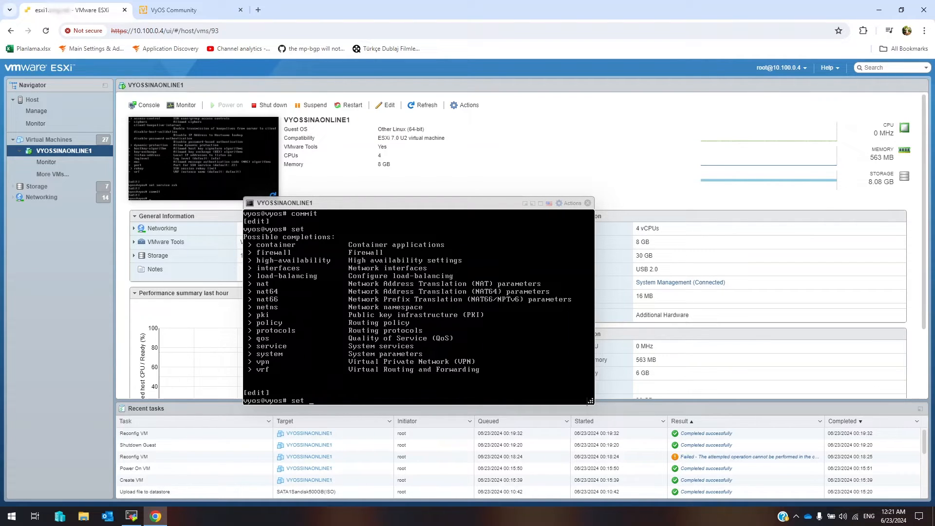
pyautogui.write('interfaces')
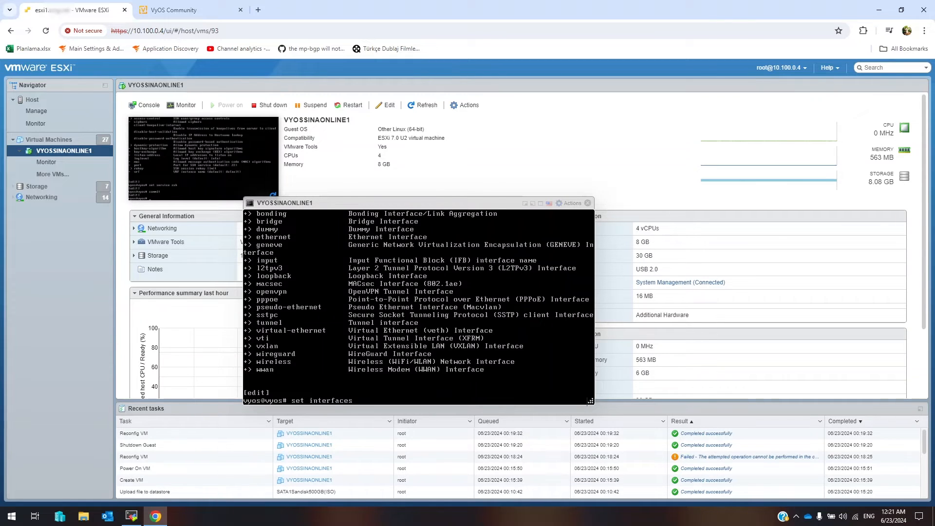
pyautogui.write('ethern')
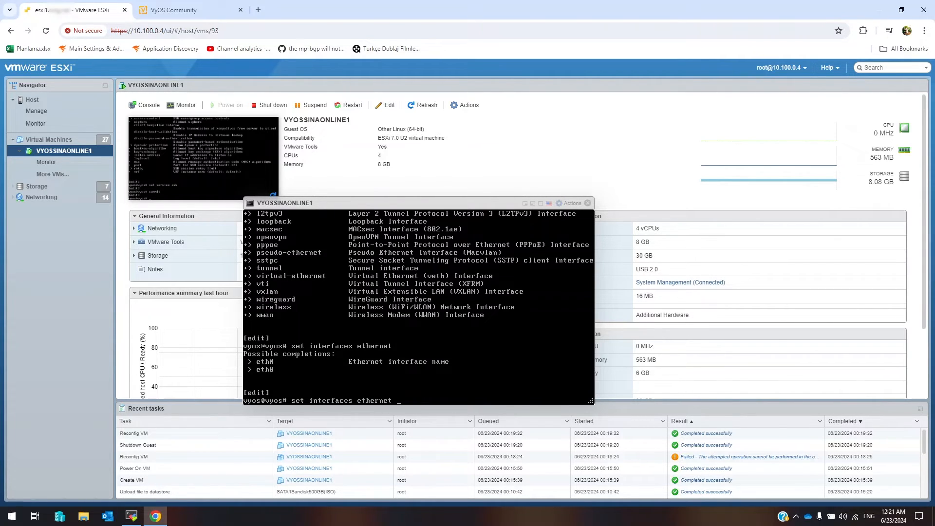
pyautogui.write('eth0')
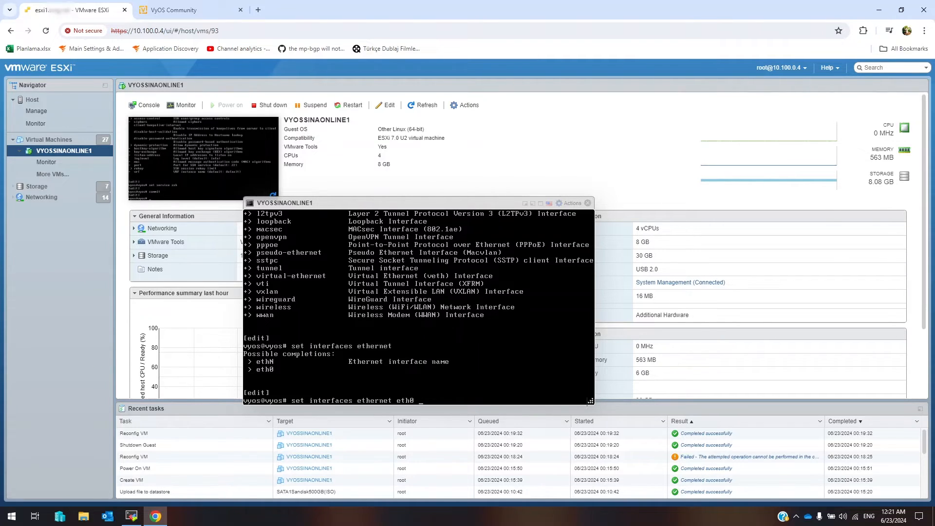
pyautogui.press('Tab')
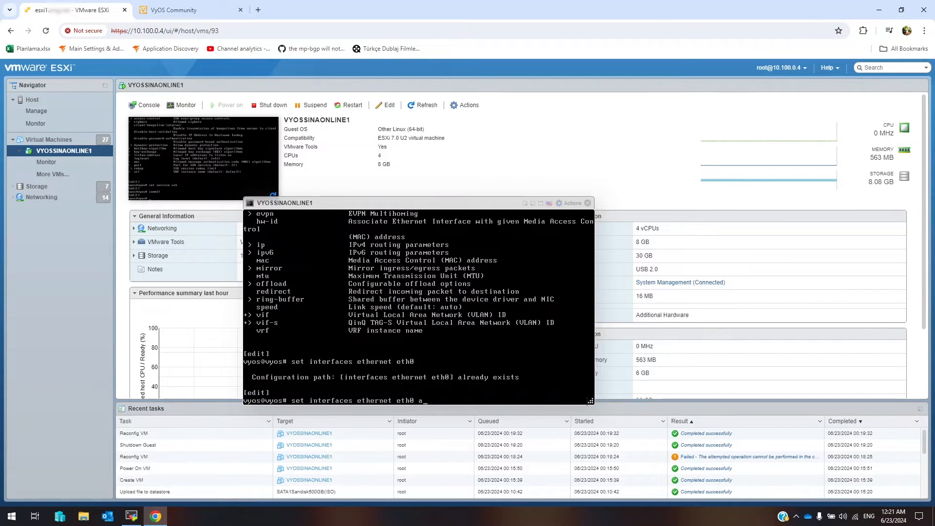
pyautogui.write('ddress 10.1')
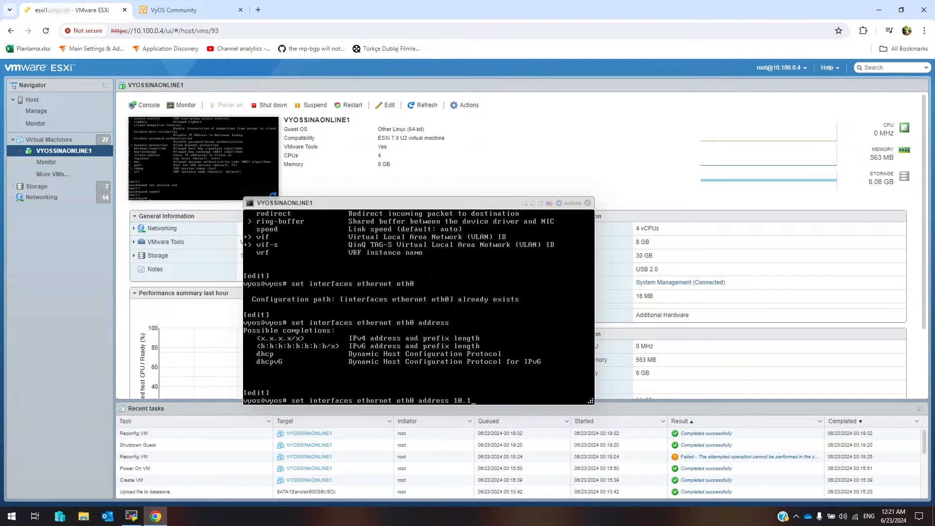
pyautogui.write('00.0.1')
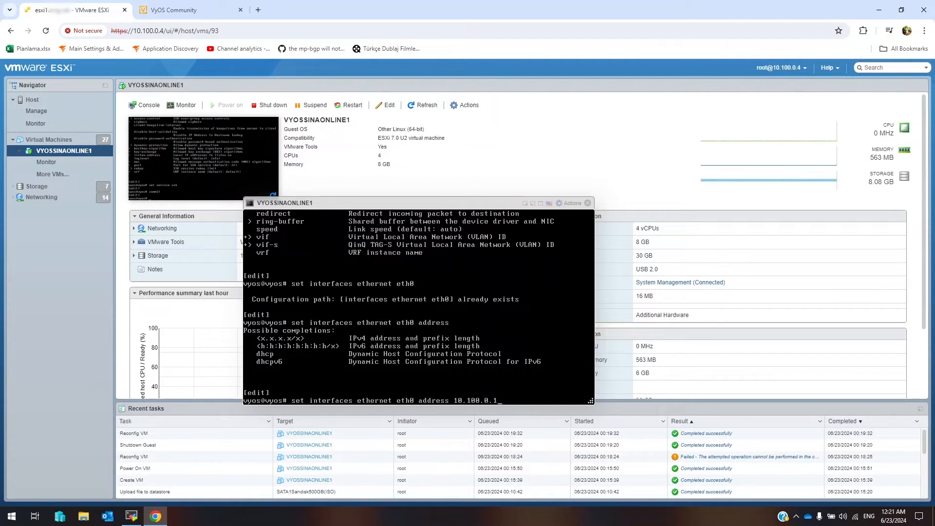
pyautogui.write('51/')
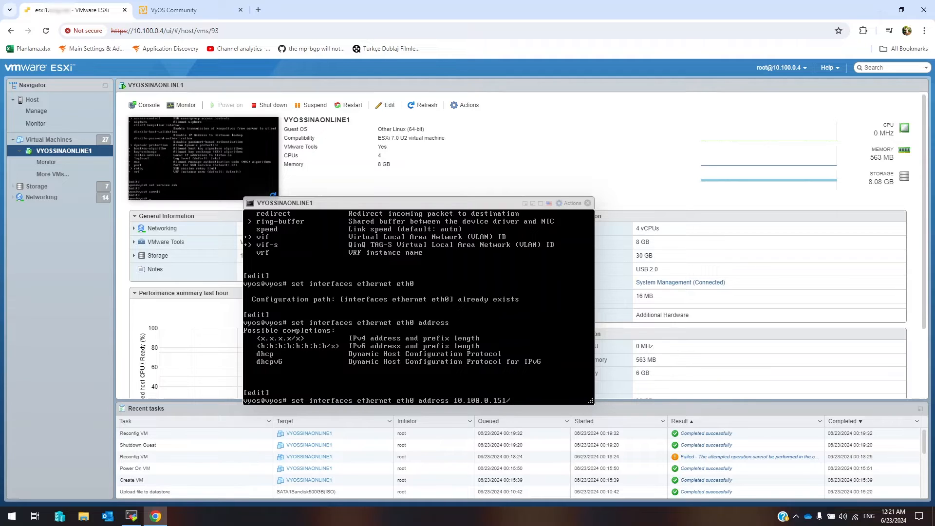
pyautogui.write('24')
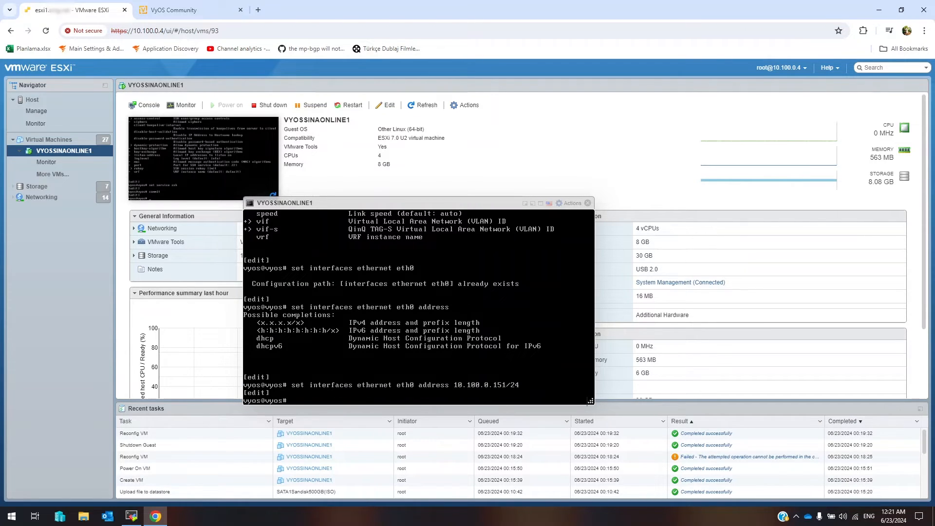
pyautogui.write('commit')
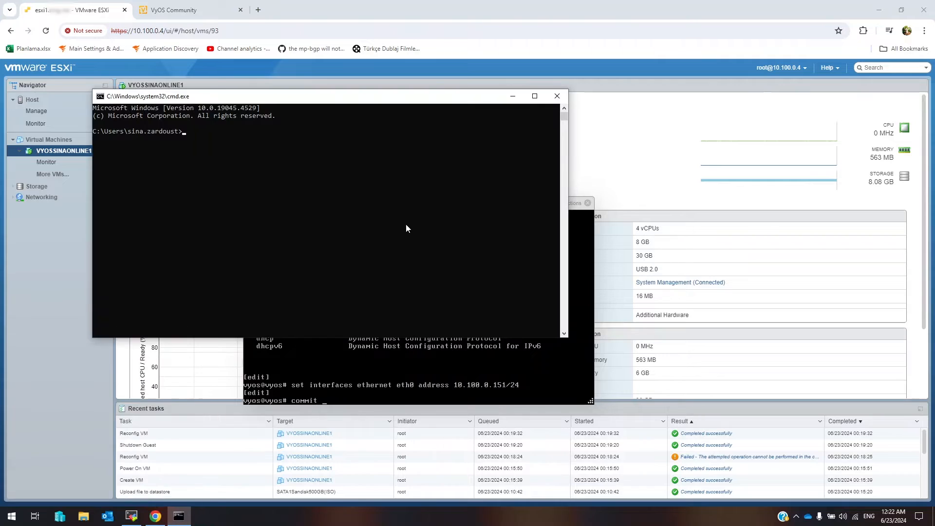
# Ping 10.100.0.151 from the Windows Command Prompt; the first request times out.
pyautogui.write('ping 10.10')
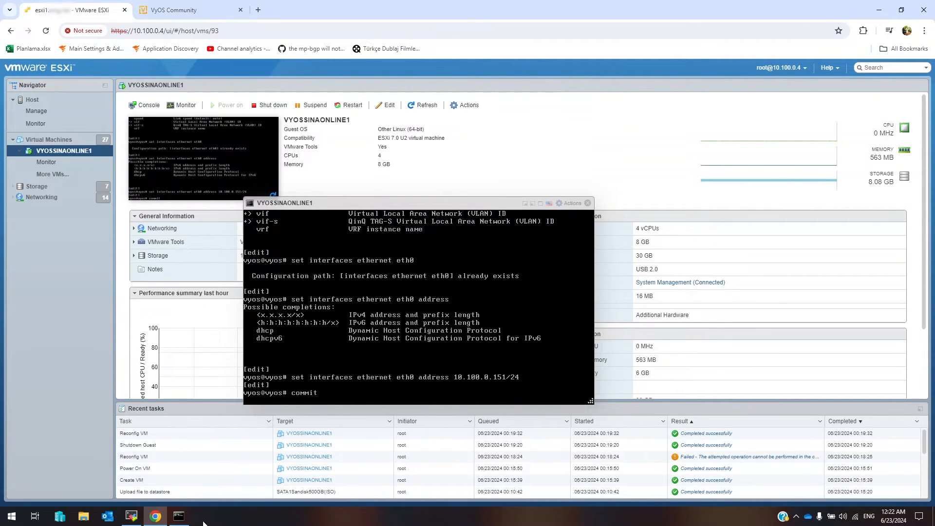
pyautogui.click(177, 516)
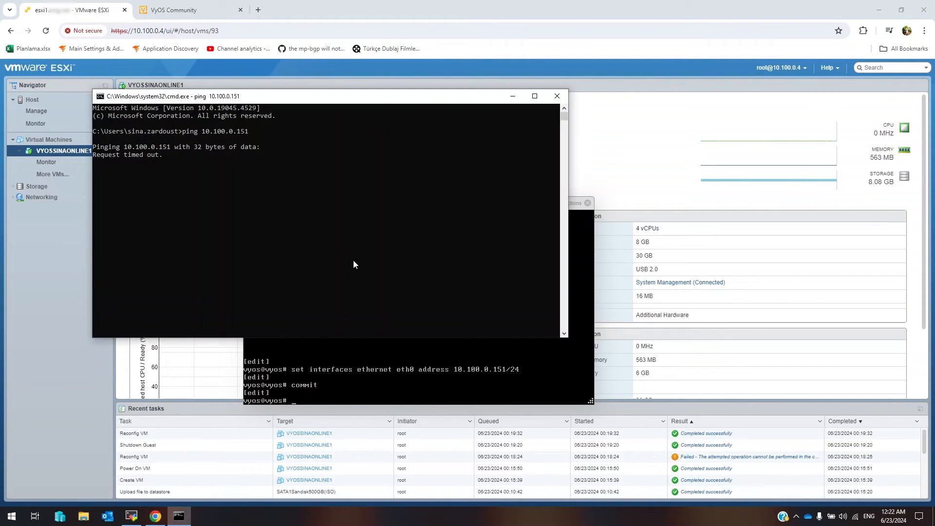
pyautogui.moveTo(366, 275)
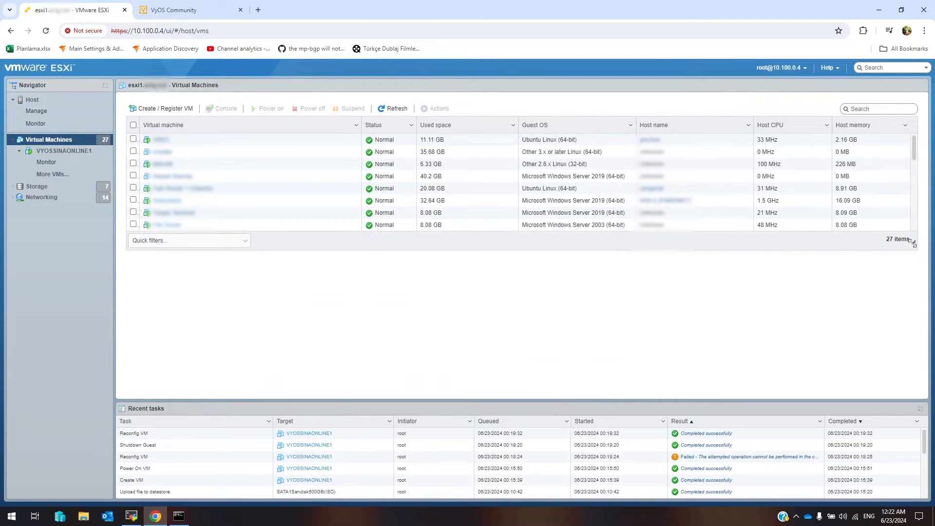
# Scroll the virtual machine list down to the VYOS151–VYOS158 entries.
pyautogui.scroll(-3)
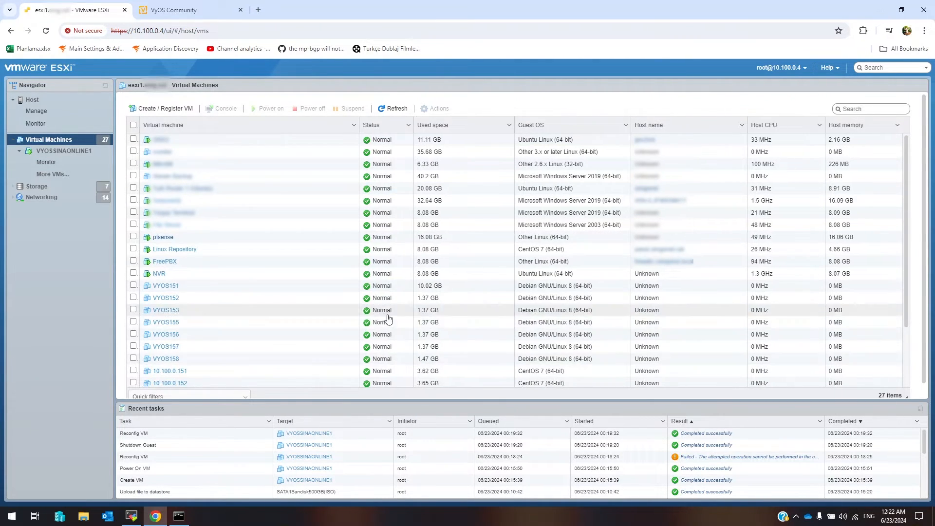
pyautogui.scroll(-3)
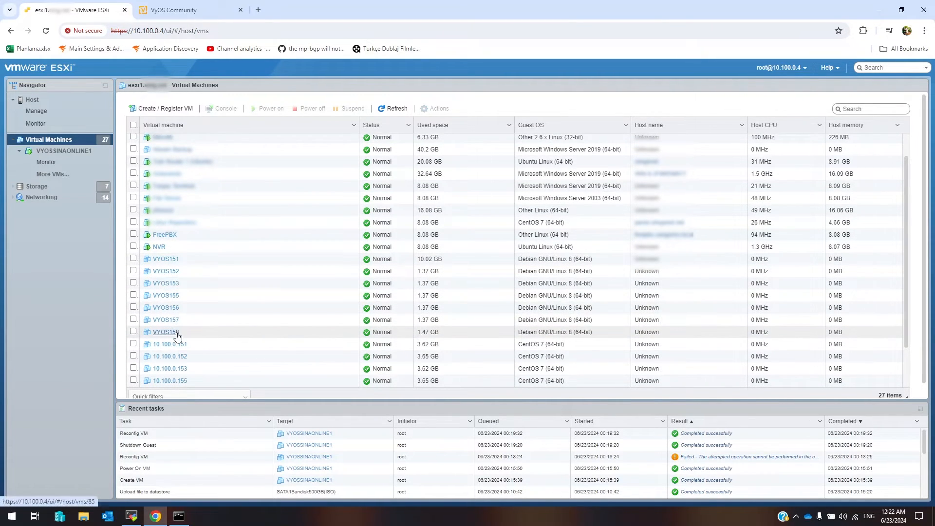
pyautogui.moveTo(190, 264)
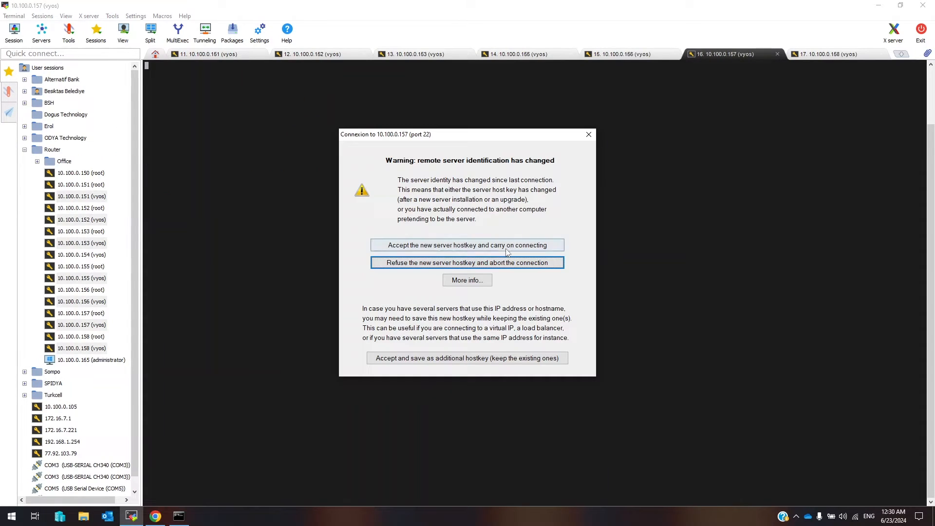
# Accept the changed server key, switch to the 10.100.0.151 session and run 'show interfaces'.
pyautogui.click(467, 244)
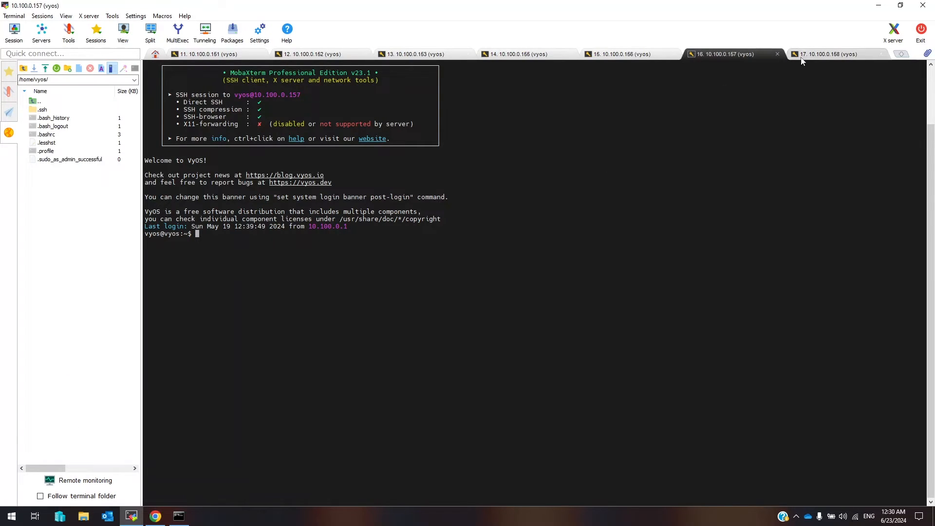
pyautogui.click(826, 54)
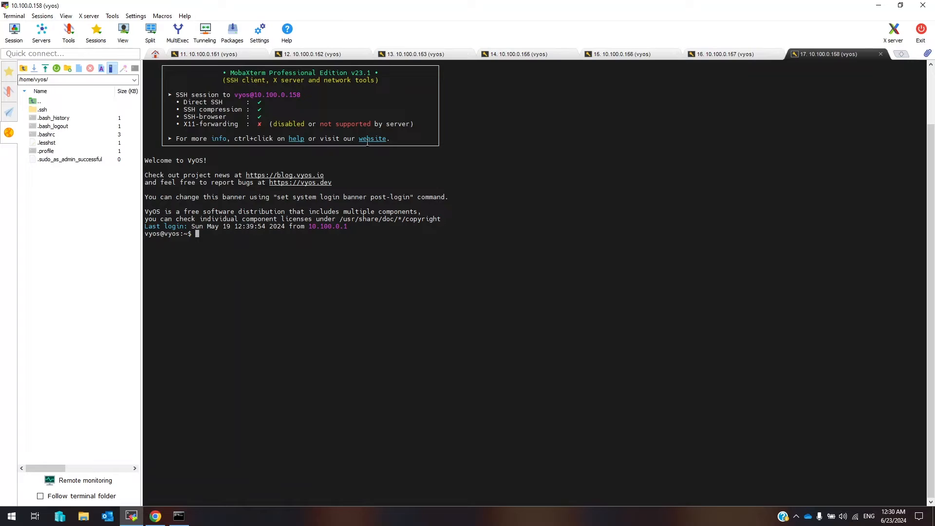
pyautogui.click(206, 53)
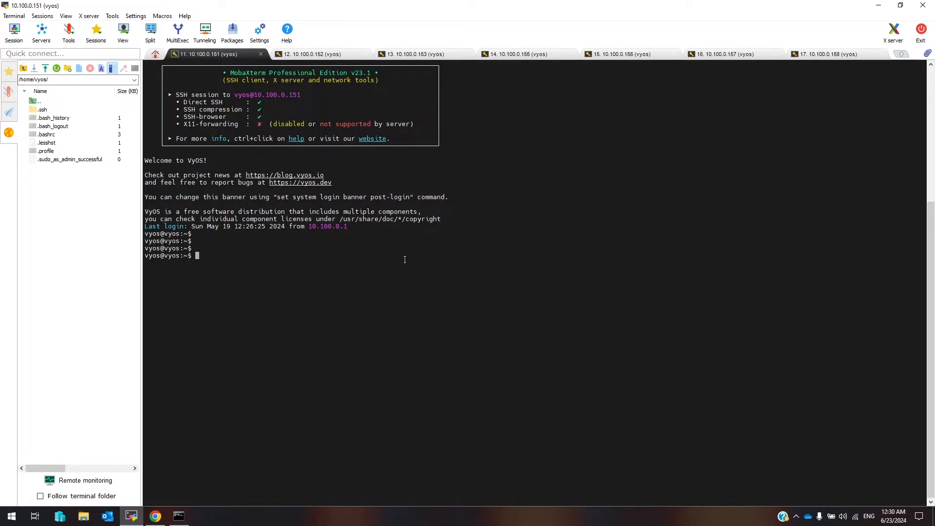
pyautogui.write('sho')
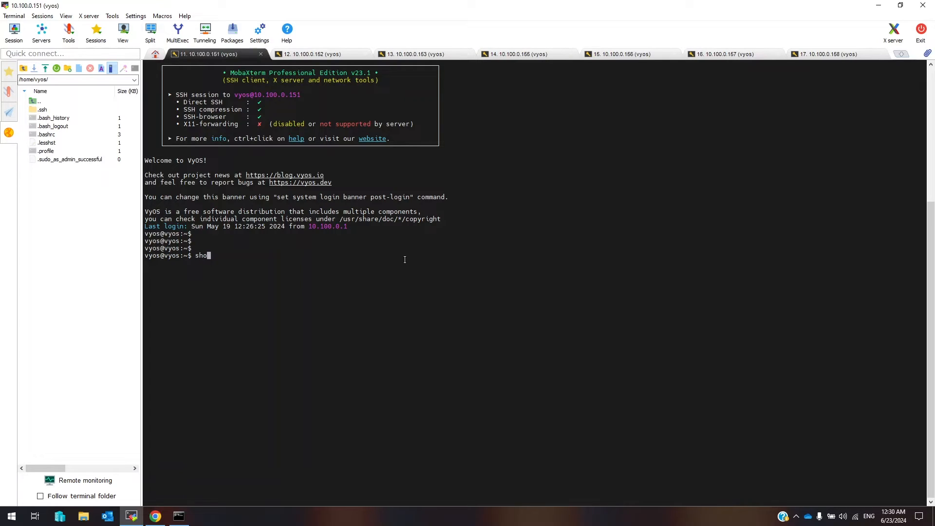
pyautogui.write('w ine')
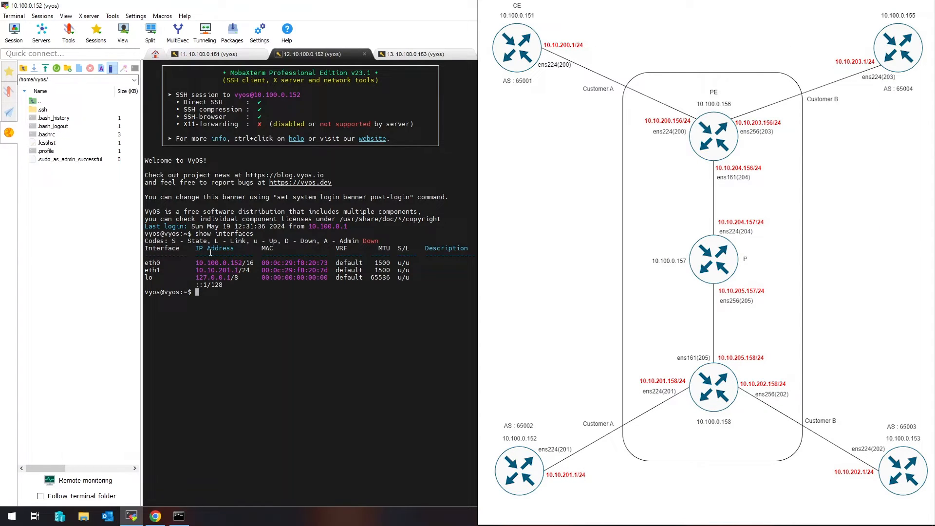
# Run 'show interfaces' on the 153, 155, 156 and 157 router sessions, then land on 158.
pyautogui.click(413, 54)
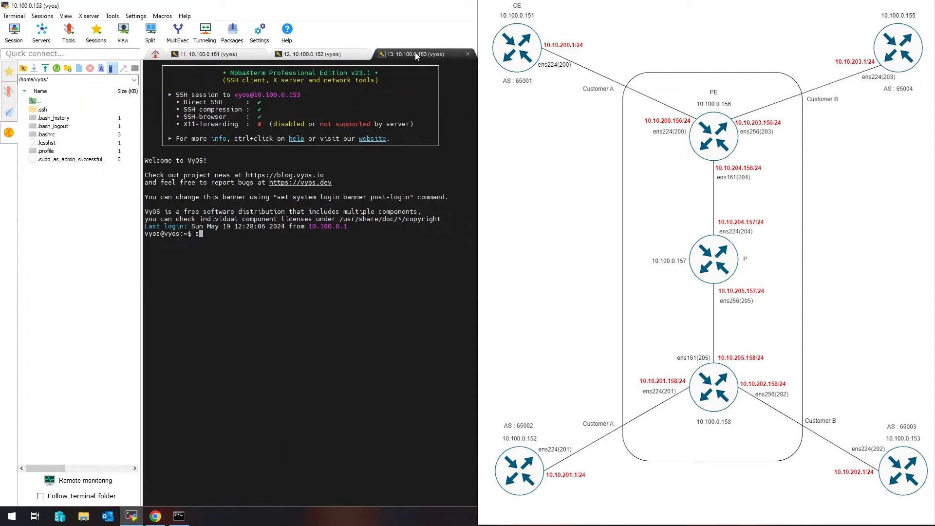
pyautogui.write('how interfaces')
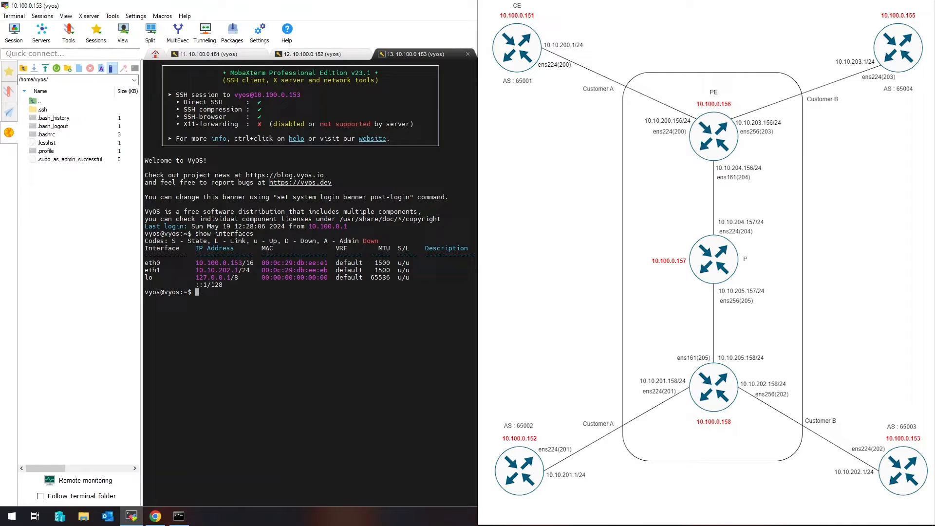
pyautogui.click(516, 53)
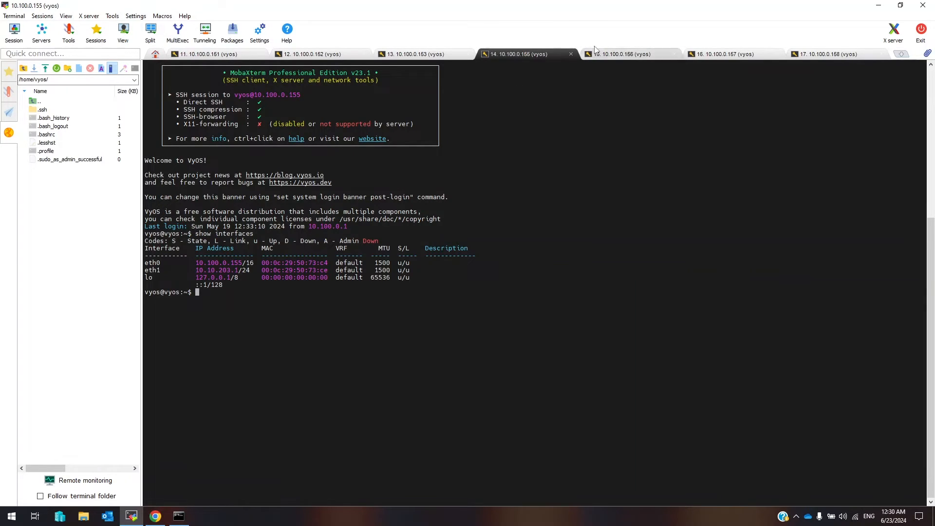
pyautogui.click(624, 53)
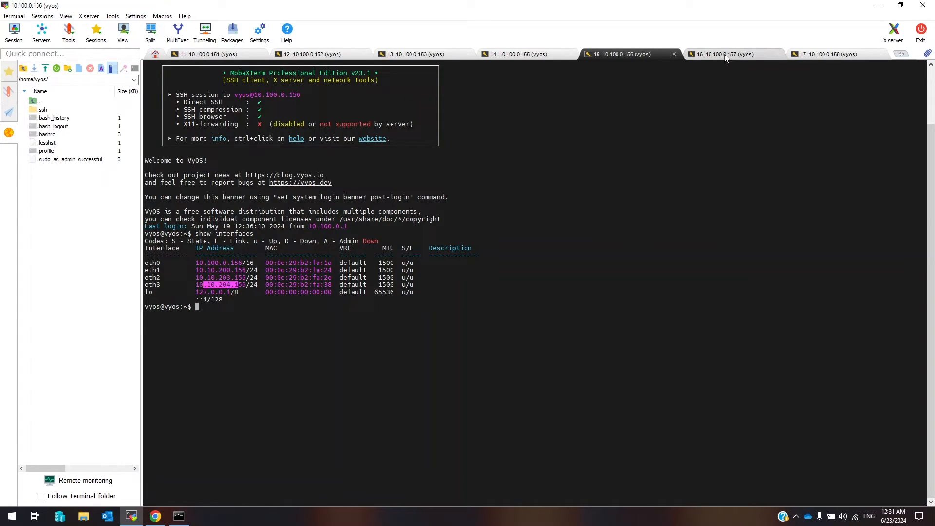
pyautogui.click(724, 53)
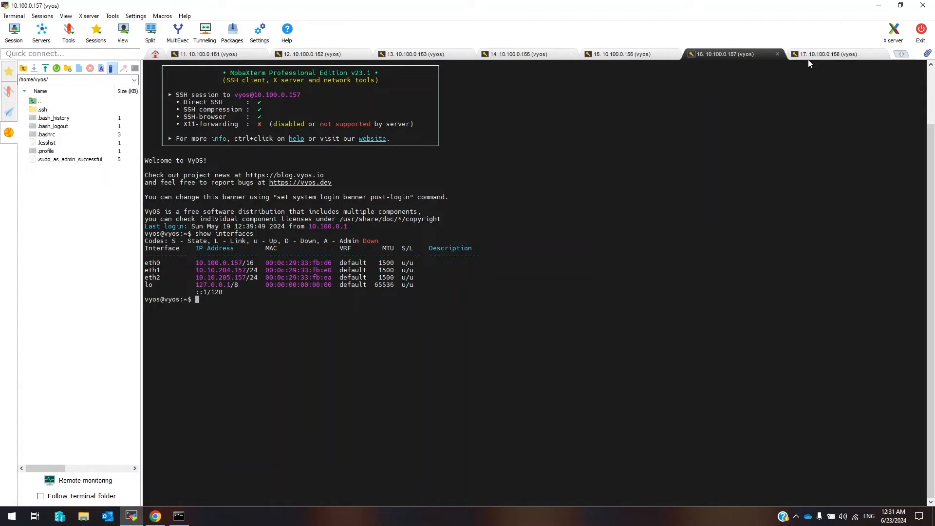
pyautogui.click(826, 53)
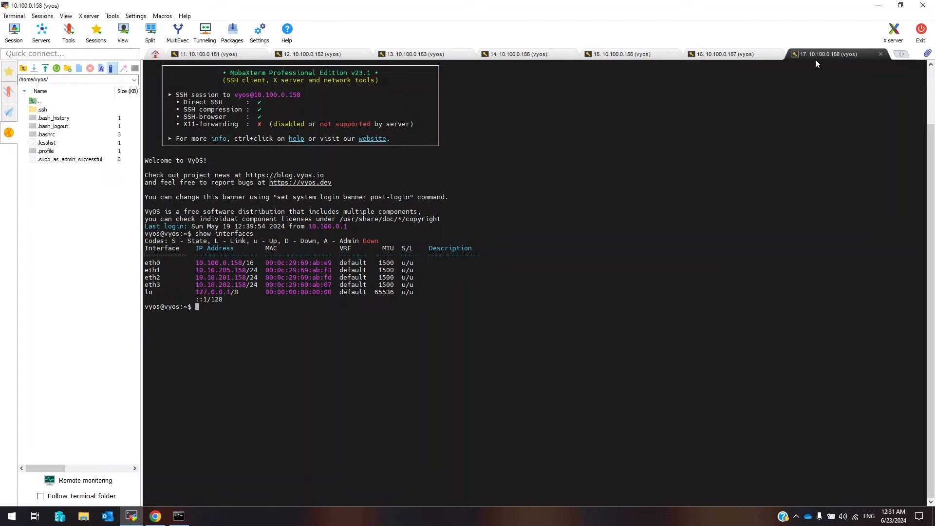
# Return to the 10.100.0.156 PE session and try 'show run', which VyOS rejects.
pyautogui.click(620, 54)
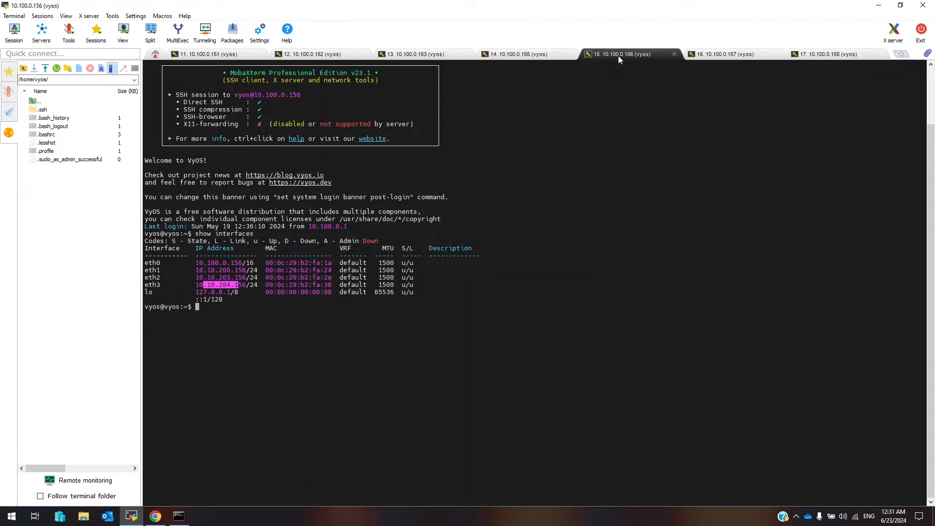
pyautogui.write('show run')
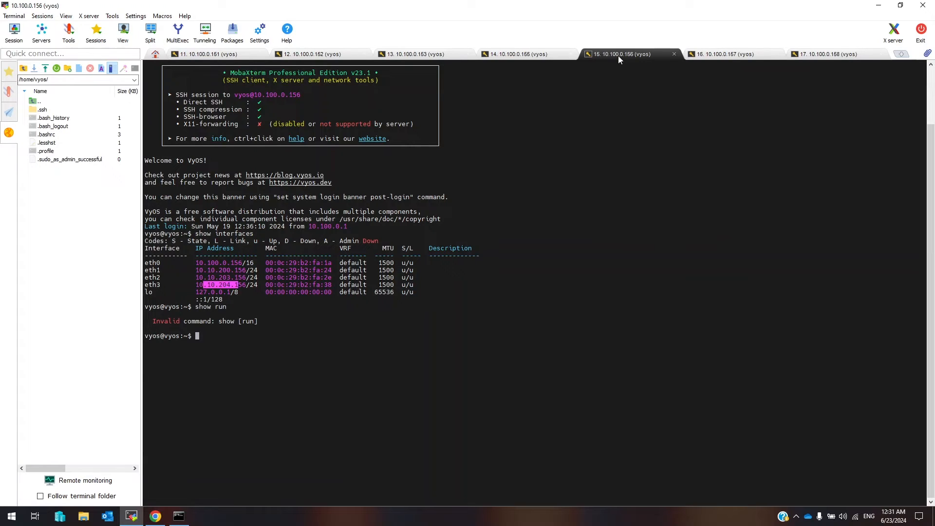
# Run 'show configuration' on the PE router and page through the full output to the prompt.
pyautogui.write('show configuration')
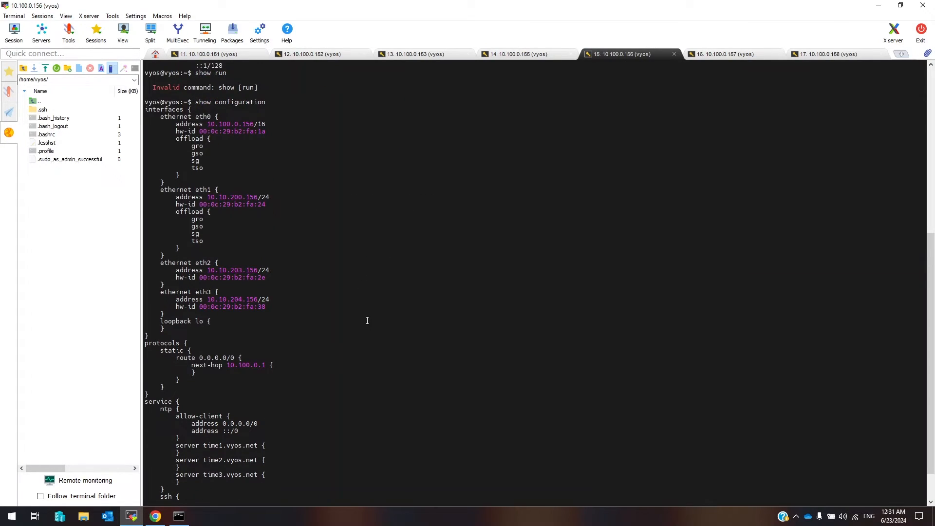
pyautogui.scroll(-3)
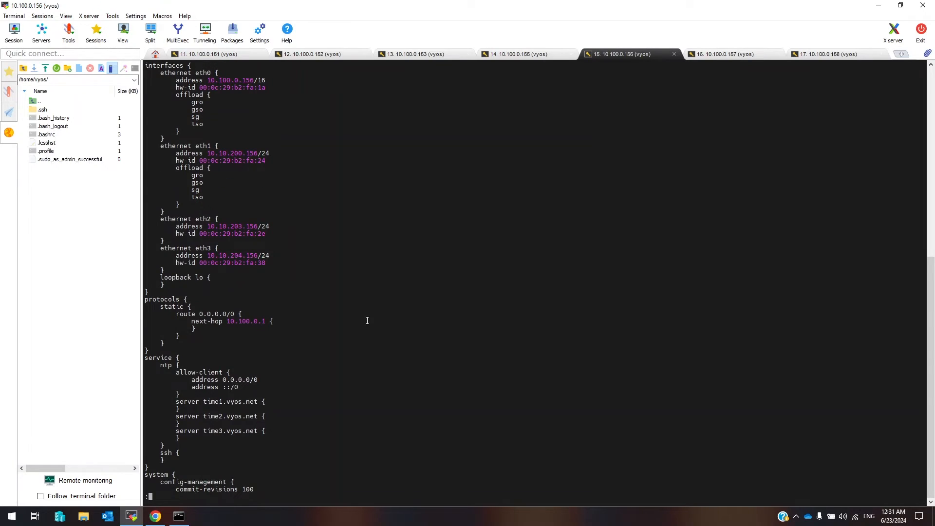
pyautogui.scroll(-3)
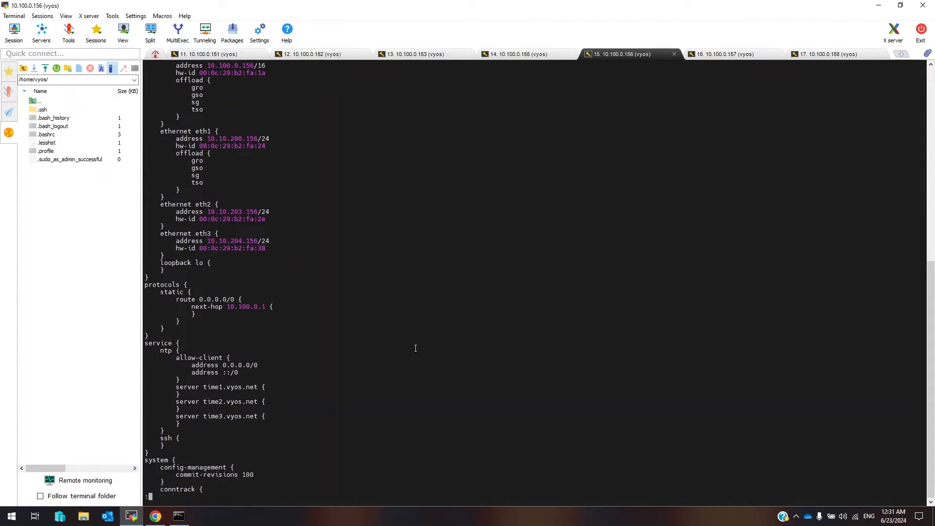
pyautogui.scroll(-3)
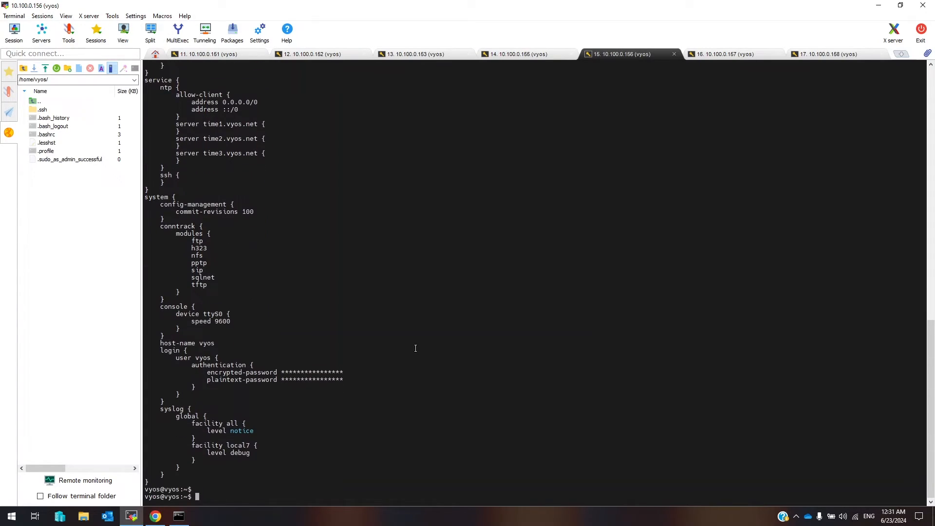
pyautogui.write('co')
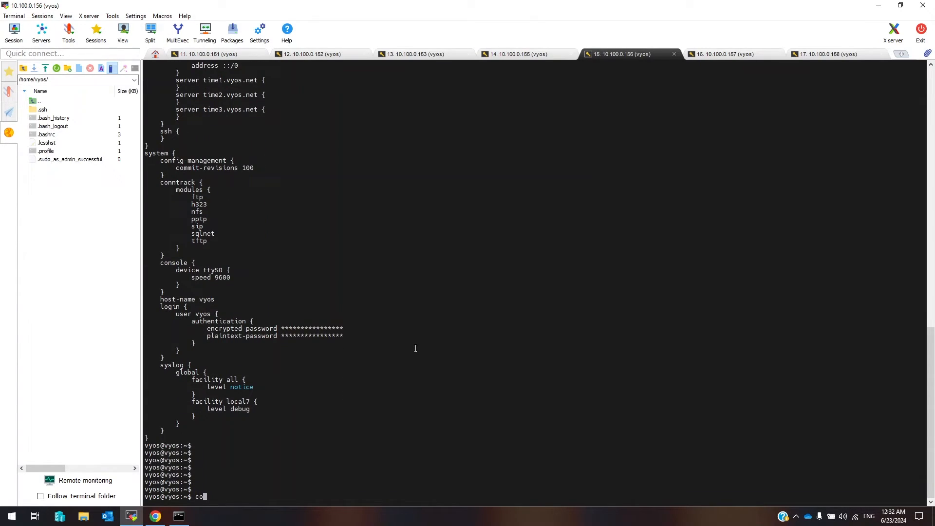
# Under edit interfaces, set loopback lo address 20.20.20.156/32 and commit.
pyautogui.write('configure')
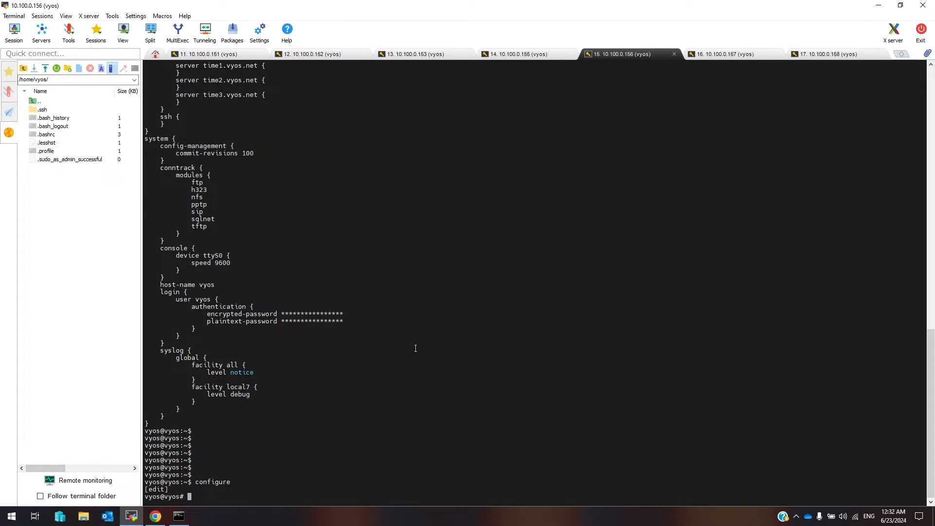
pyautogui.write('edit')
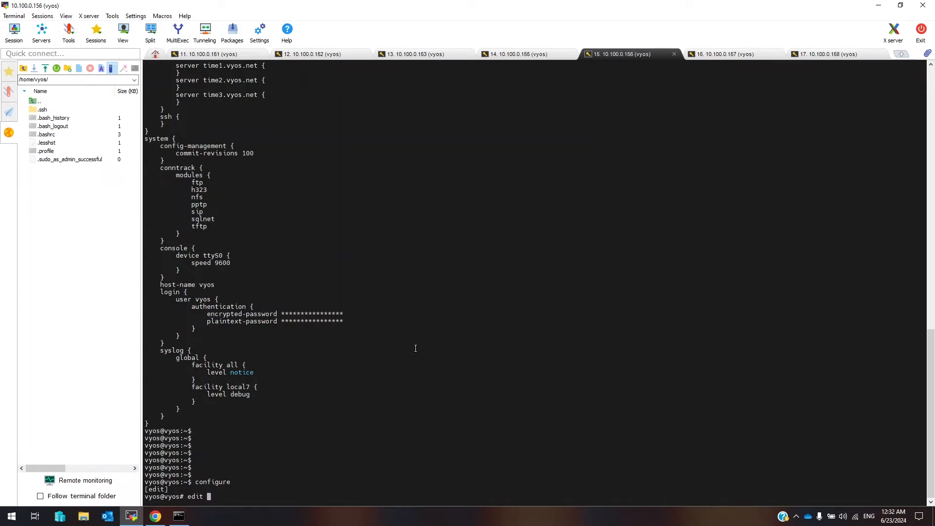
pyautogui.write('interfaces')
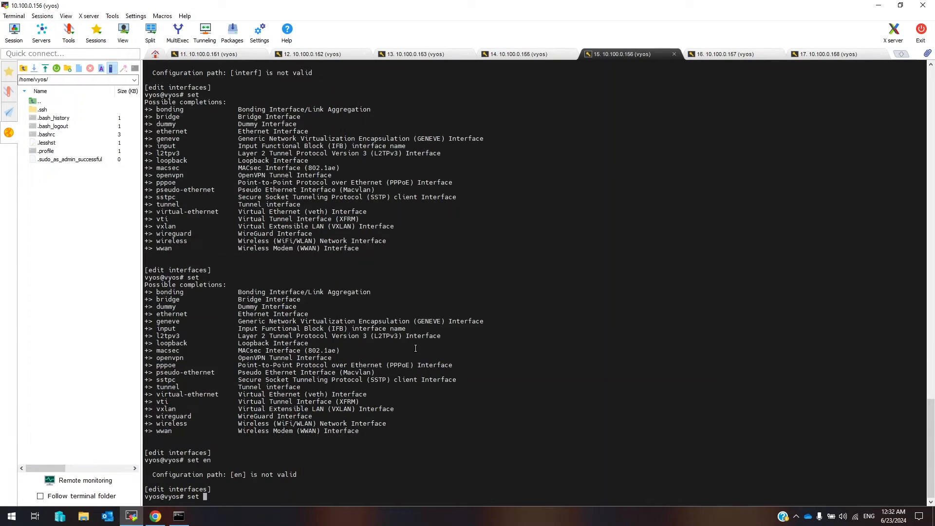
pyautogui.write('loopback')
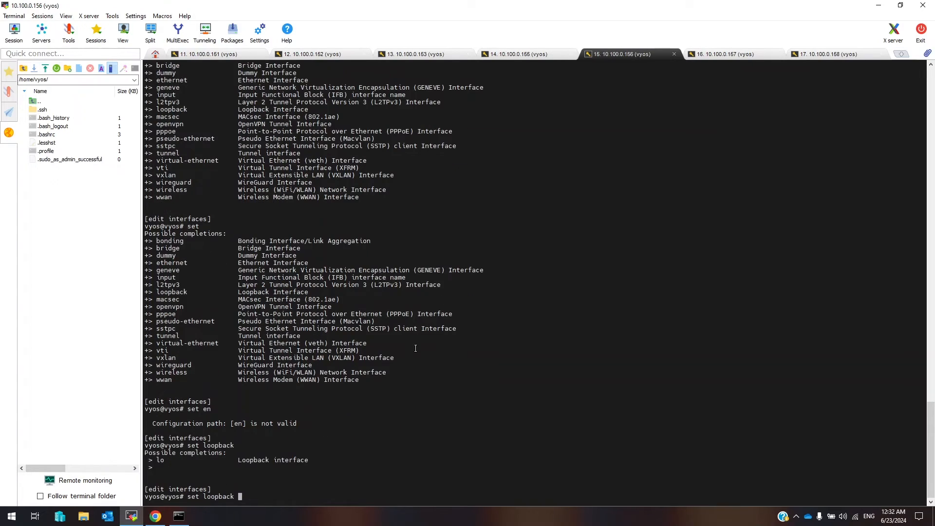
pyautogui.write('lo')
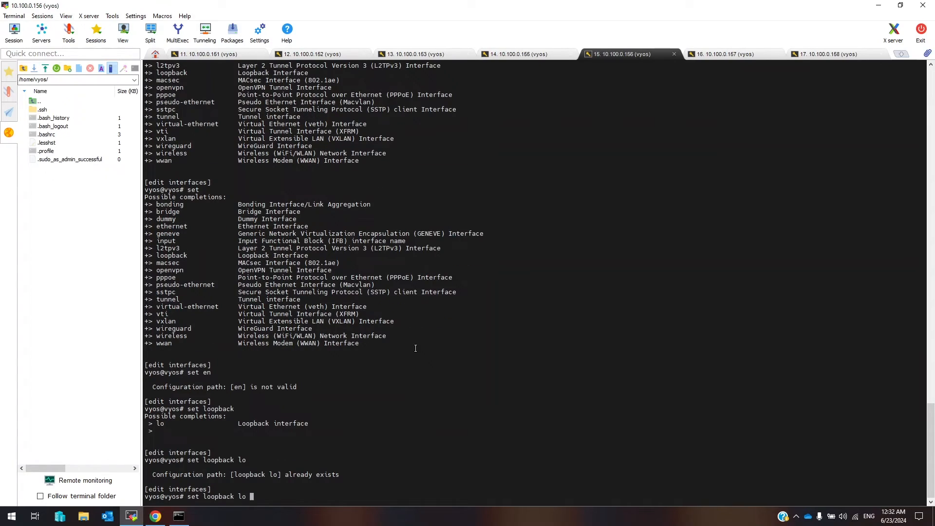
pyautogui.write('address')
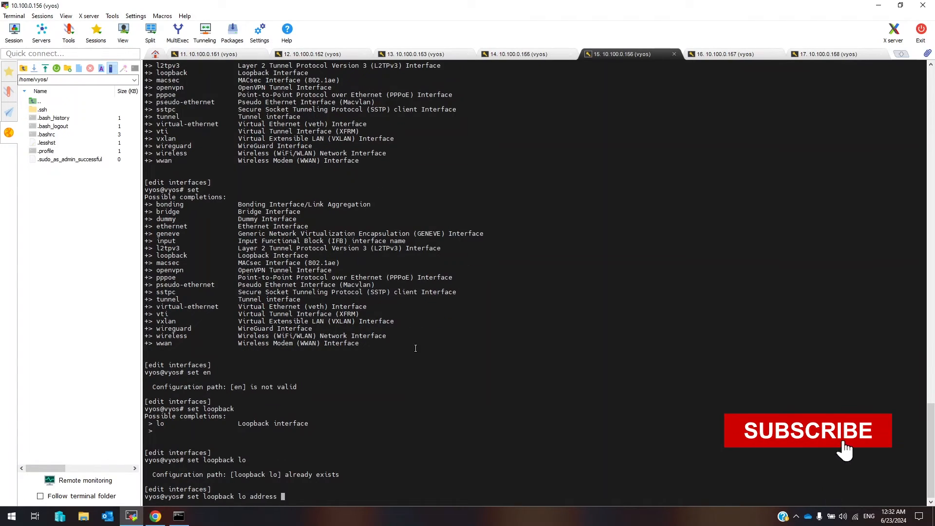
pyautogui.write('20.')
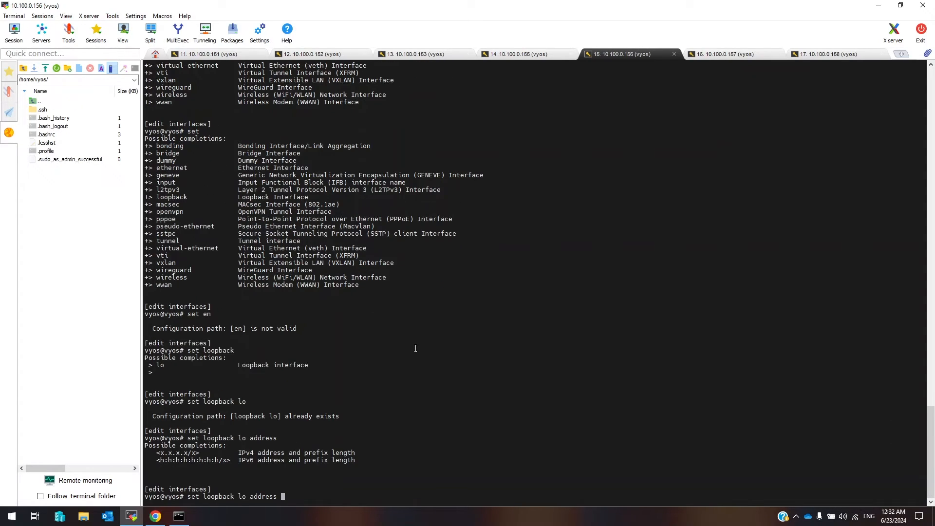
pyautogui.write('20.20.')
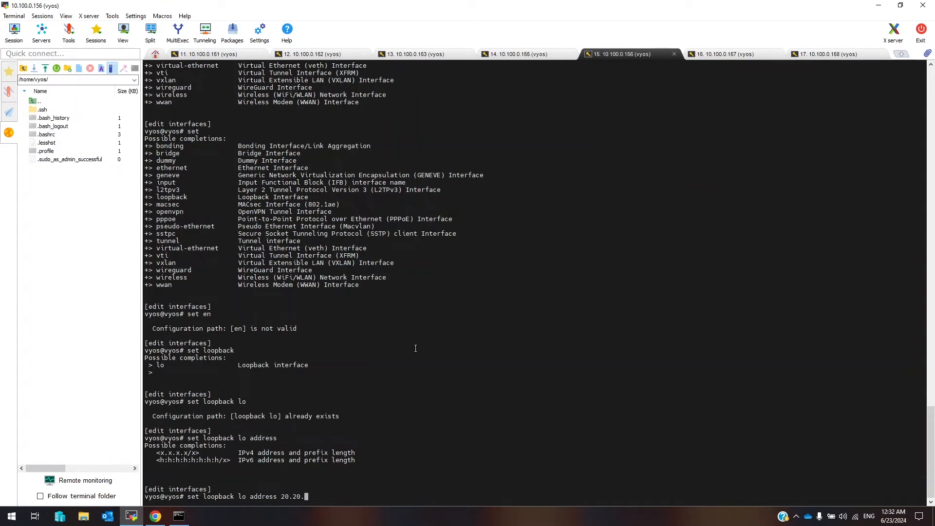
pyautogui.write('20.156/32')
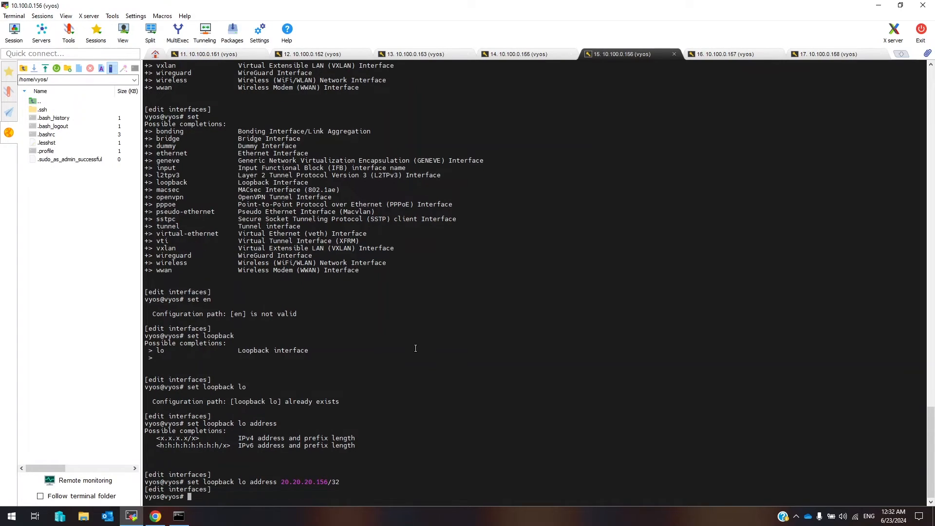
pyautogui.write('commit')
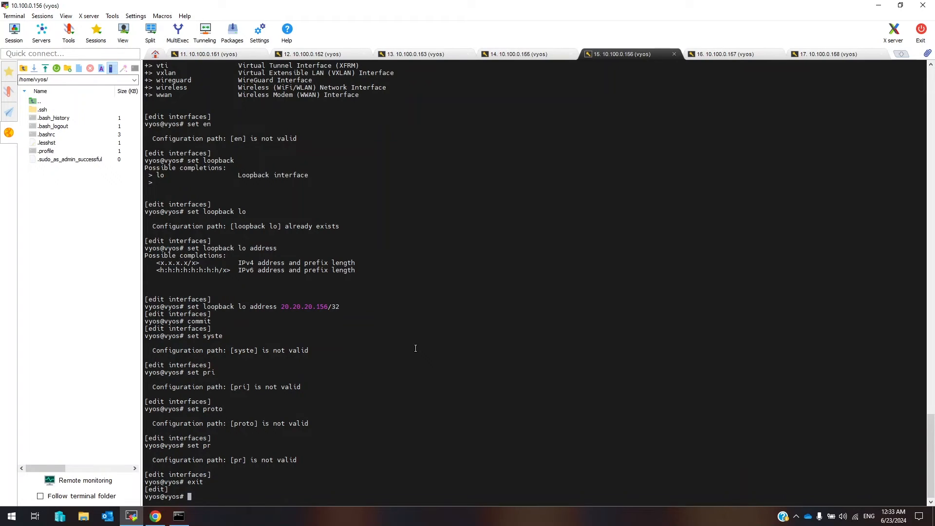
# Add network 10.10.204.0/24 to OSPF area 0 with 'set protocols ospf area 0 network'.
pyautogui.write('set')
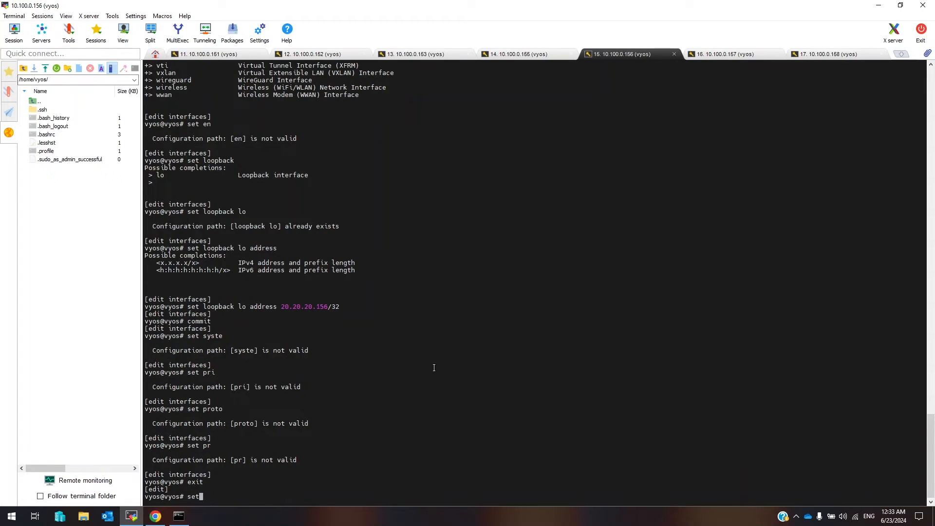
pyautogui.write('protocols ospf area')
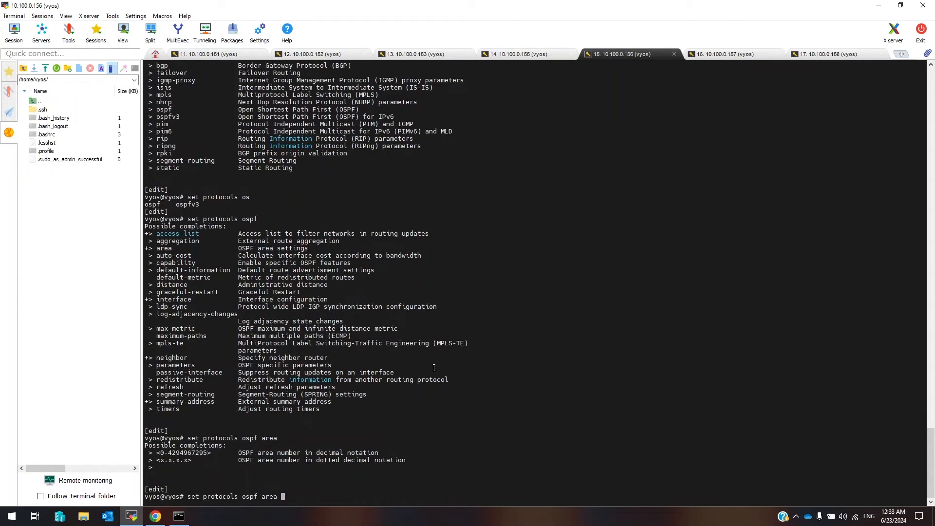
pyautogui.write('0')
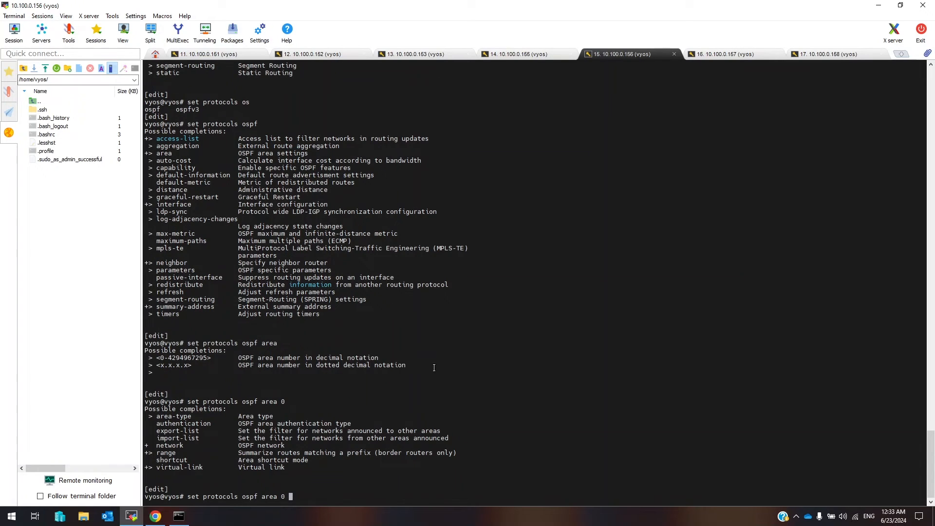
pyautogui.write('network')
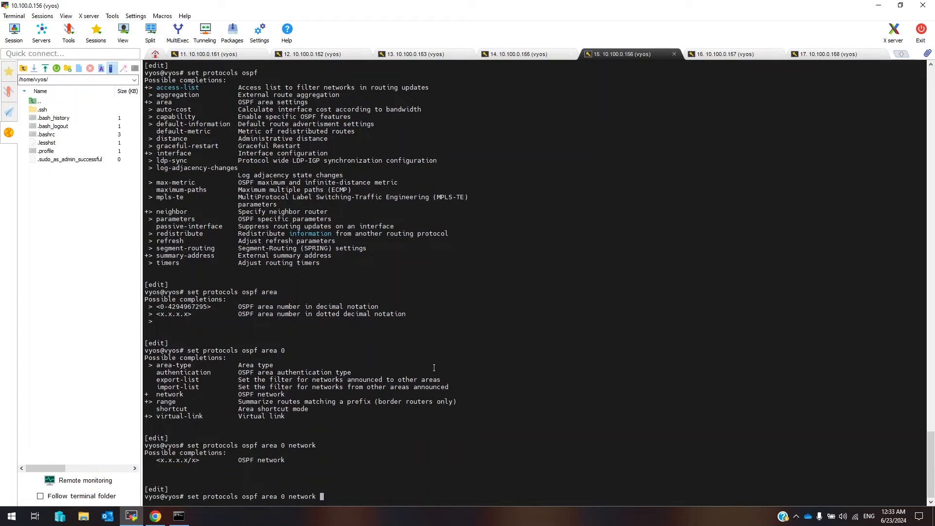
pyautogui.write('10.10.2')
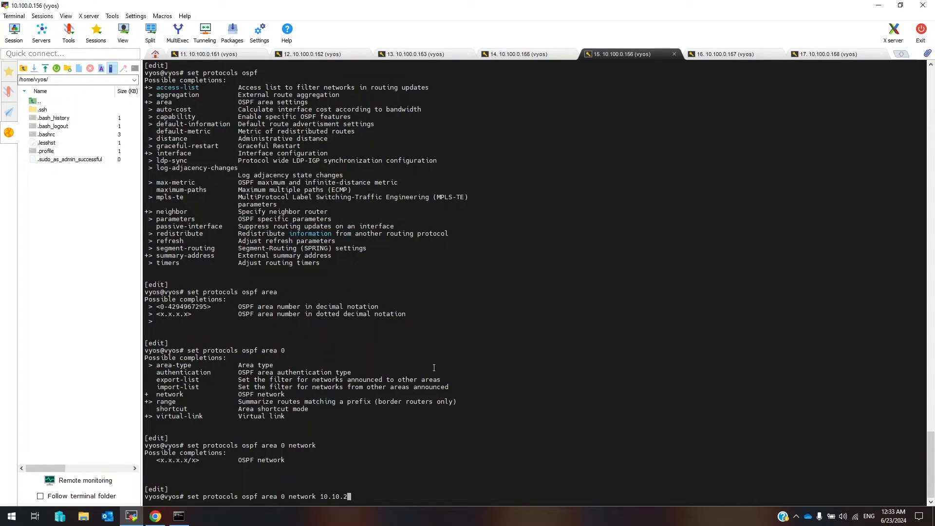
pyautogui.write('04.0/')
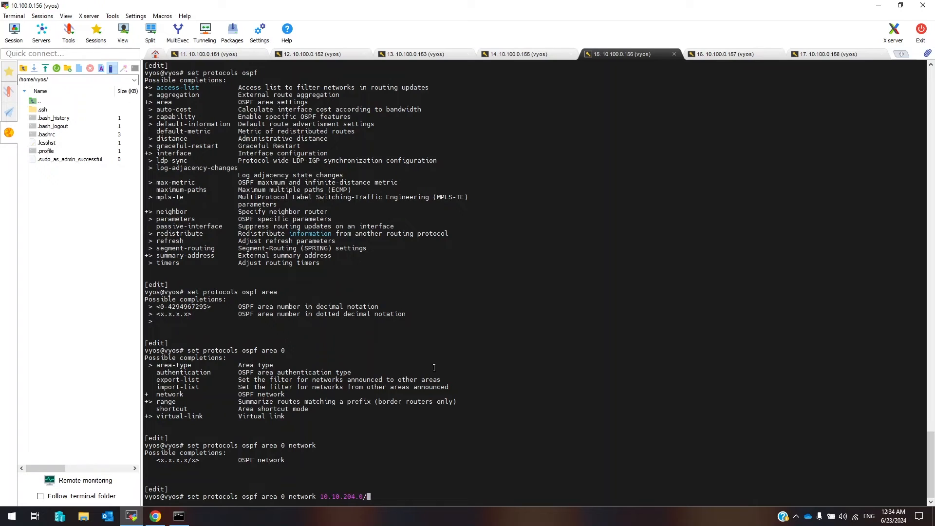
pyautogui.write('24')
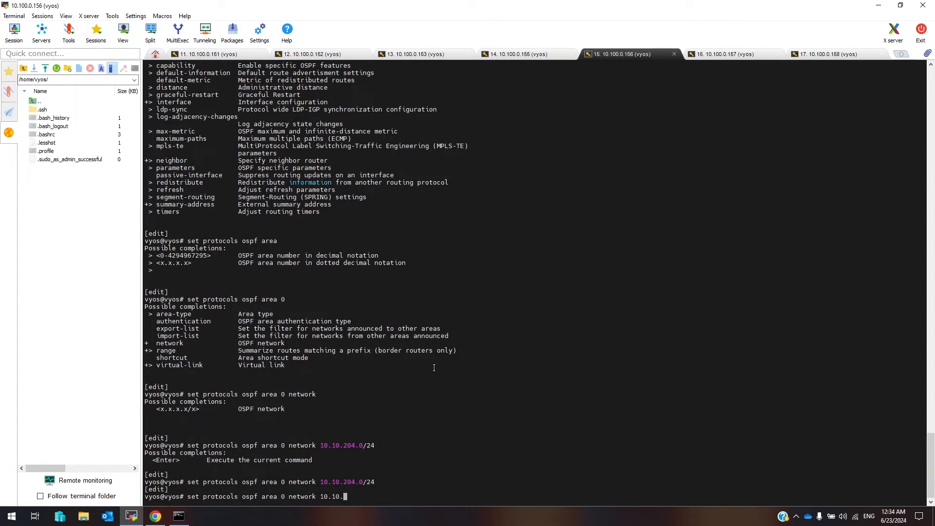
# Add the loopback network 20.20.20.156/32 to OSPF area 0.
pyautogui.write('20.2')
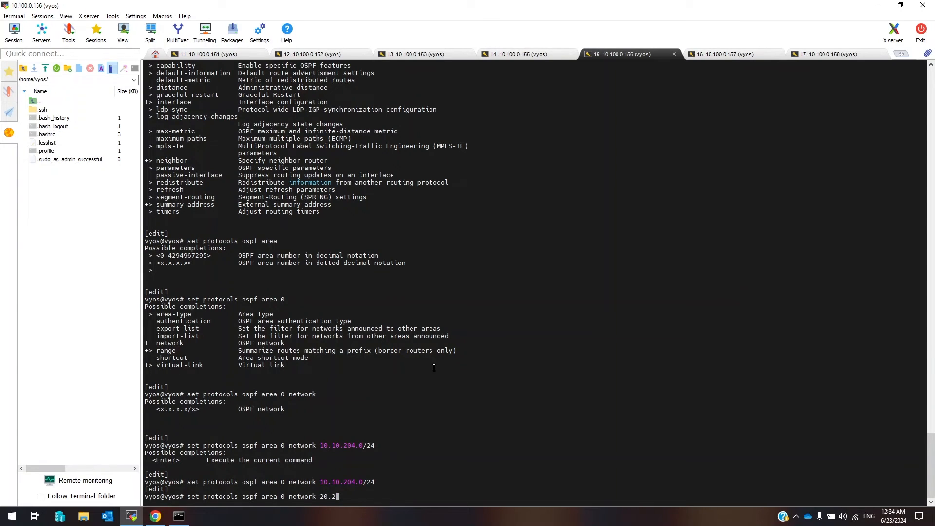
pyautogui.write('0.20.1')
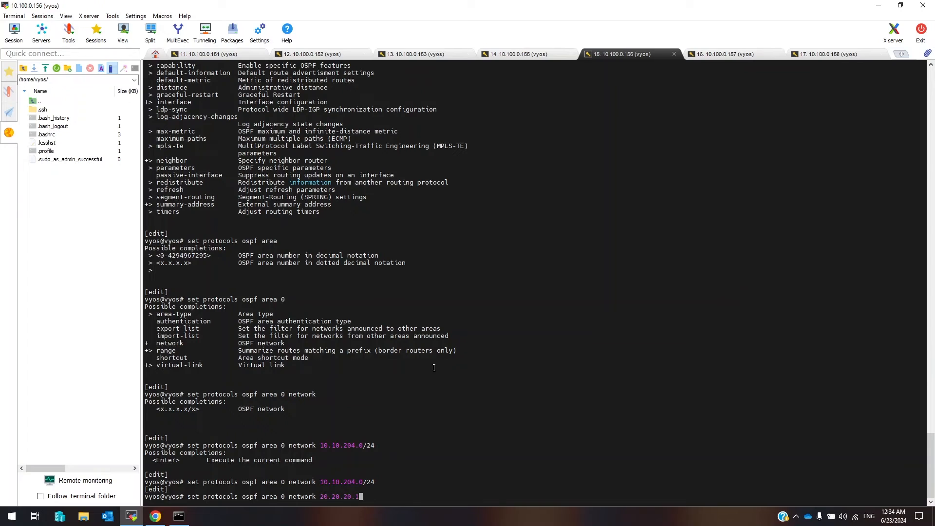
pyautogui.write('56/32')
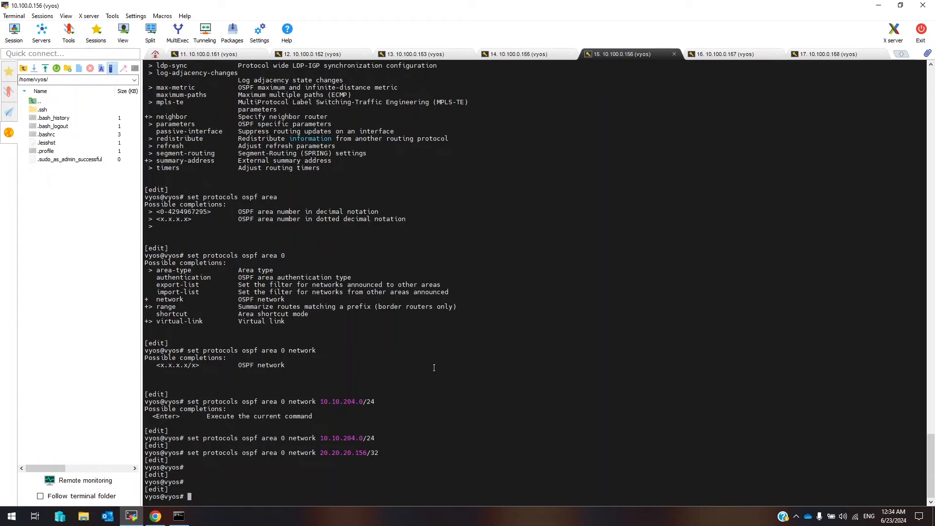
pyautogui.write('set protocols ospf area 0 network 20.20.20.156/3')
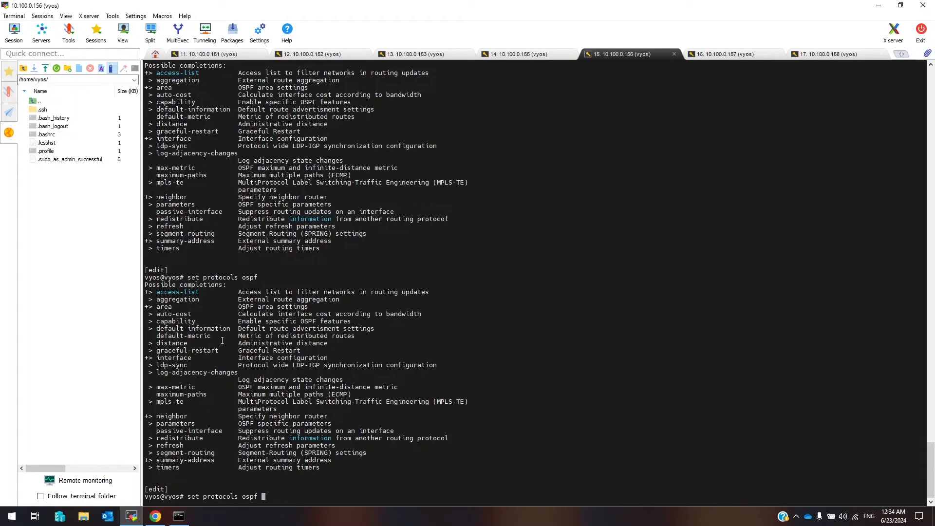
pyautogui.moveTo(174, 382)
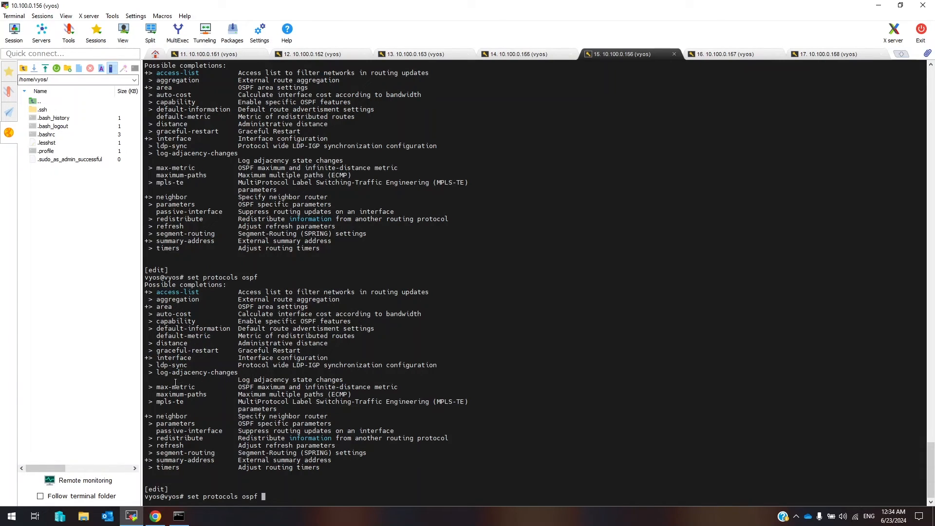
# Set OSPF parameters router-id 20.20.20.156 via Tab completion and commit, then move to the P router session.
pyautogui.write('pa')
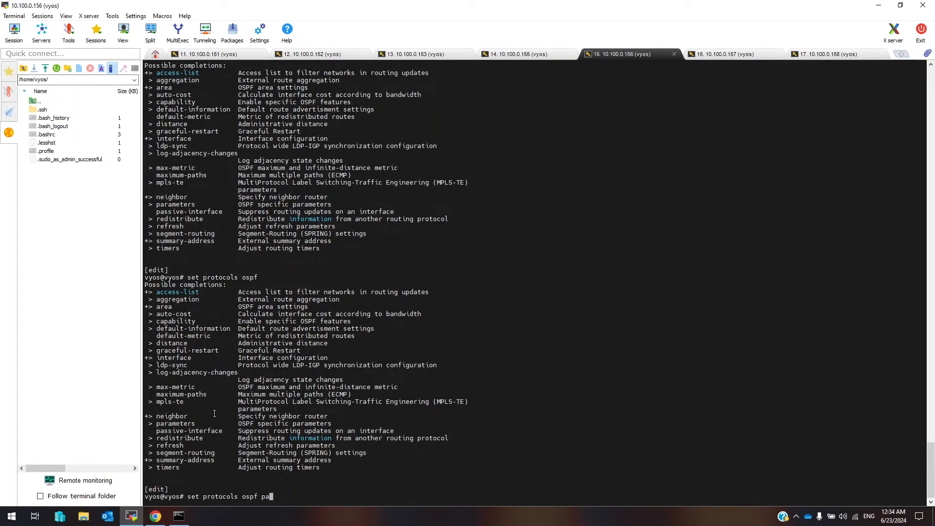
pyautogui.press('Tab')
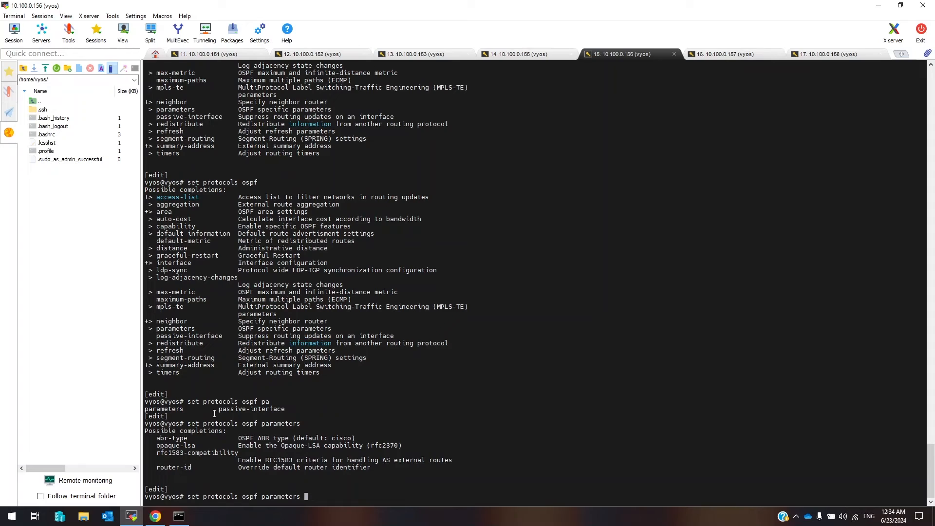
pyautogui.write('router-id')
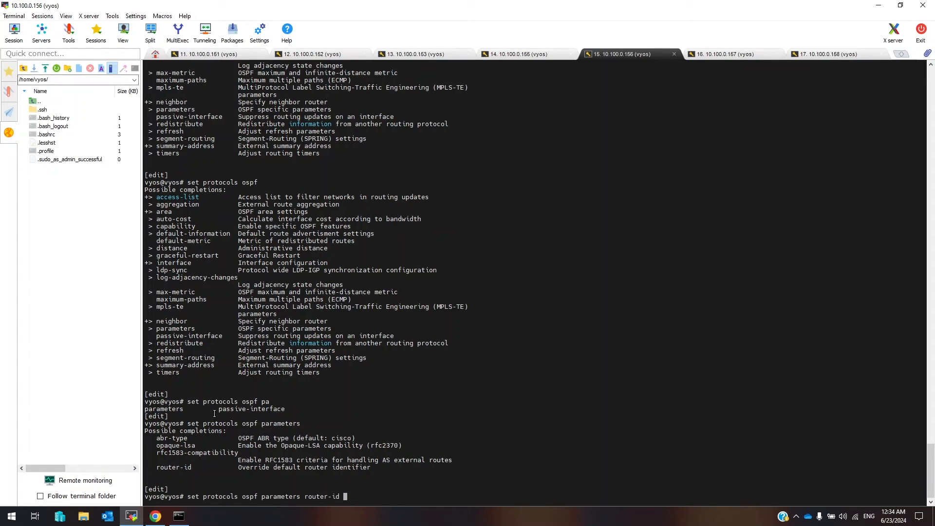
pyautogui.write('20.20.')
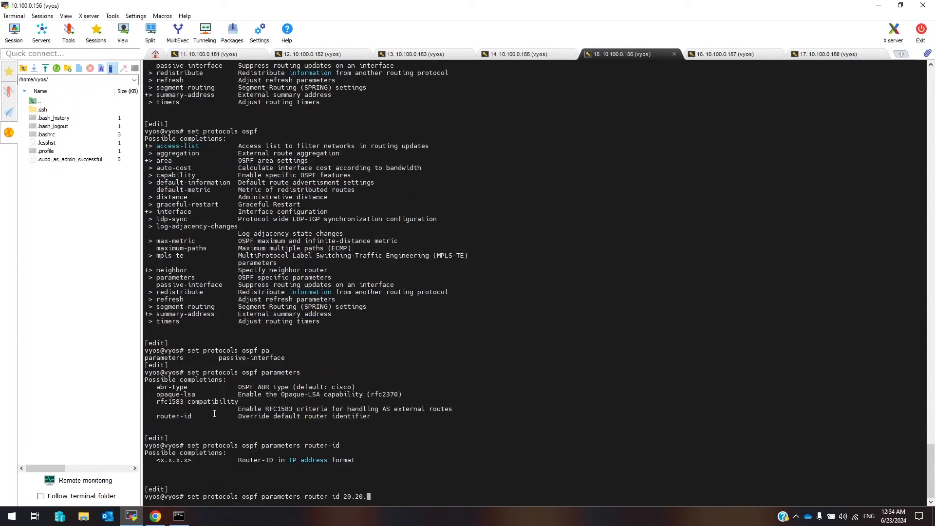
pyautogui.write('20.156')
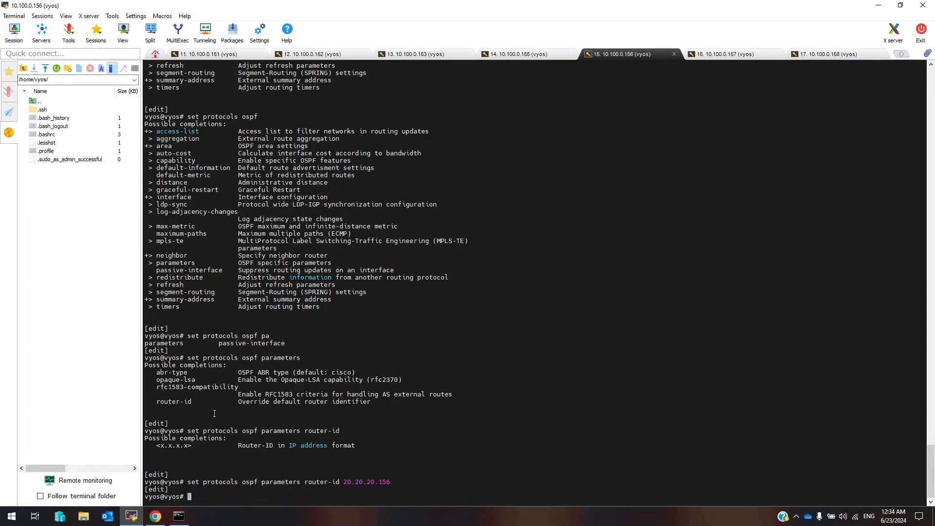
pyautogui.write('commit')
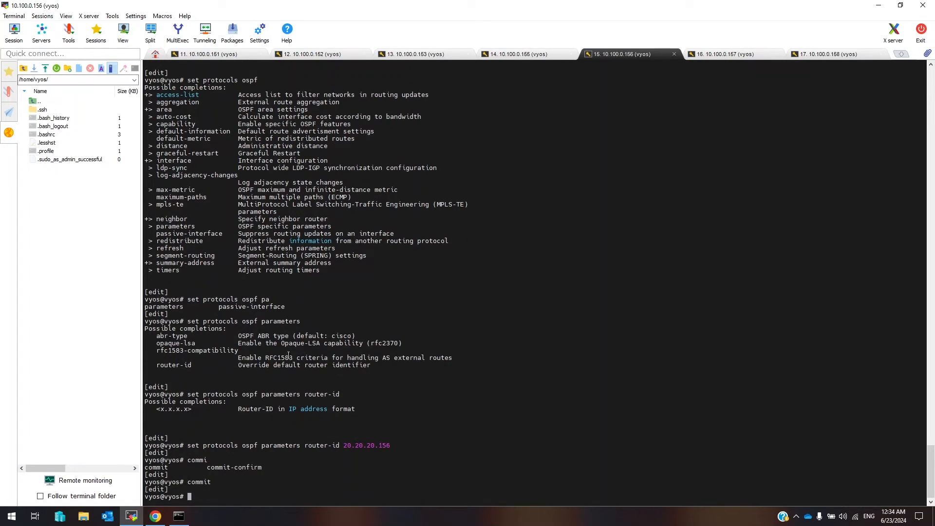
pyautogui.moveTo(395, 373)
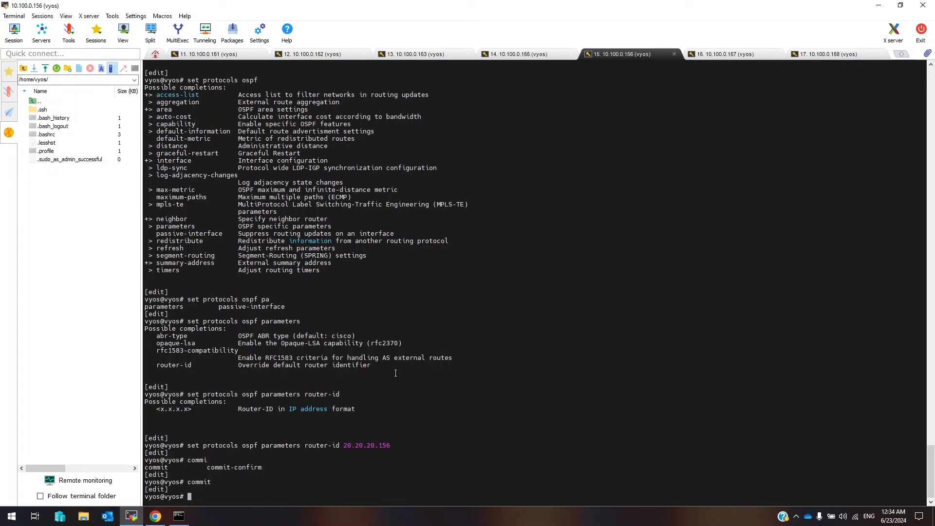
pyautogui.click(722, 54)
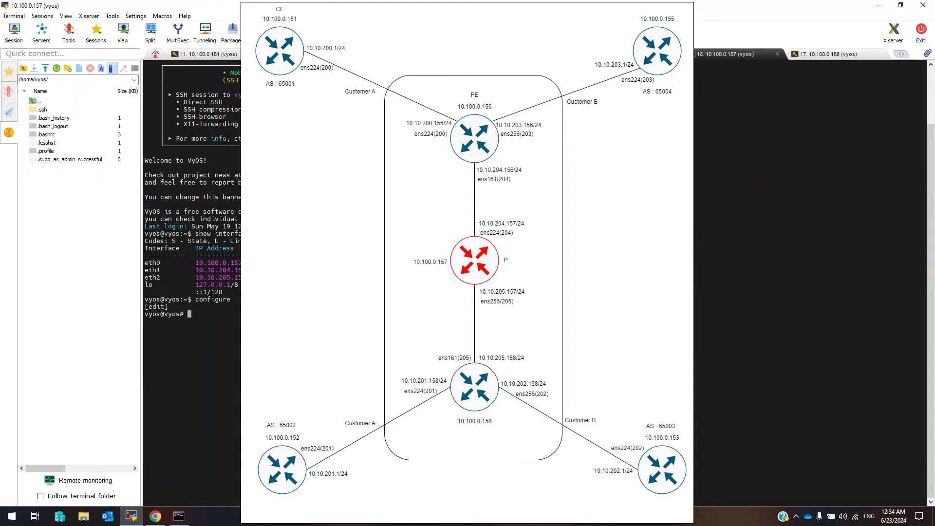
# On the P router 10.100.0.157, start 'set interfaces loopback lo address' after an invalid first attempt.
pyautogui.write('interf')
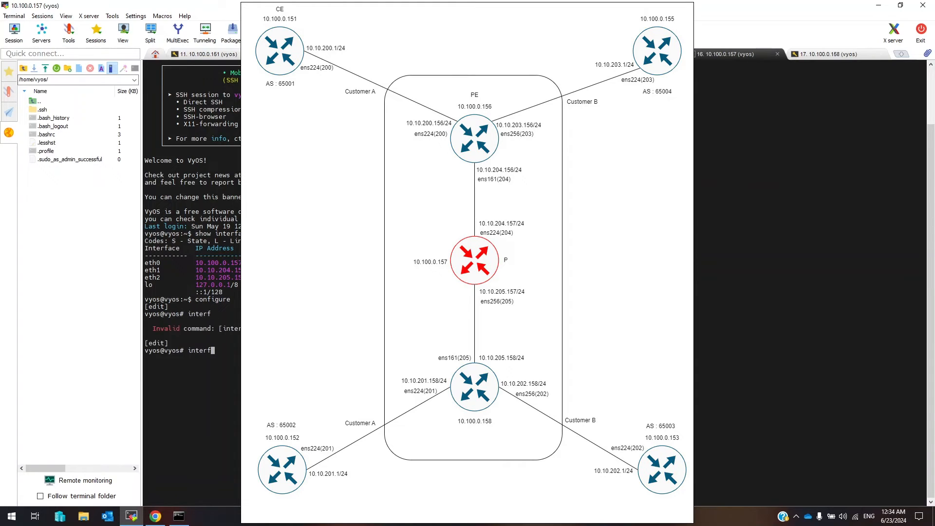
pyautogui.write('set i')
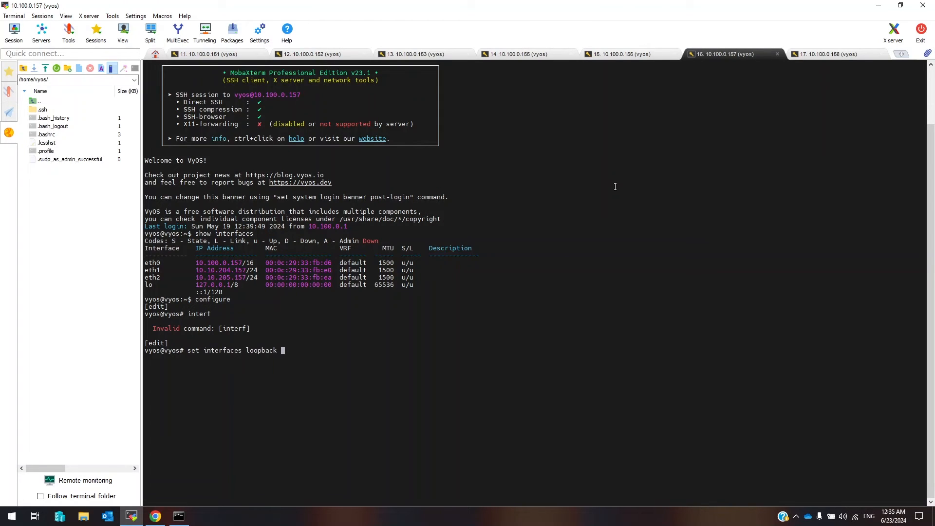
pyautogui.write('lo')
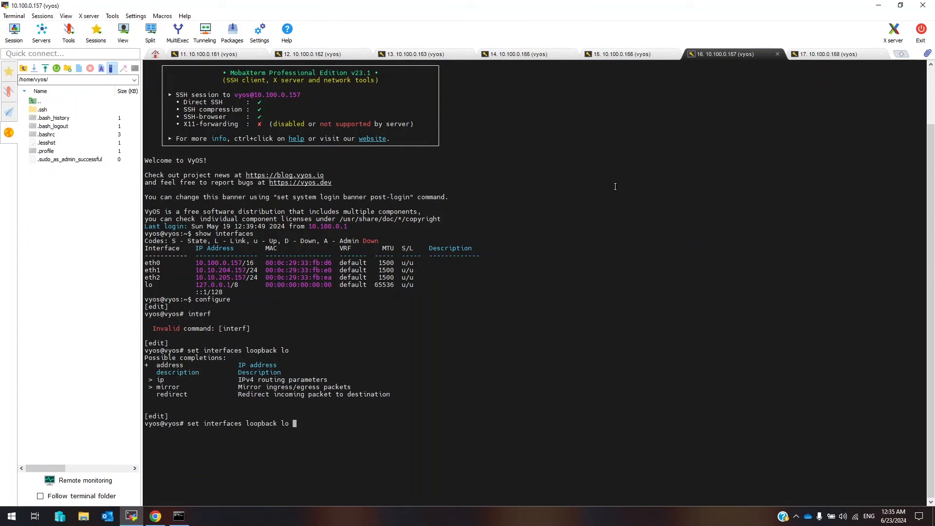
pyautogui.write('address')
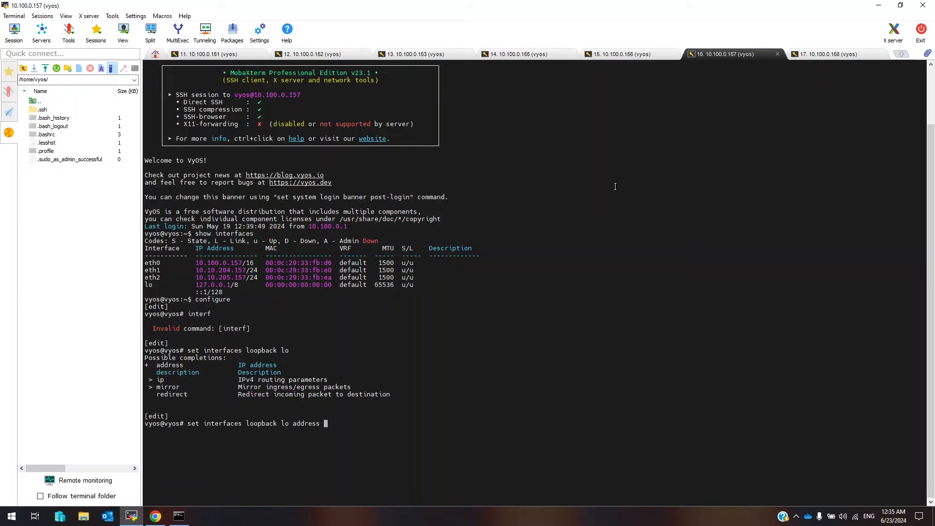
# Complete the loopback address 20.20.20.157/32, commit it, and begin the next set command.
pyautogui.write('20.20.20.1')
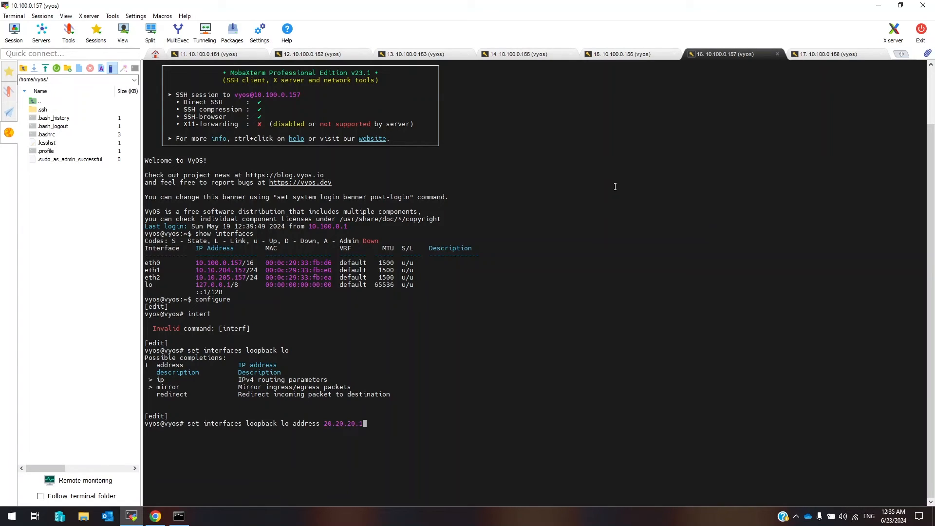
pyautogui.write('57/32')
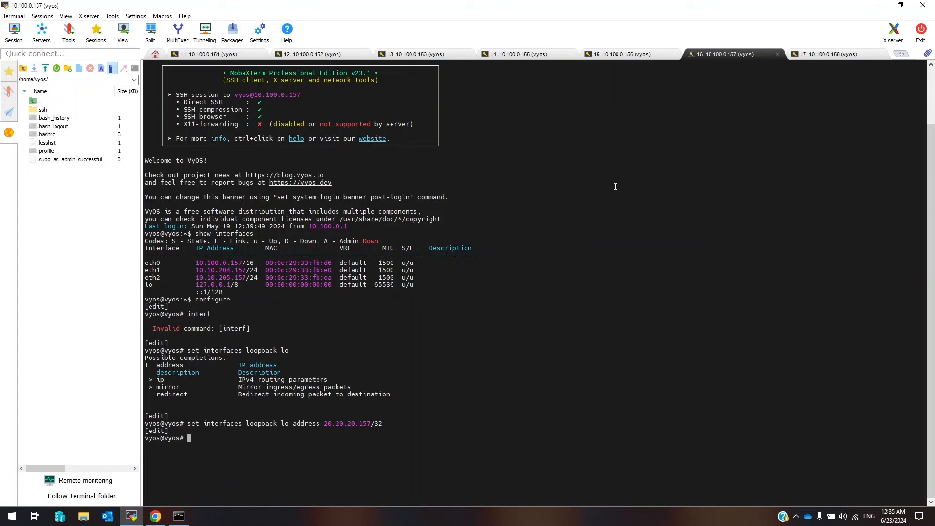
pyautogui.write('commit')
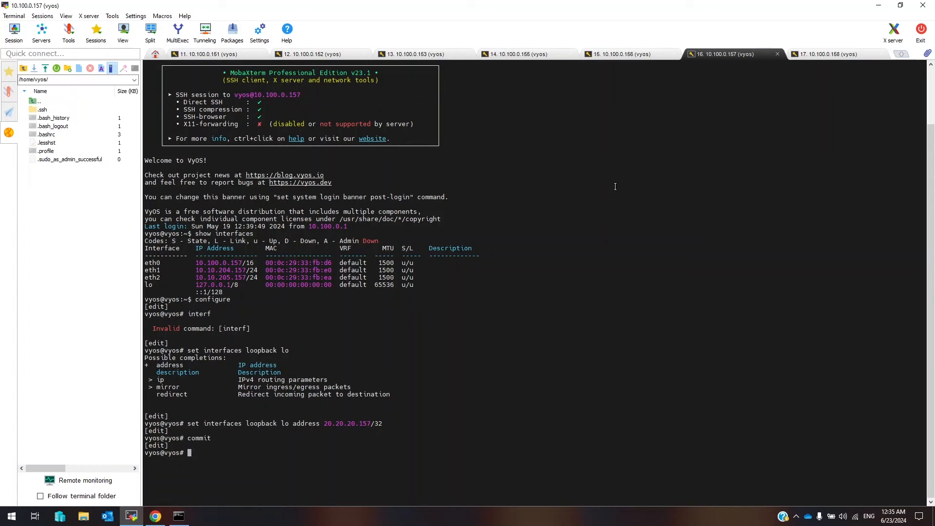
pyautogui.write('set')
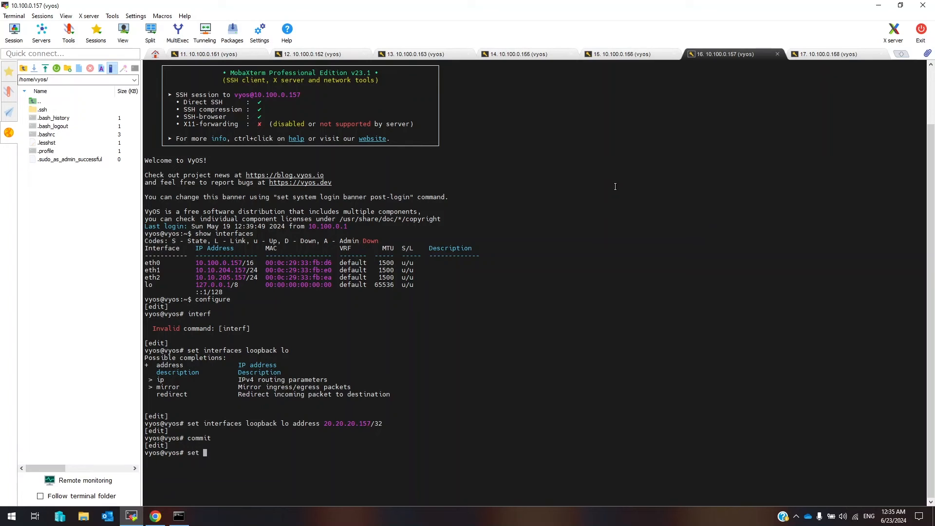
# Add networks 10.10.204.0/24, 10.10.205.0/24 and 20.20.20.157/32 to OSPF area 0, then commit and save.
pyautogui.write('protocols ospf')
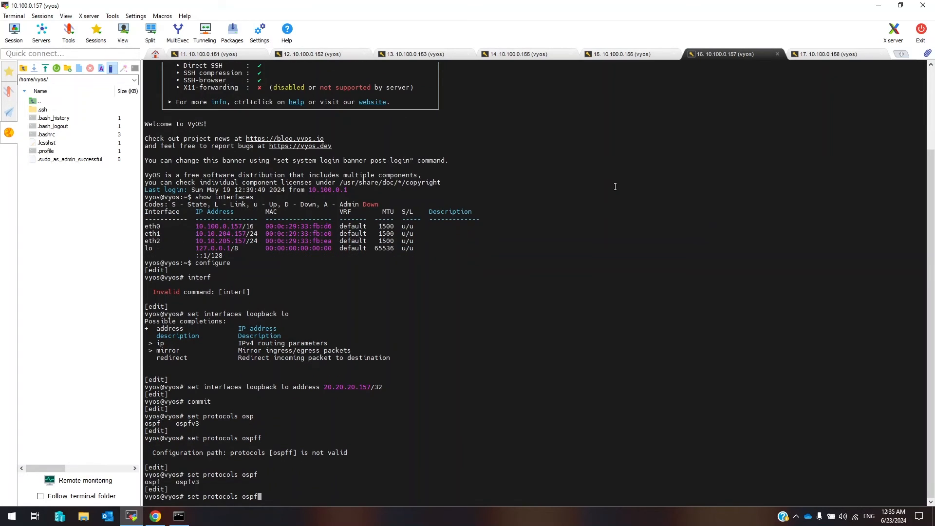
pyautogui.write('area 0 network 10.10')
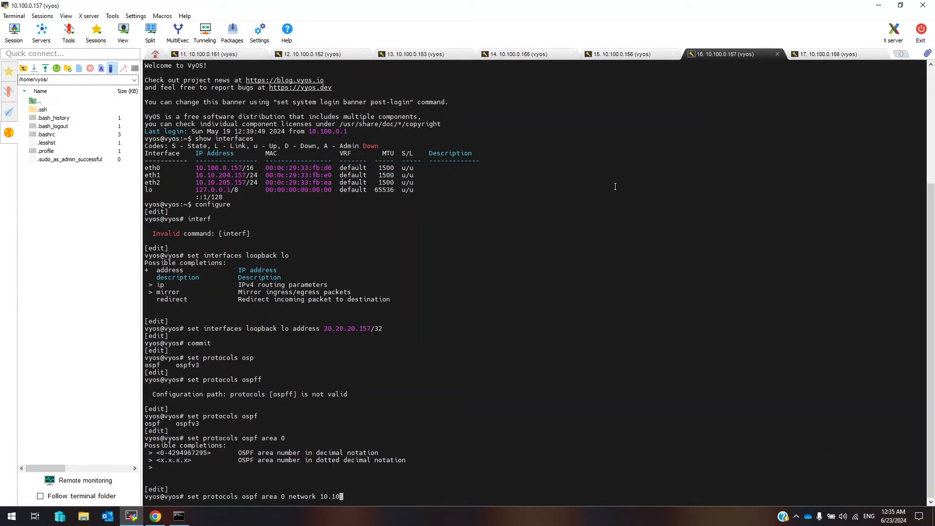
pyautogui.write('.205.0/24')
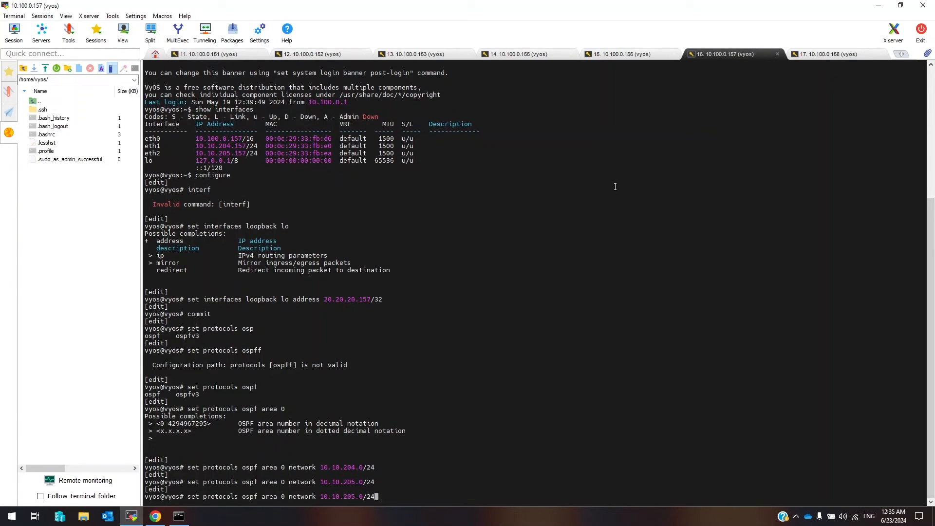
pyautogui.write('2')
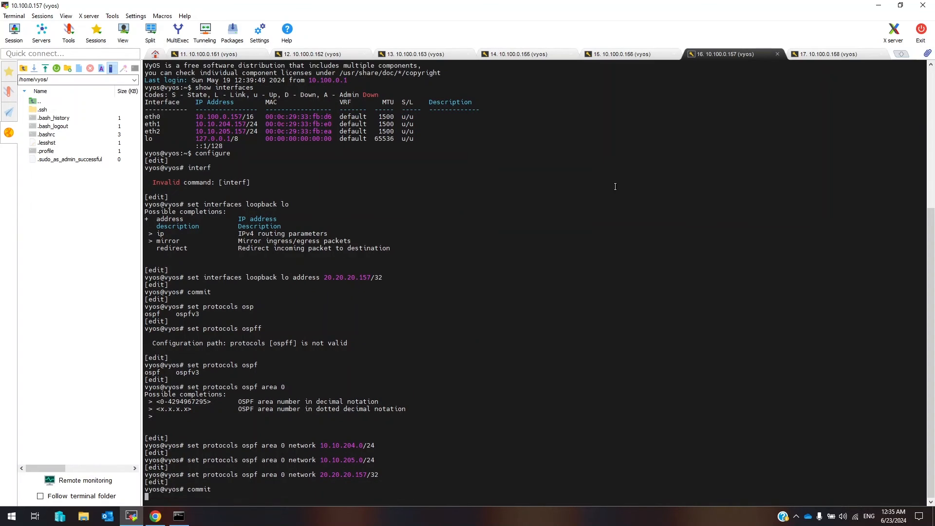
pyautogui.write('s@vyos# save')
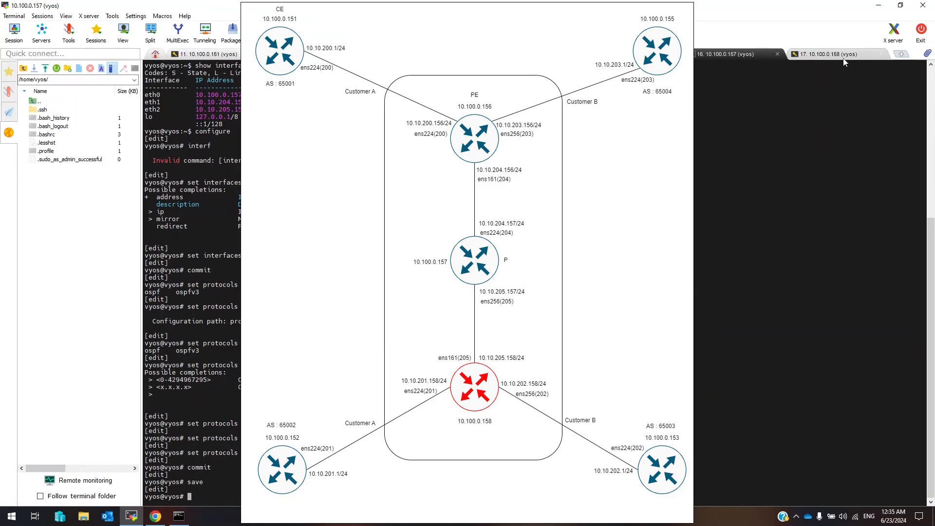
# On the 10.100.0.158 router, set loopback lo address 20.20.20.158/32 and commit, then go to the .157 session.
pyautogui.click(826, 54)
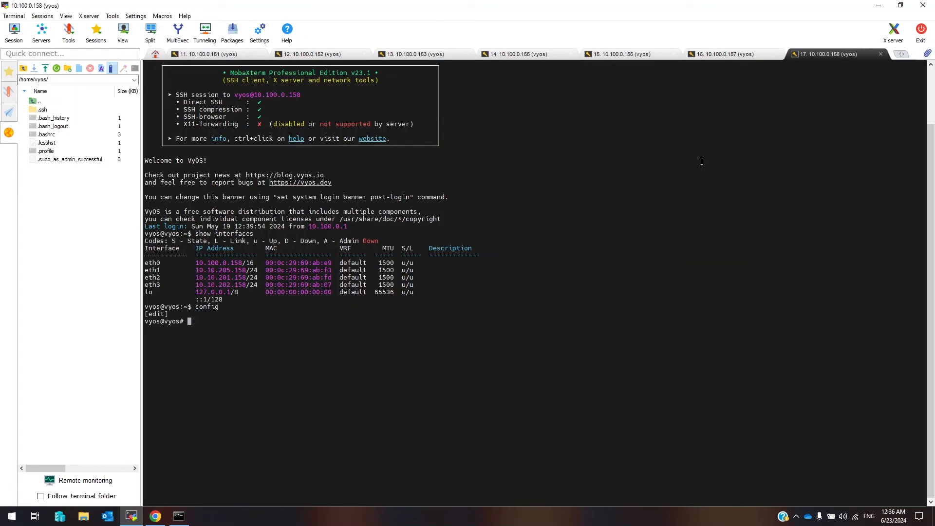
pyautogui.write('set')
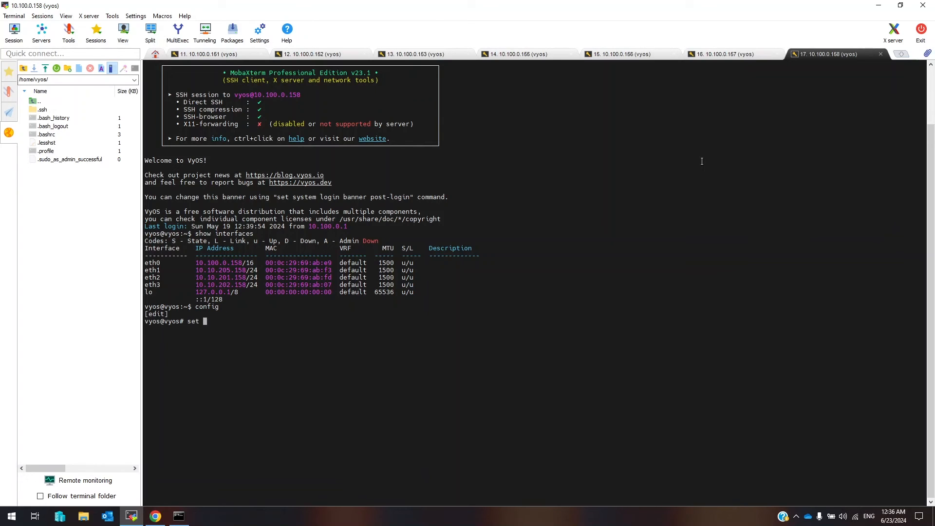
pyautogui.write('interfaces loopback')
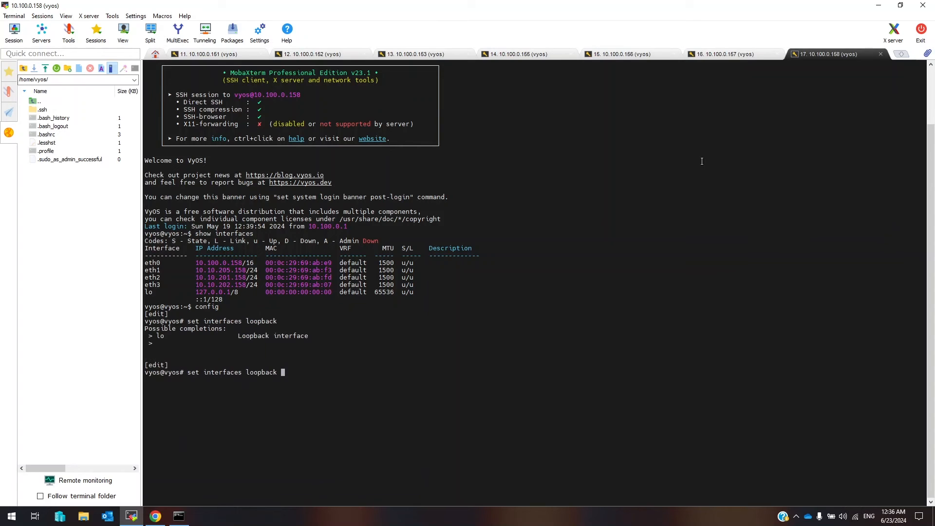
pyautogui.write('lo')
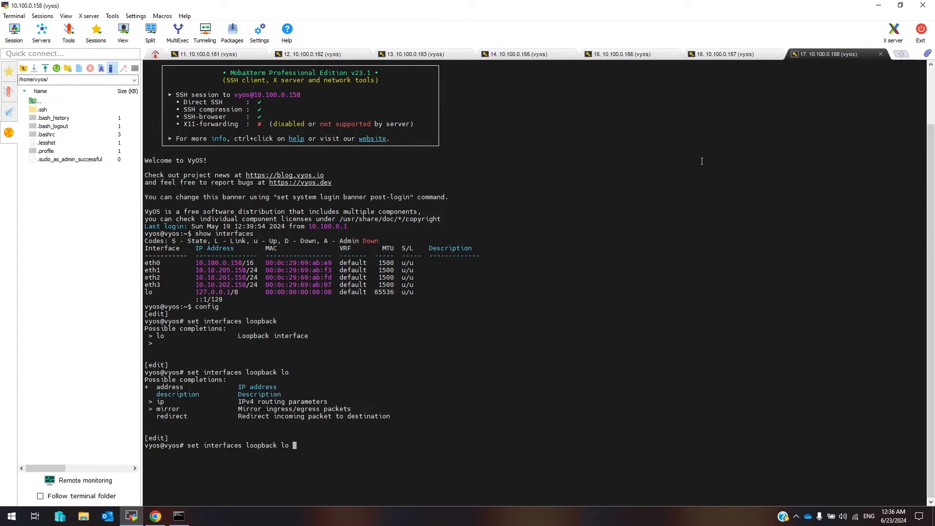
pyautogui.write('address')
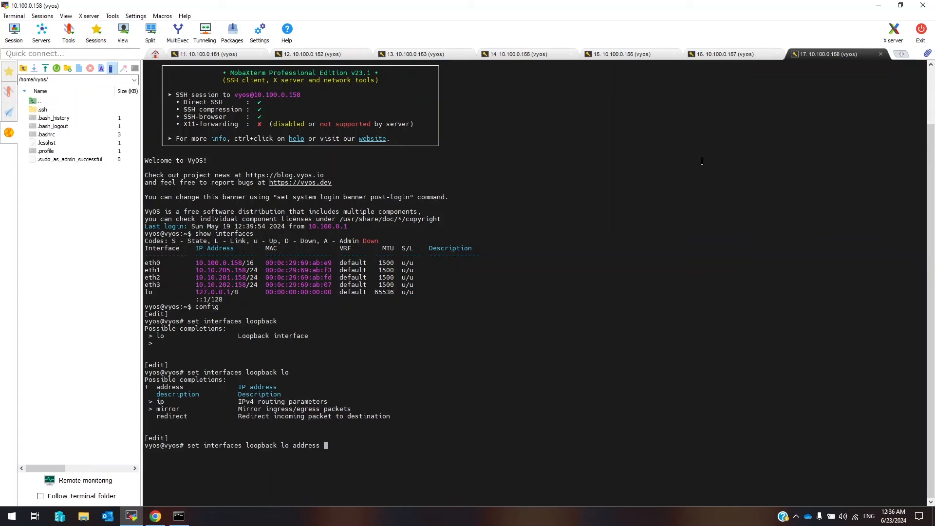
pyautogui.write('20.20.20.158/32')
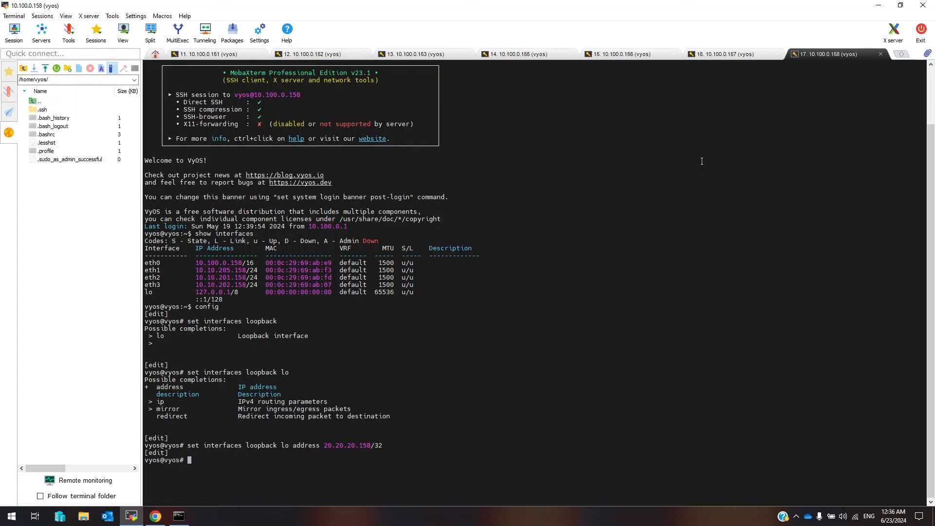
pyautogui.write('commit')
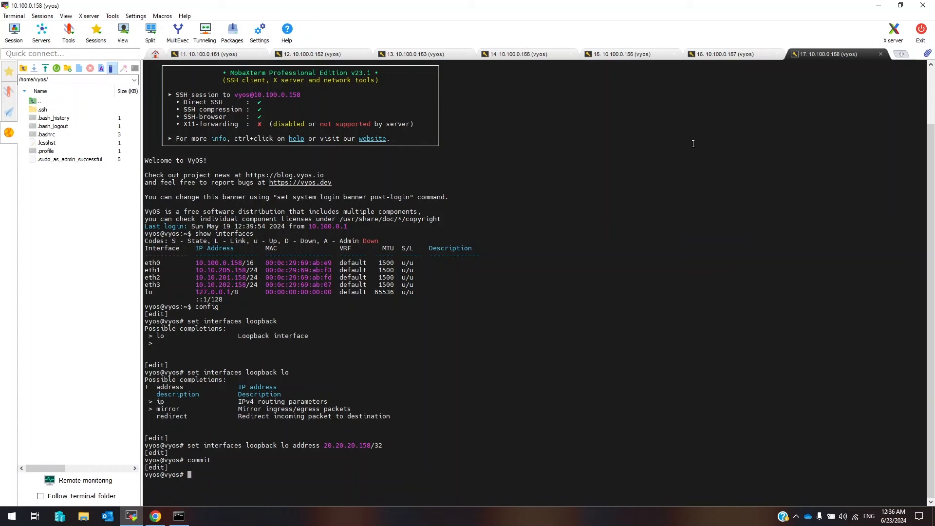
pyautogui.click(721, 54)
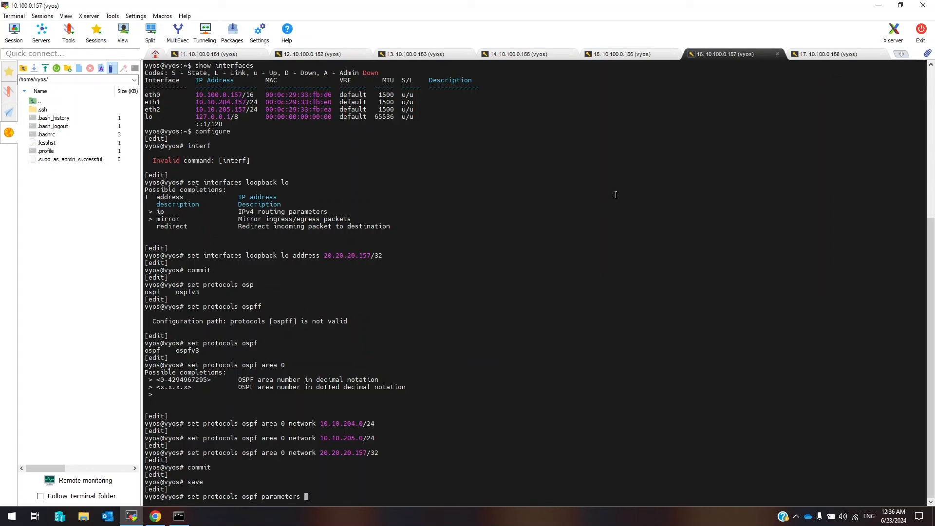
# Set the .157 router's OSPF router-id to 20.20.20.157 and commit, then return to the .158 session.
pyautogui.write('router-id 2')
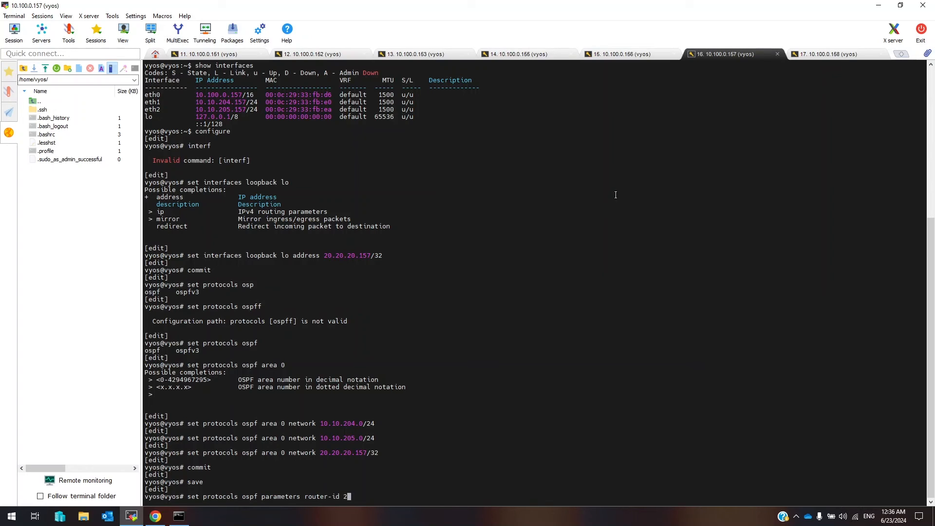
pyautogui.write('0.20.20.157')
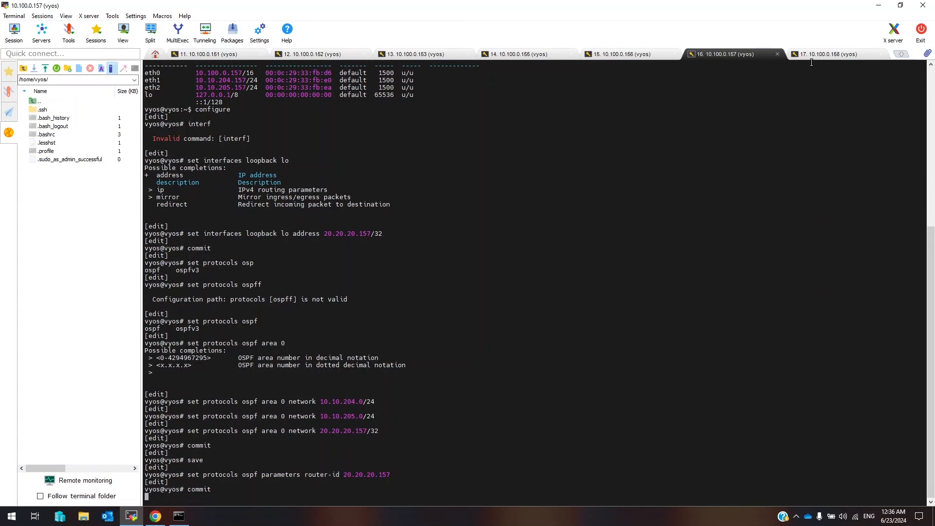
pyautogui.click(827, 53)
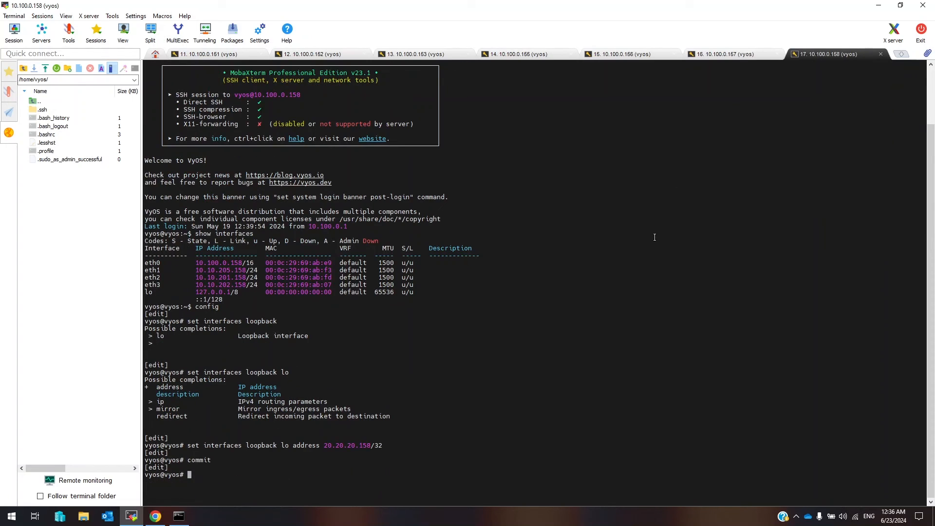
pyautogui.moveTo(492, 347)
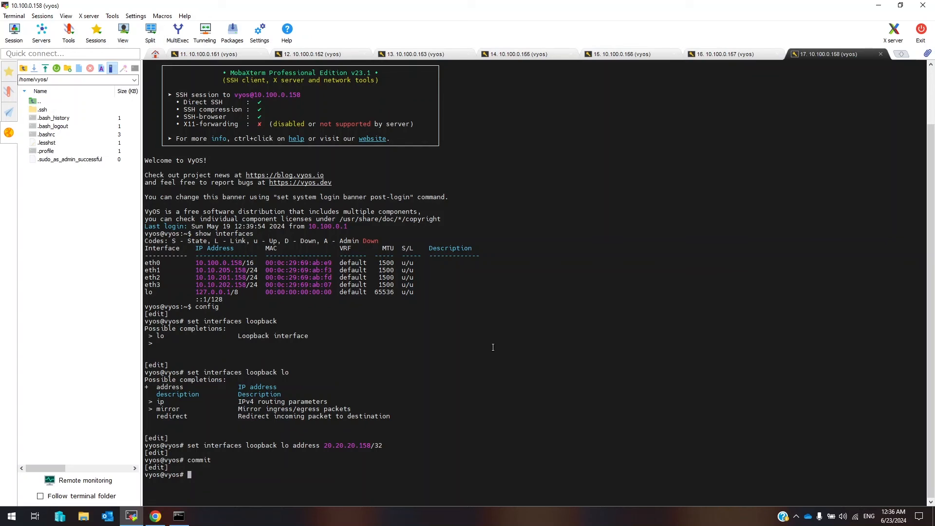
# On the .158 router, add network 10.10.205.0/24 to OSPF area 0 after a mistyped first attempt.
pyautogui.write('set rou')
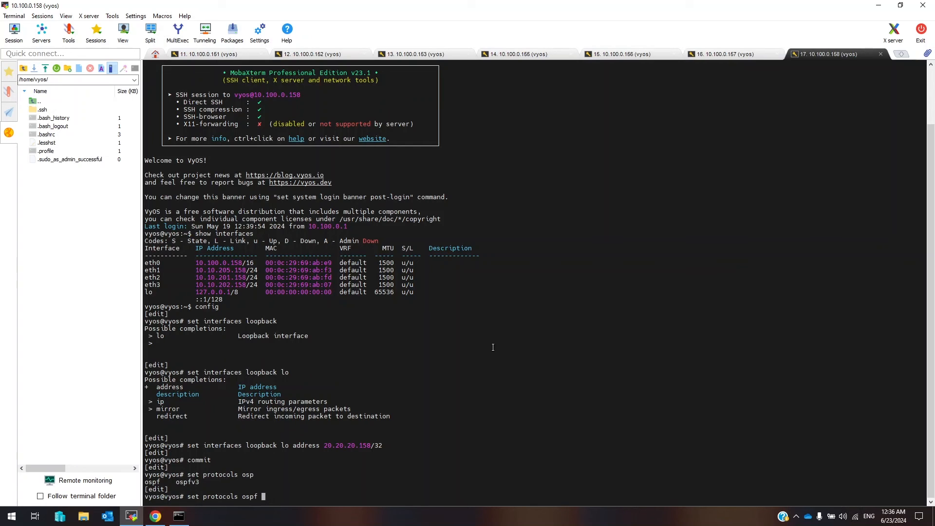
pyautogui.write('area 0 n')
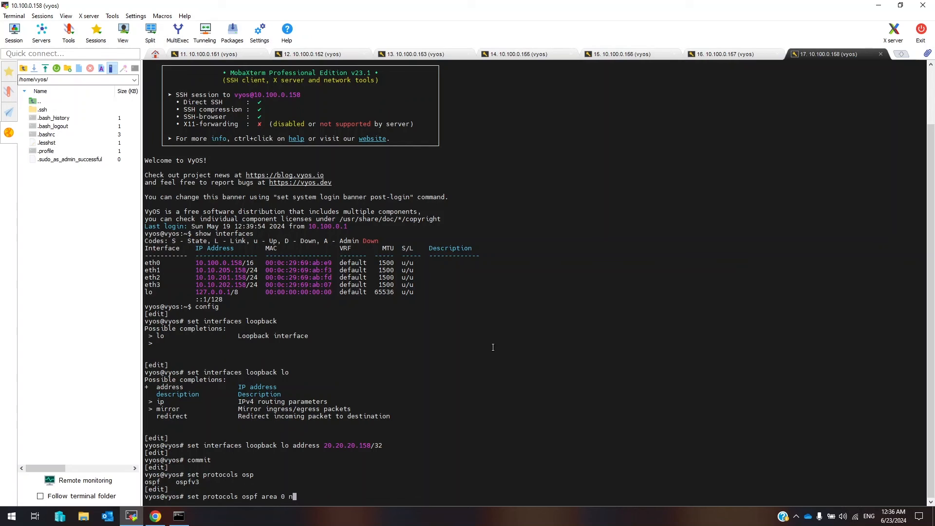
pyautogui.write('network 10')
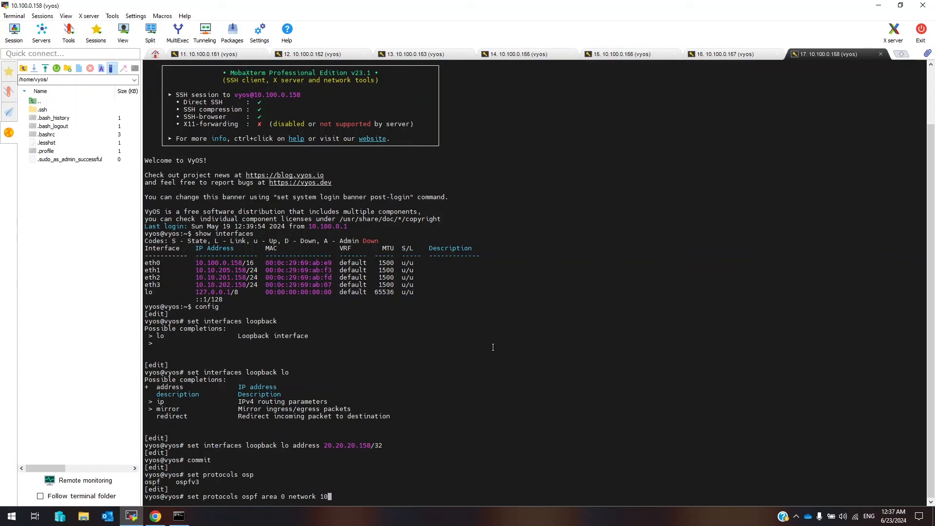
pyautogui.write('.10.205')
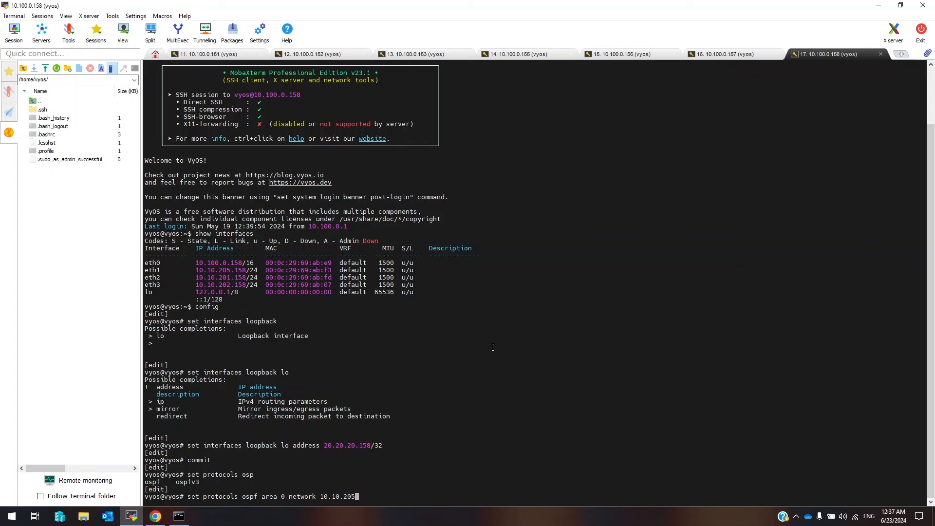
pyautogui.write('.0/24')
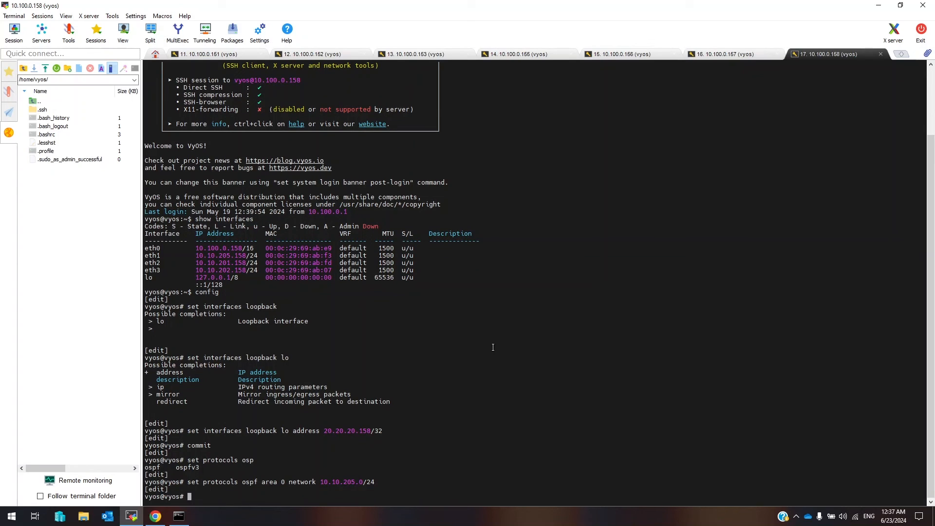
# Add network 20.20.20.158/32 to area 0, set router-id 20.20.20.158, then commit and save.
pyautogui.write('set protocols ospf area 0 network 1')
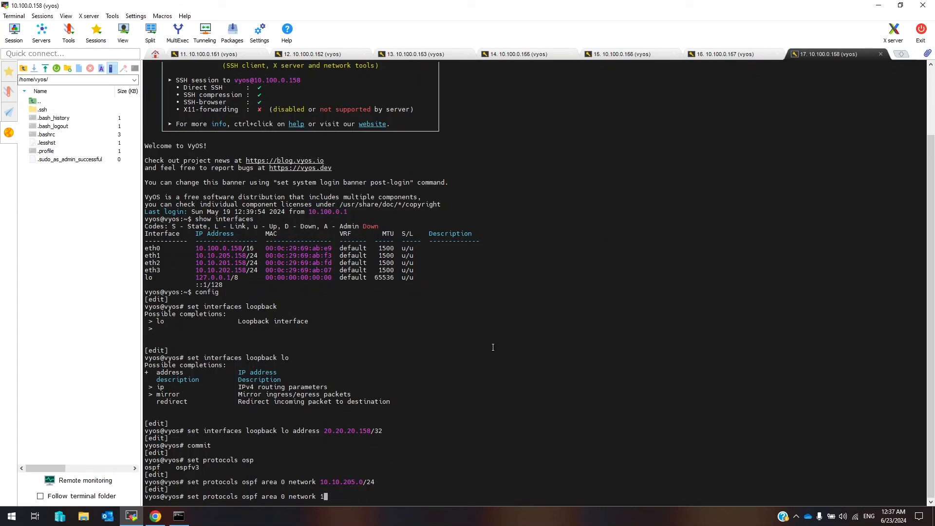
pyautogui.write('20.20.20.158/32')
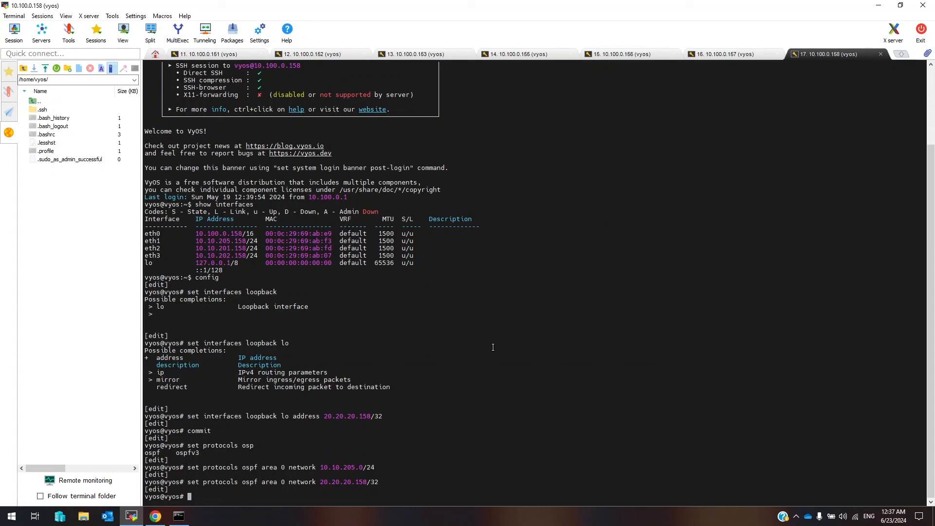
pyautogui.write('set protocols ospf area 0 network 20.20')
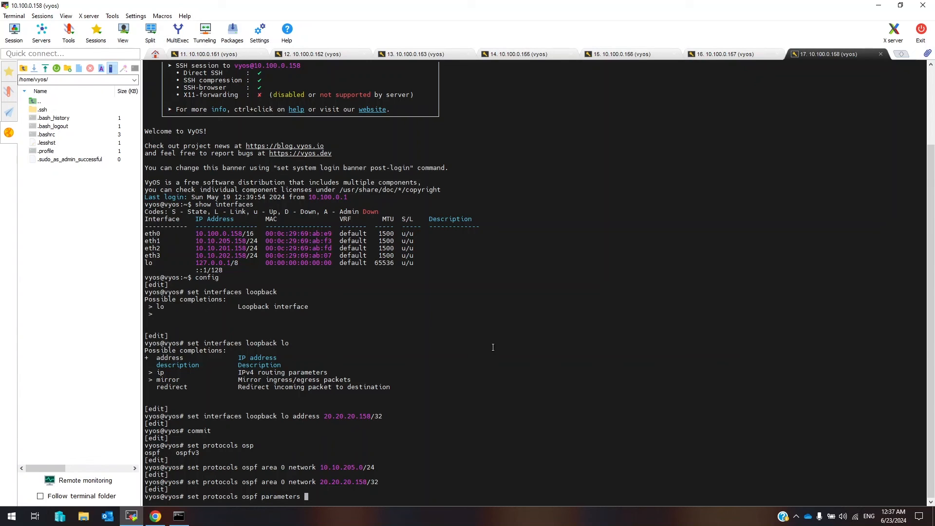
pyautogui.write('router-id 20.20.20.158')
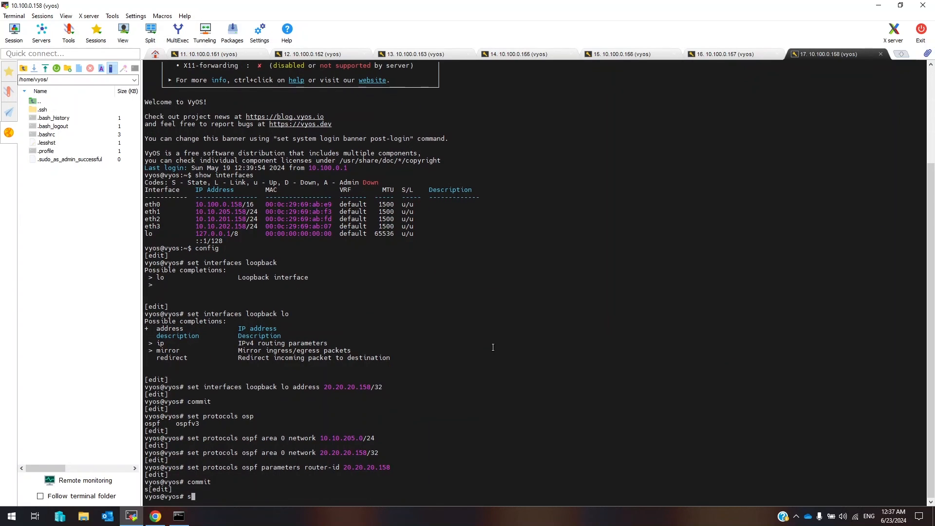
pyautogui.write('ave')
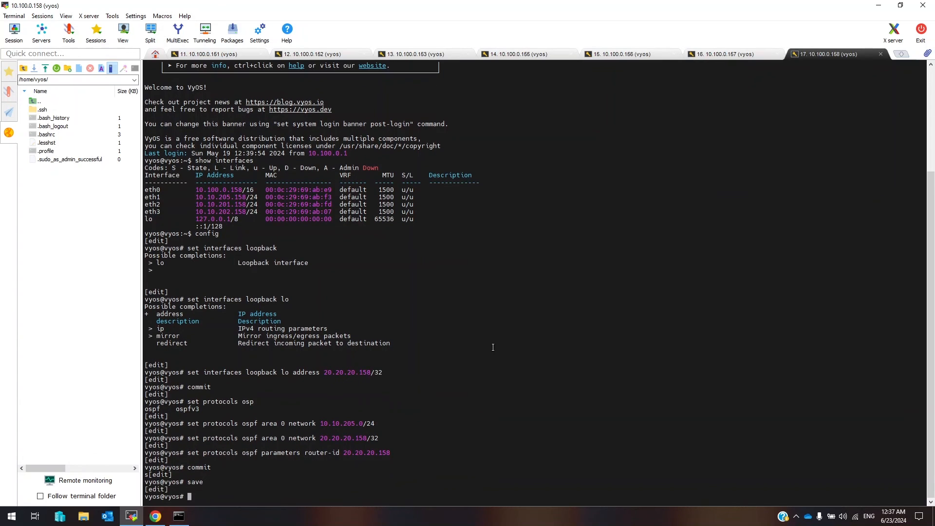
# Via the .157 tab, return to the .156 router, exit configuration mode and start 'show ip route'.
pyautogui.click(716, 54)
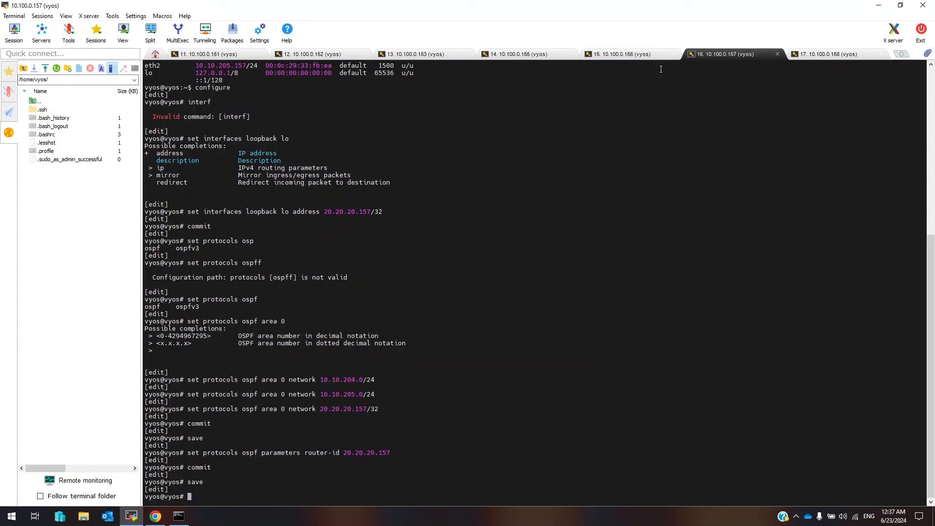
pyautogui.click(621, 54)
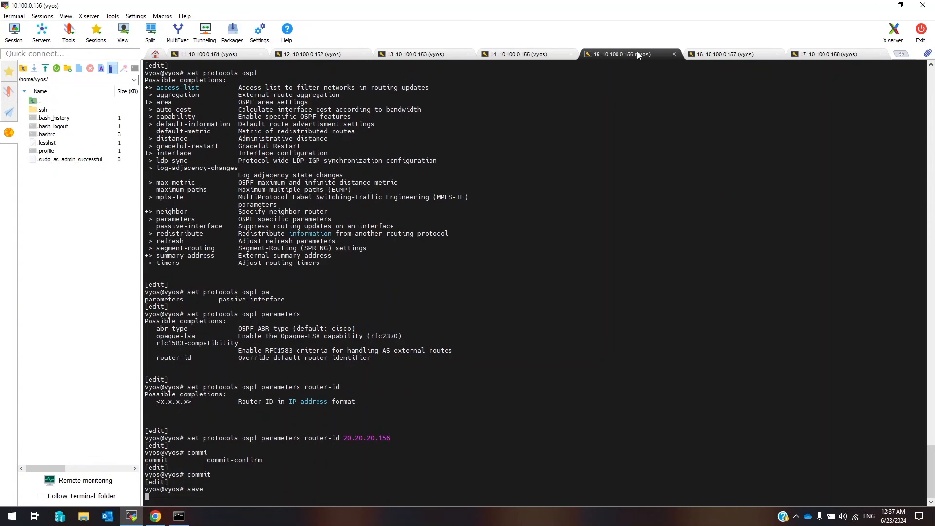
pyautogui.write('show ip rou')
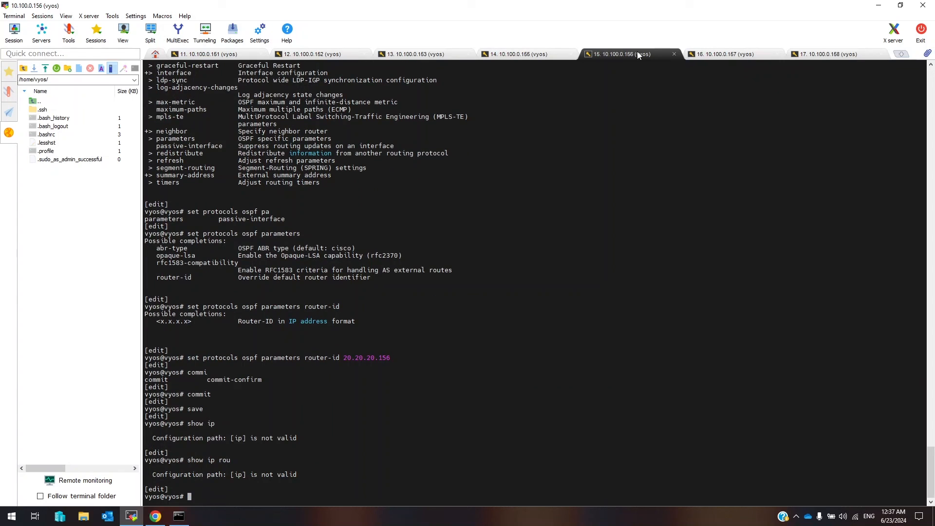
pyautogui.write('exit')
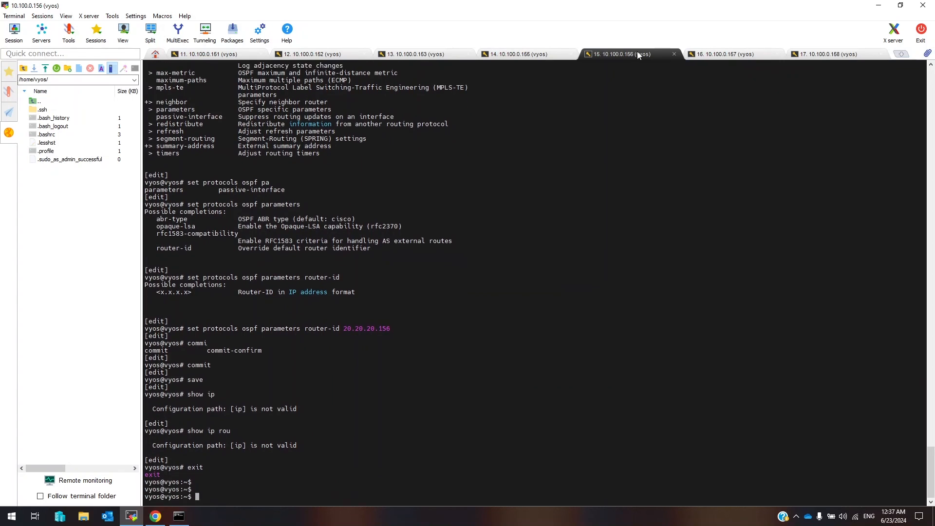
pyautogui.write('show ip rou')
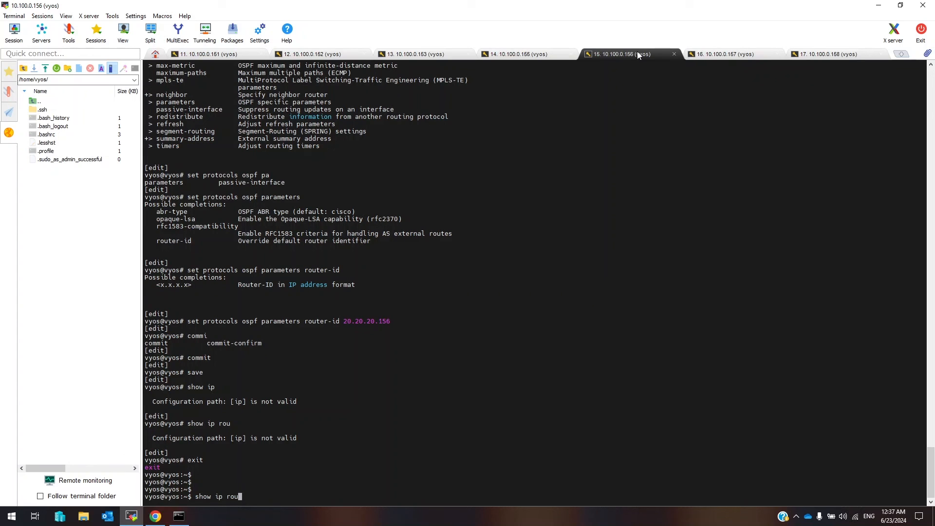